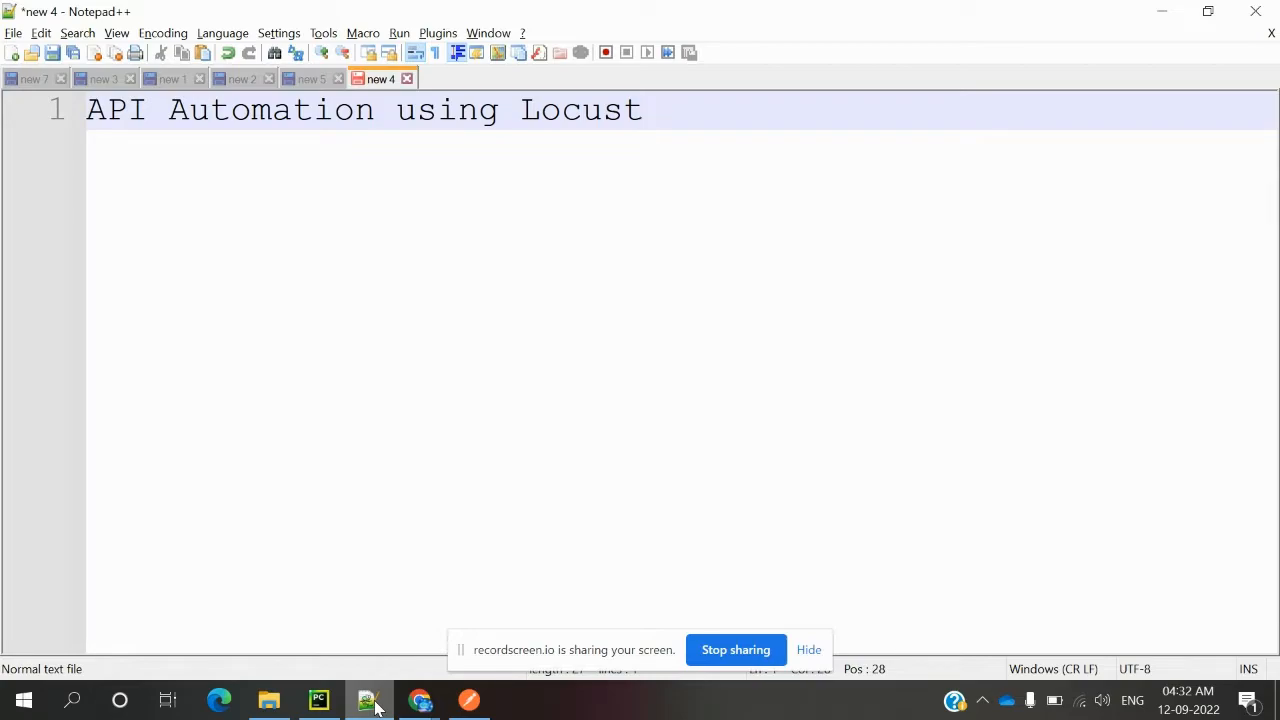
Step: Under the Locust heading, list the methods Get, Post, Delete, Put and Patch
{"action": "left_click", "coordinate": [643, 110]}
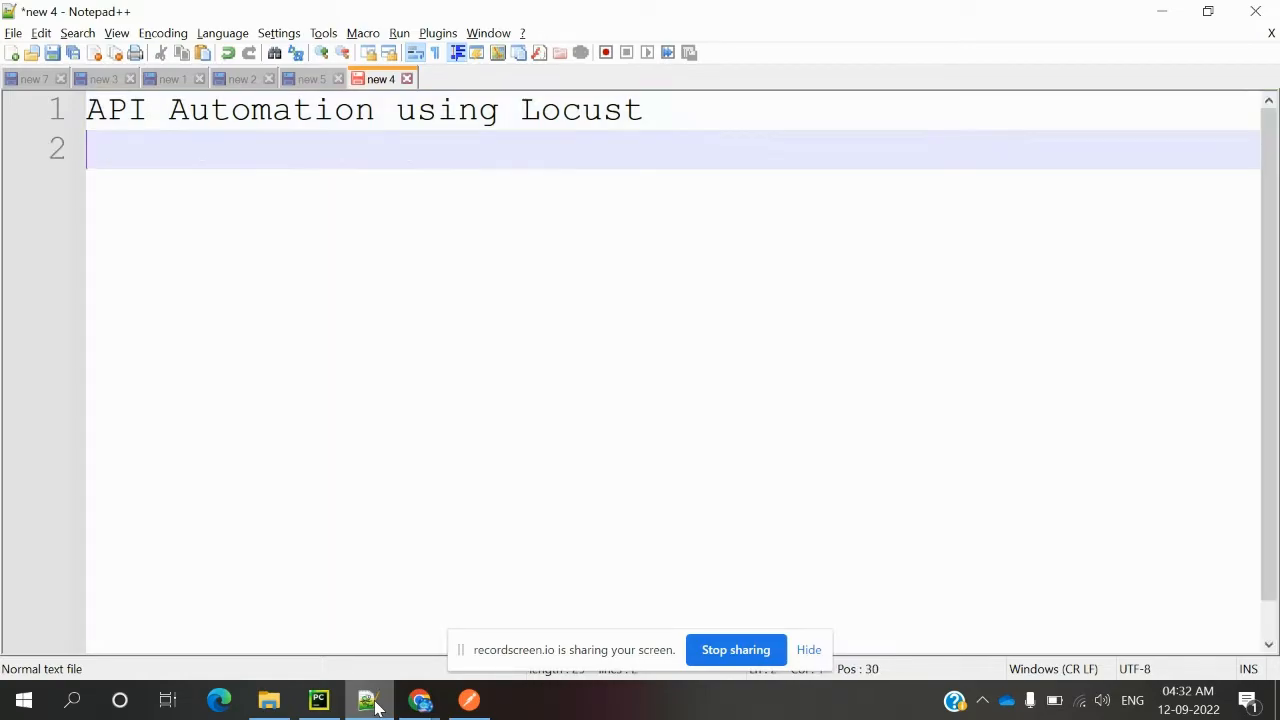
{"action": "type", "text": "Get"}
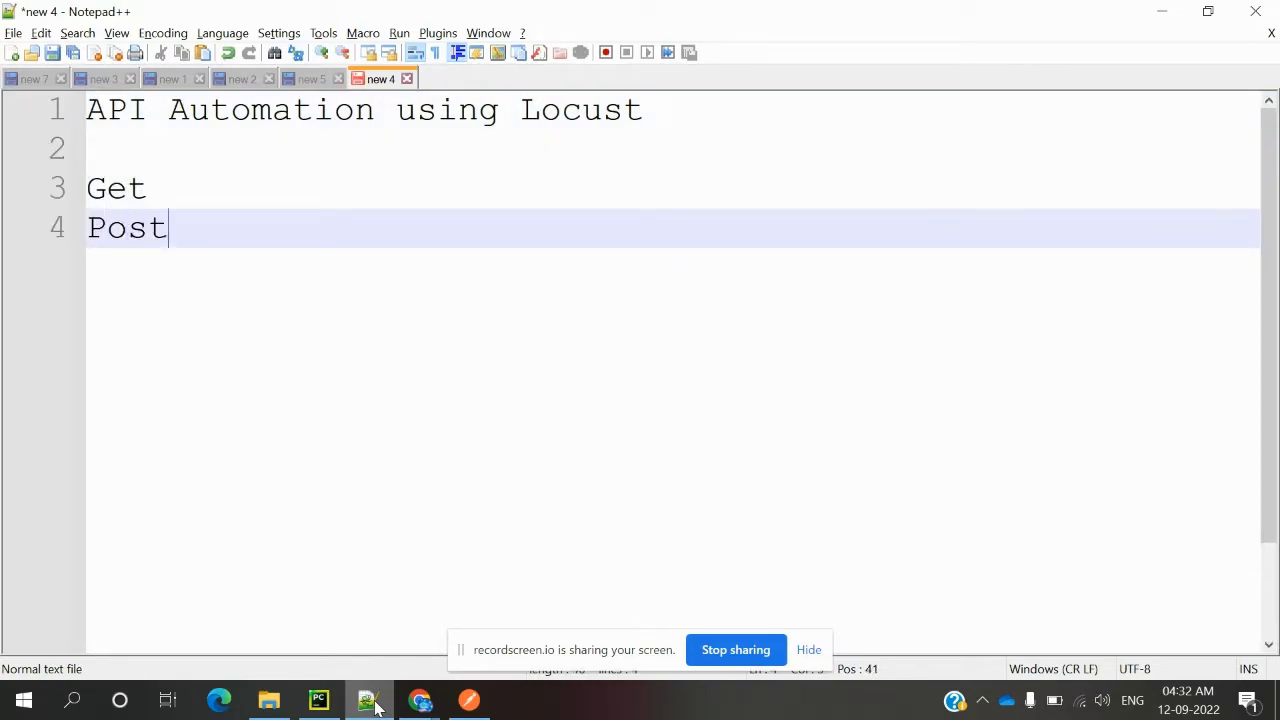
{"action": "type", "text": "De"}
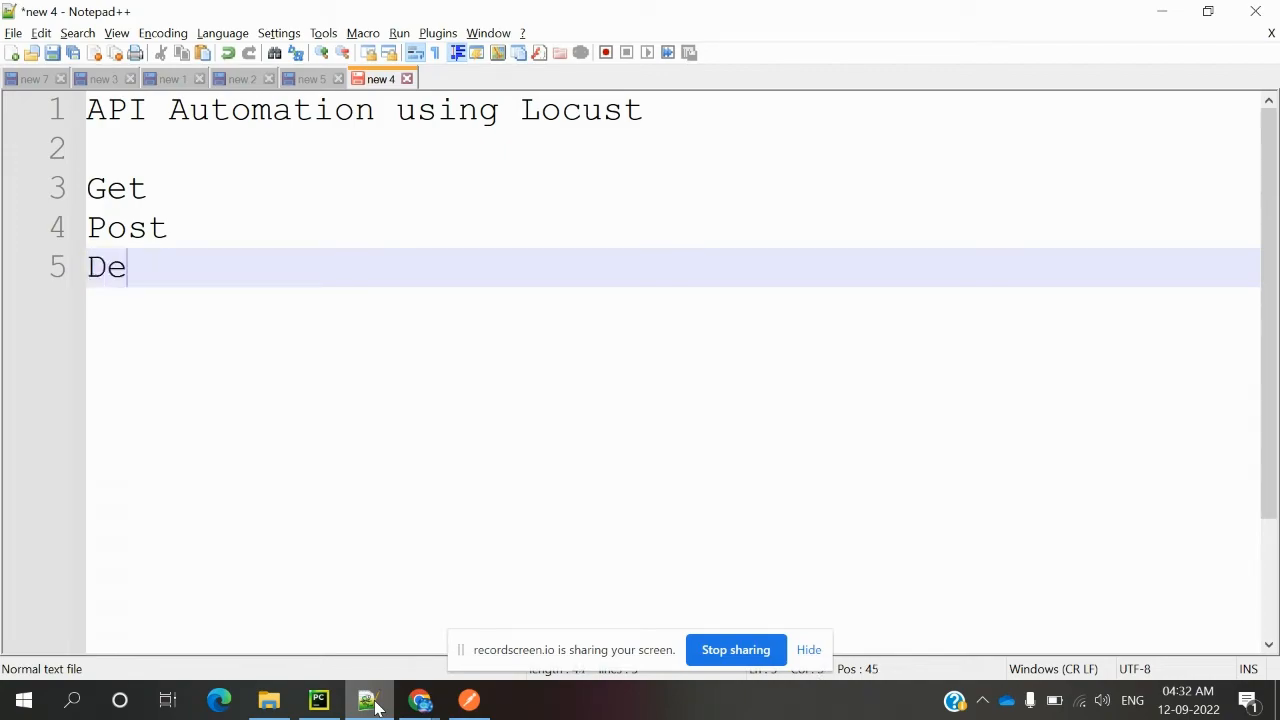
{"action": "type", "text": "lete"}
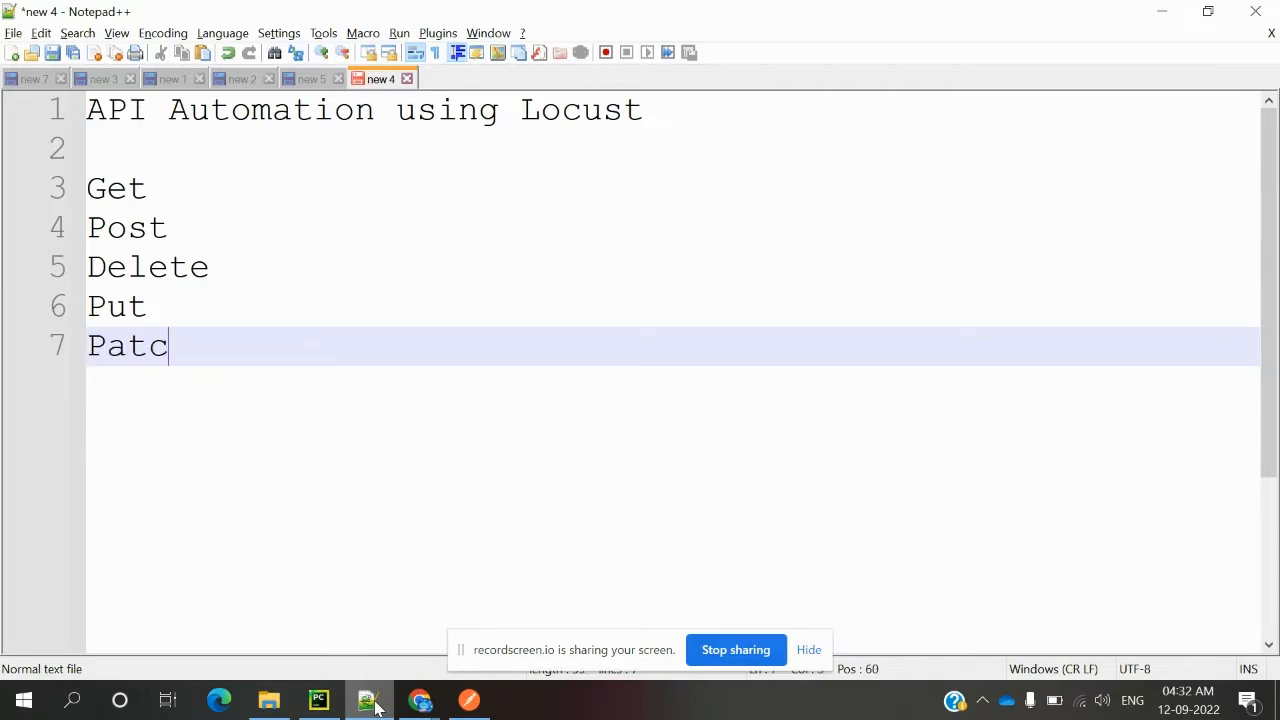
{"action": "type", "text": "h"}
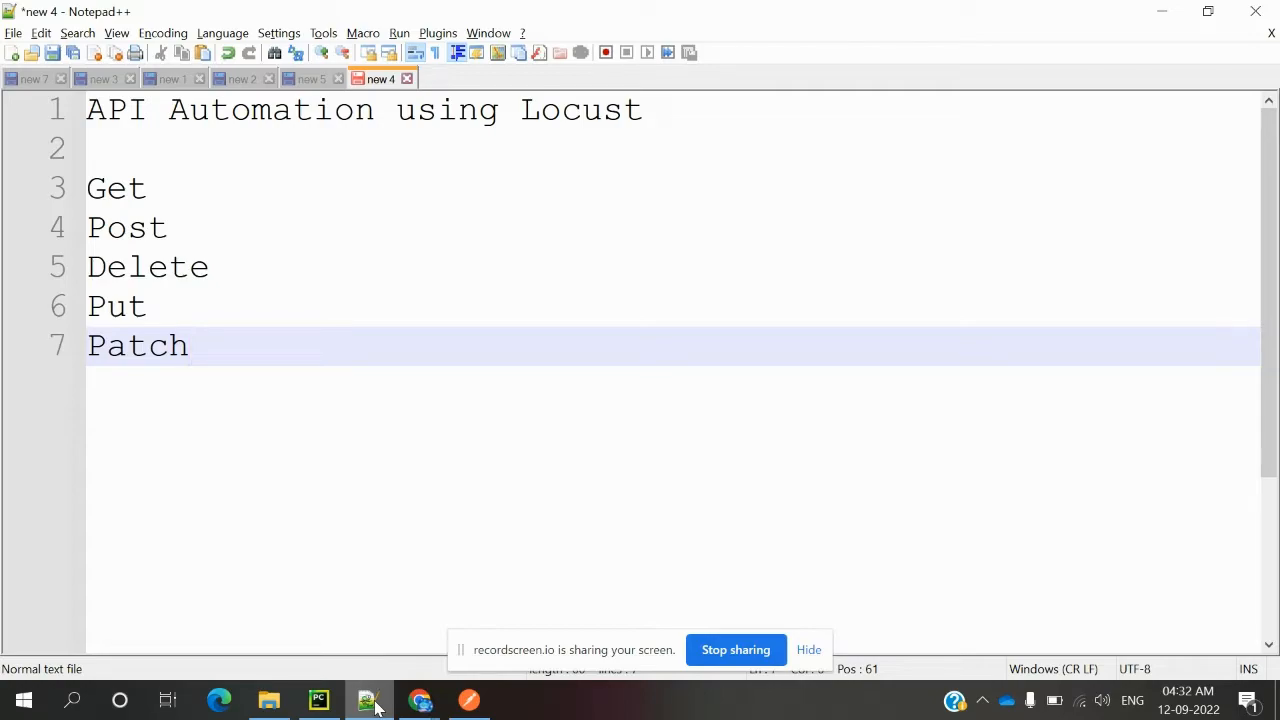
Step: Add Basic Auth and Auth Token, then delete everything from Post onward, leaving Get
{"action": "left_click", "coordinate": [188, 345]}
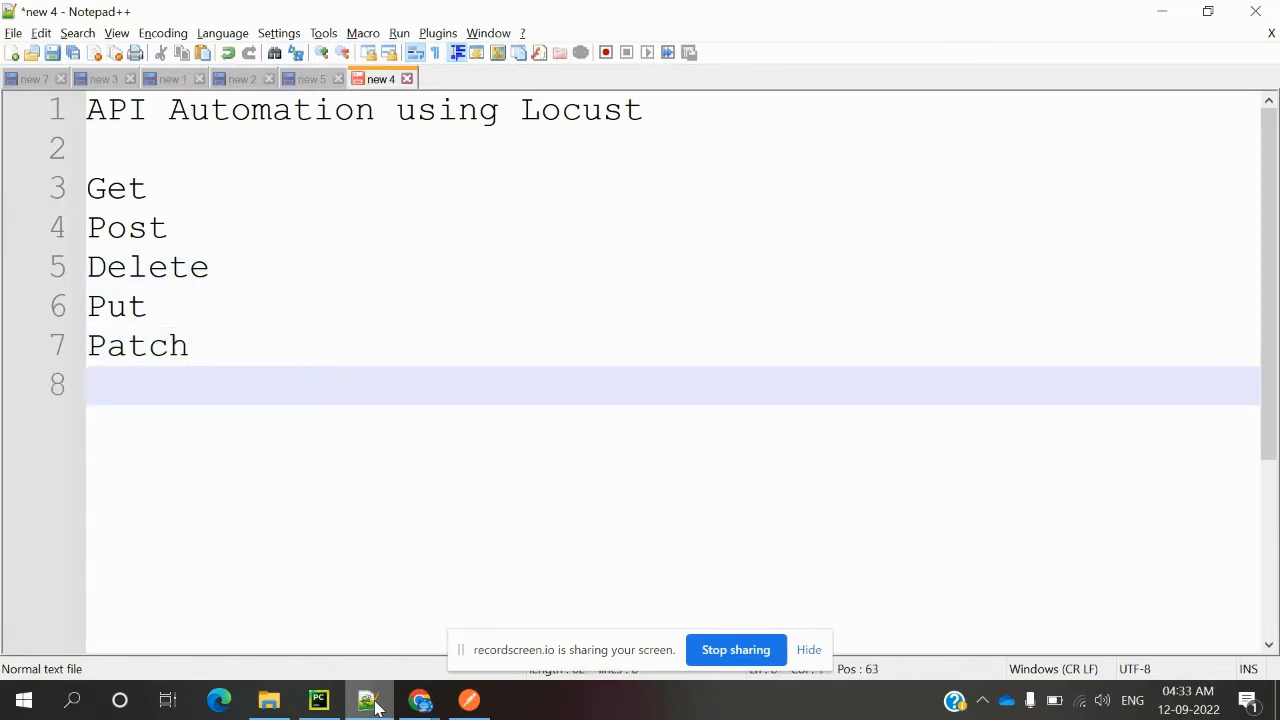
{"action": "type", "text": "Bas"}
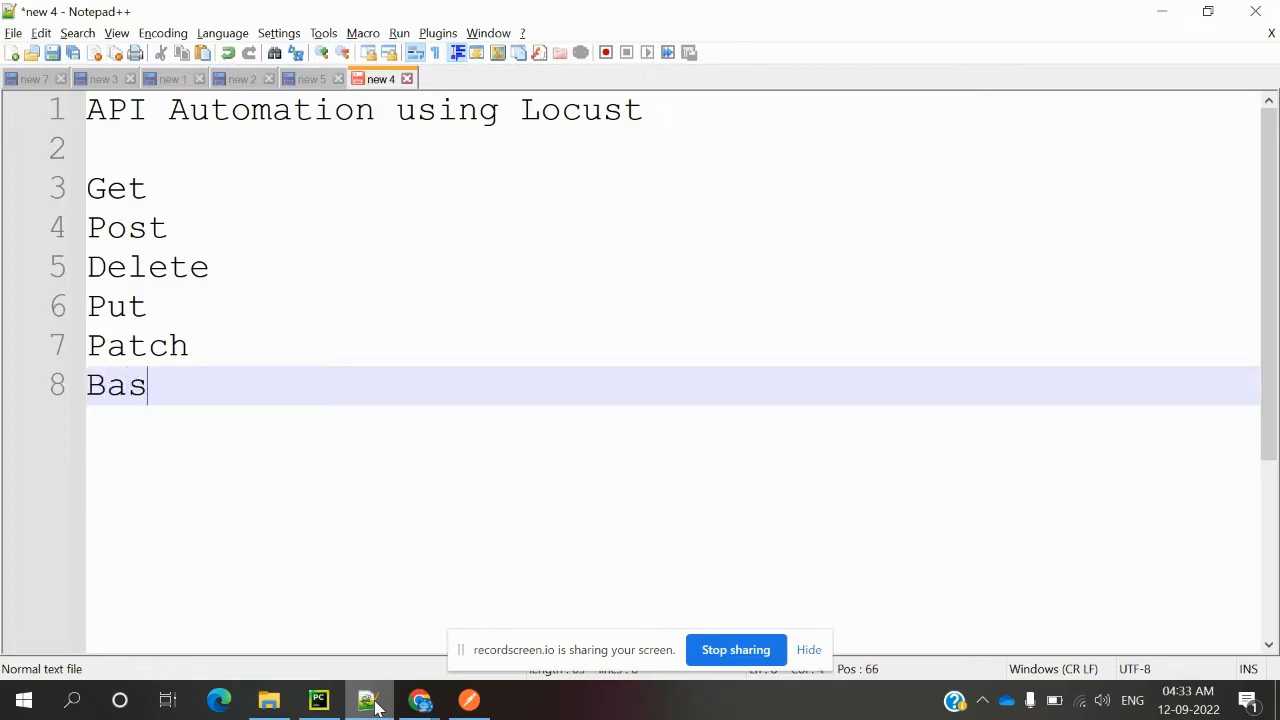
{"action": "type", "text": "ic Au"}
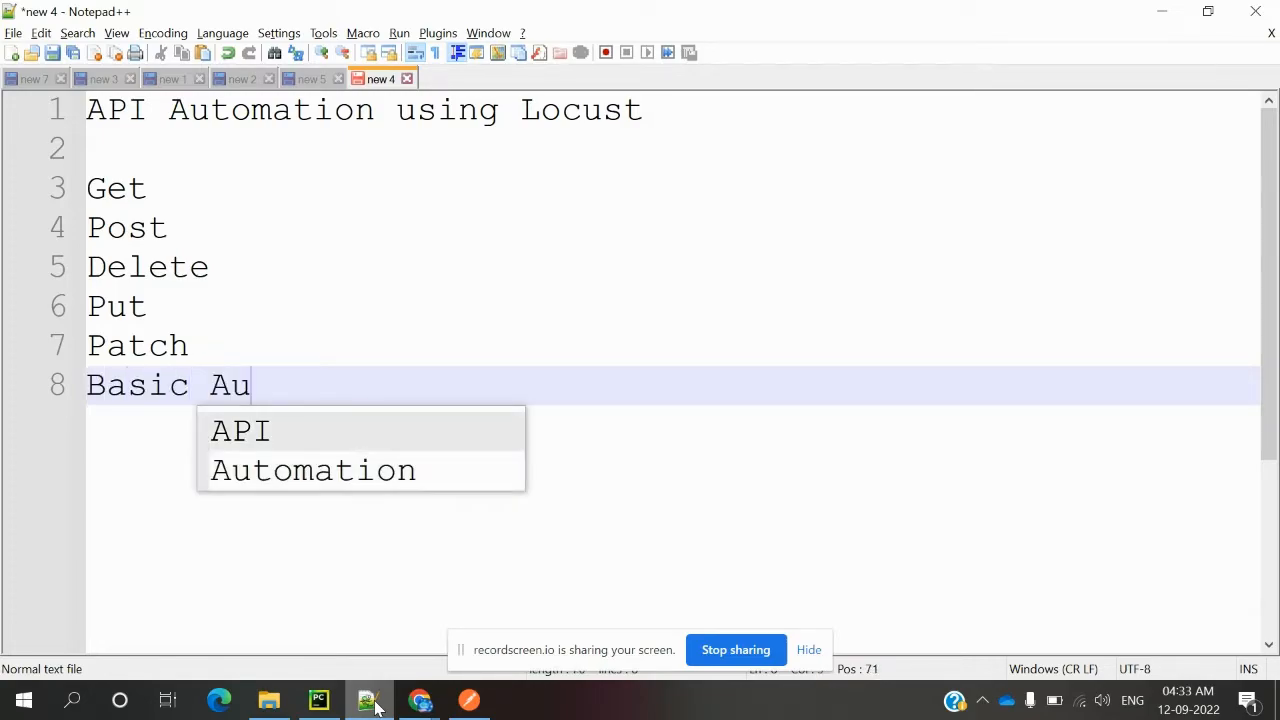
{"action": "type", "text": "th"}
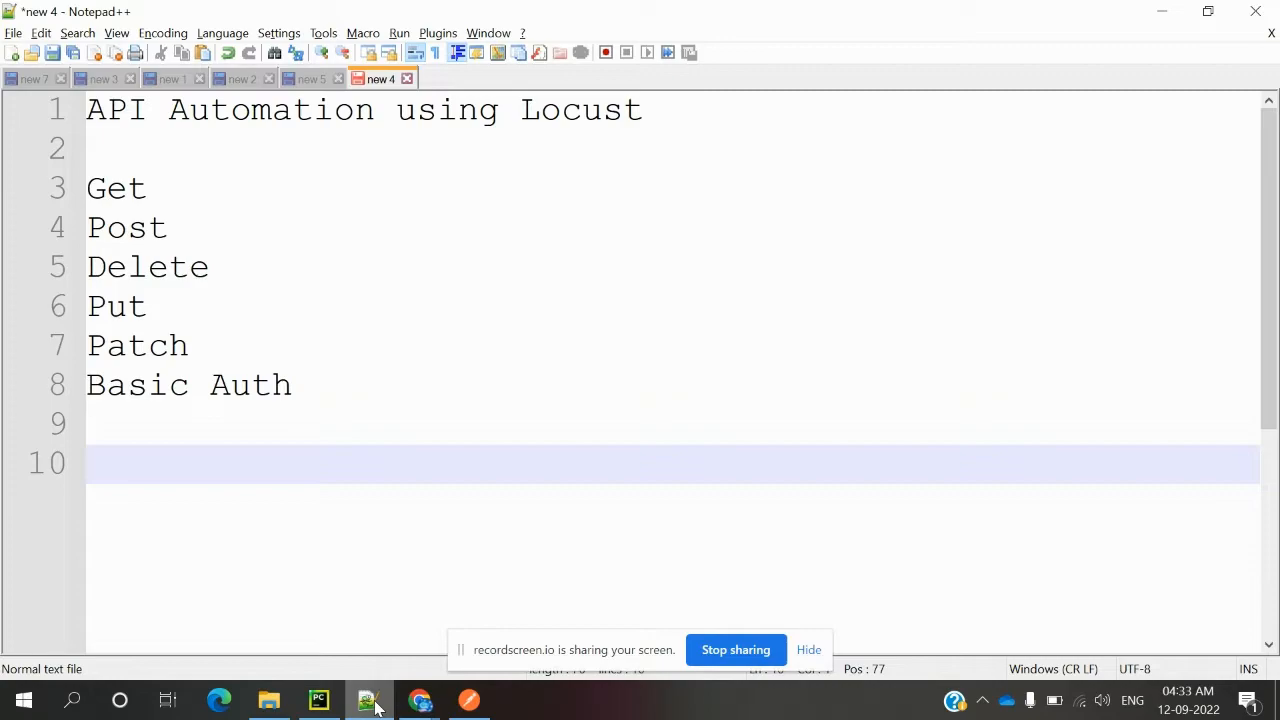
{"action": "type", "text": "Auth"}
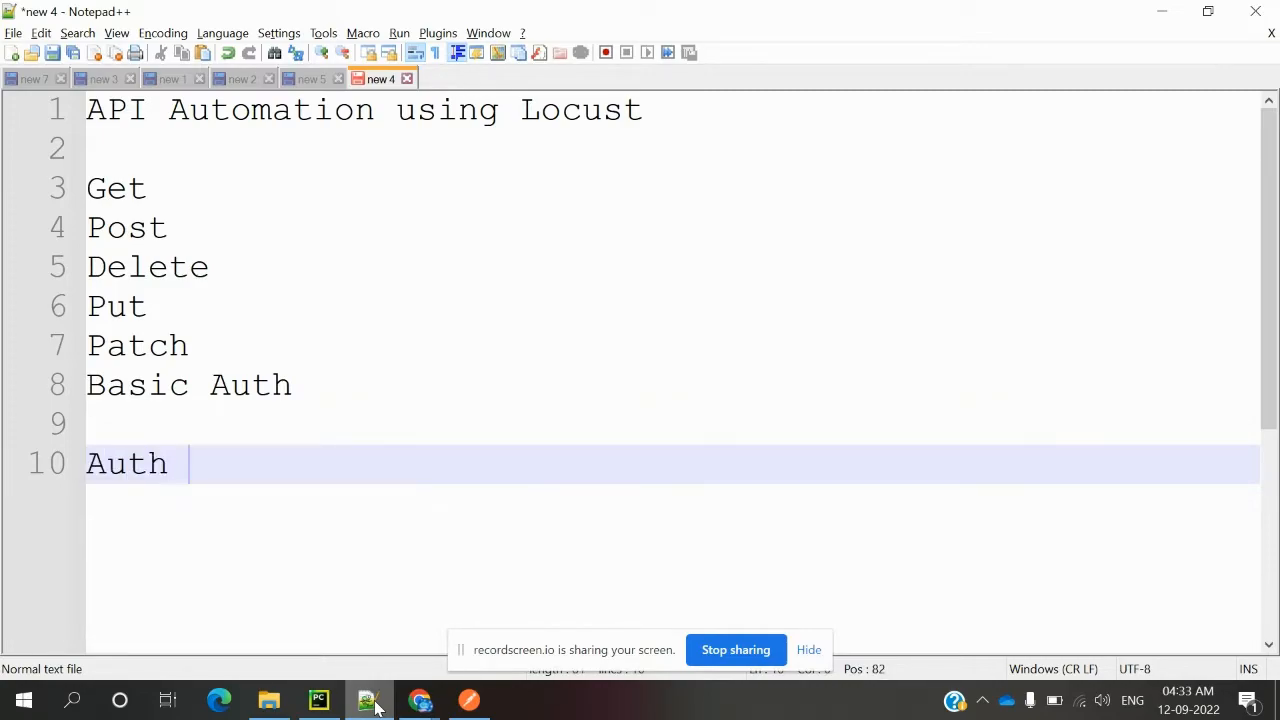
{"action": "type", "text": "Token"}
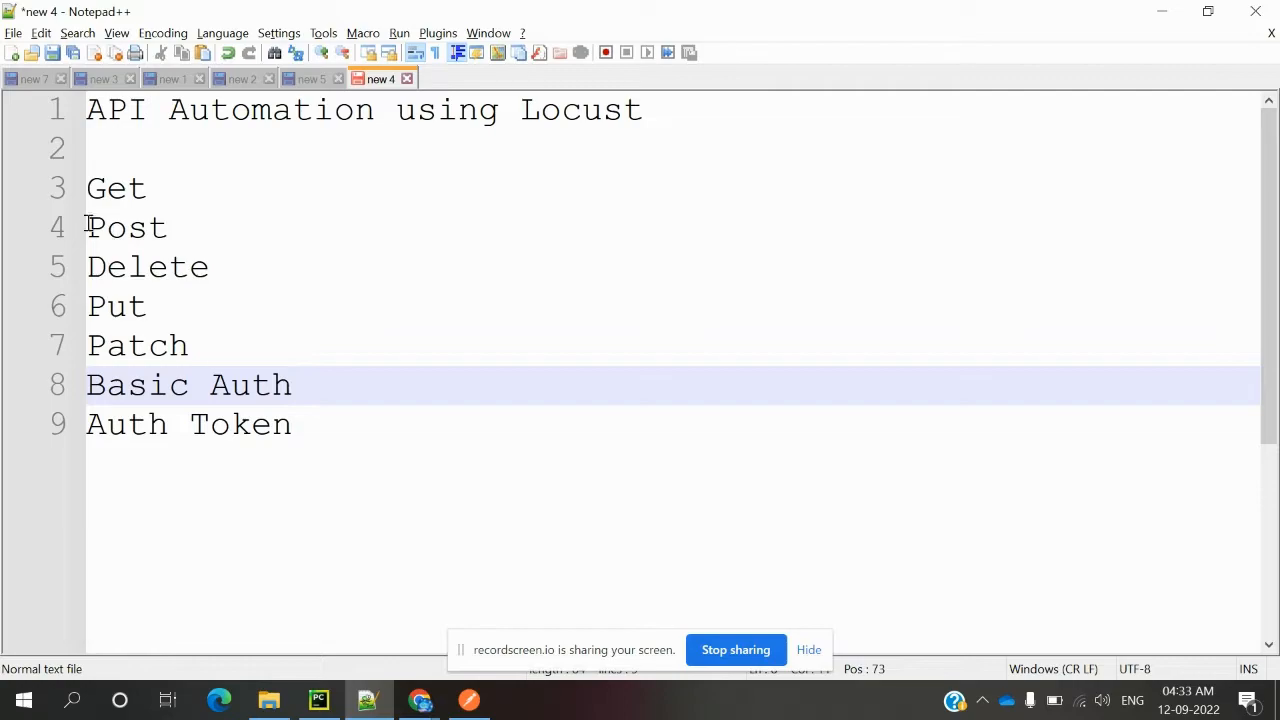
{"action": "left_click_drag", "start_coordinate": [86, 227], "coordinate": [293, 424]}
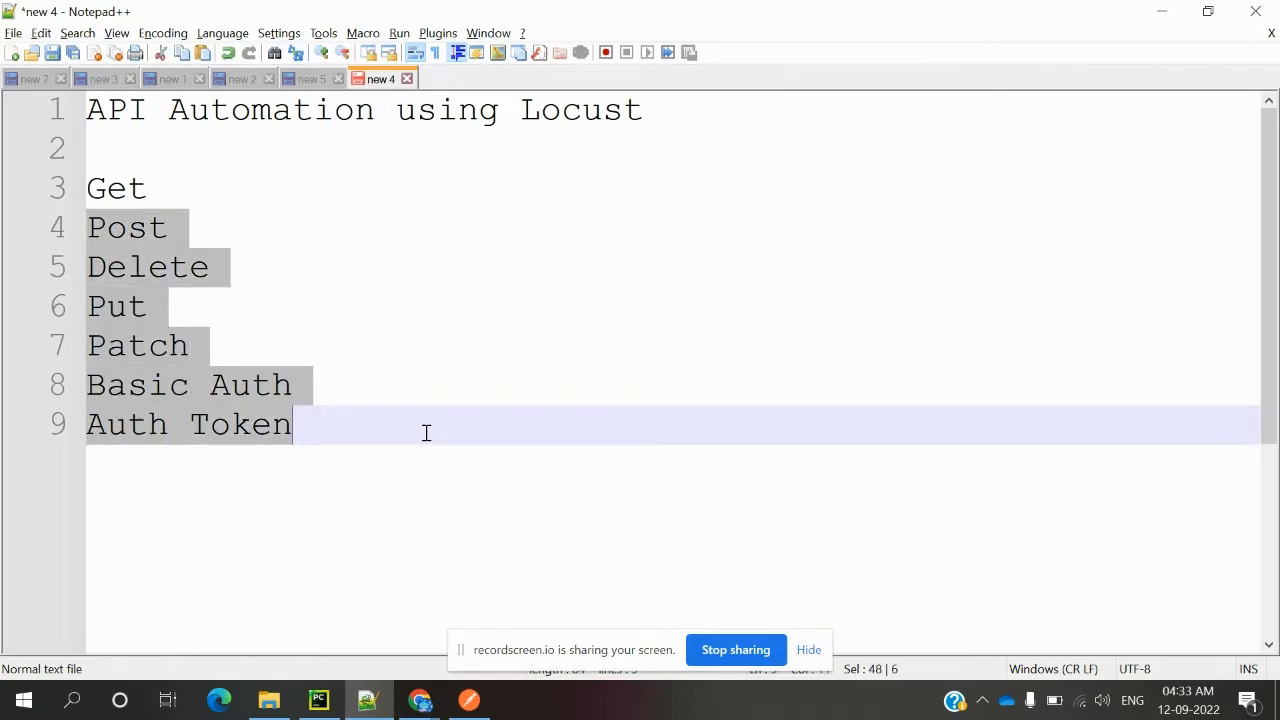
{"action": "key", "text": "Delete"}
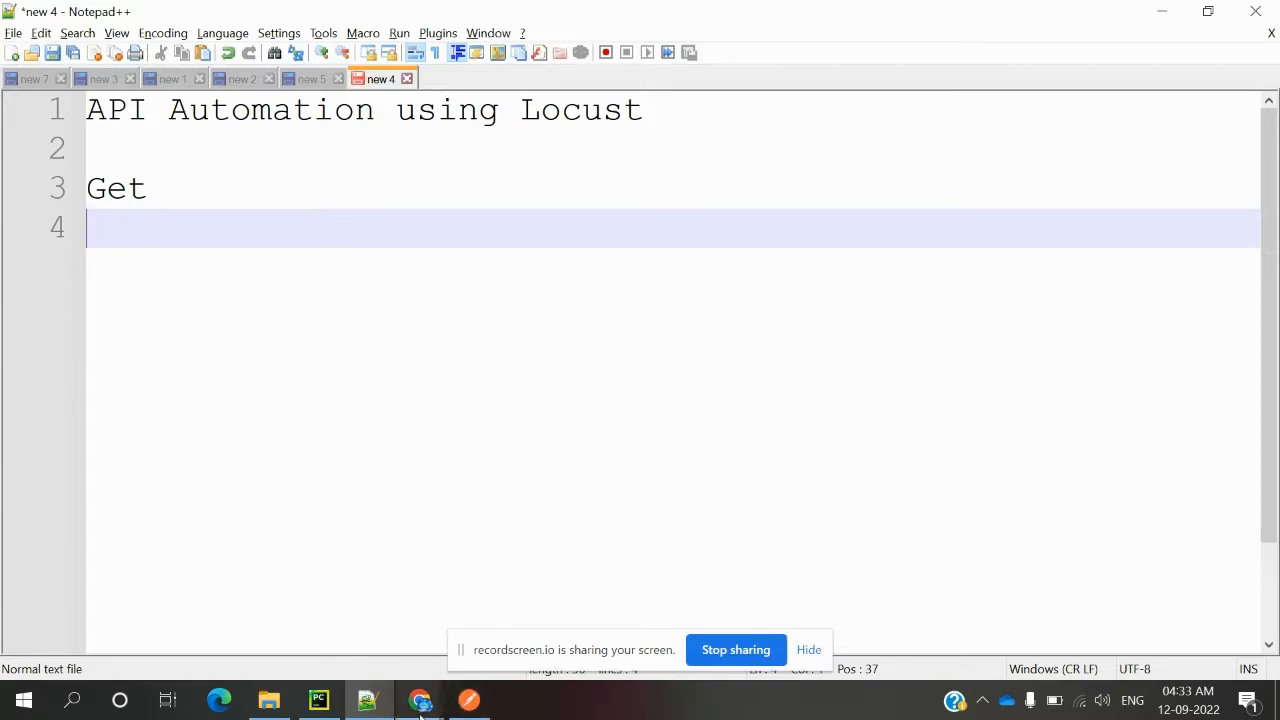
Step: Create the Python file GetMethod.py in MyDemoLocust's LocustFiles folder
{"action": "left_click", "coordinate": [318, 699]}
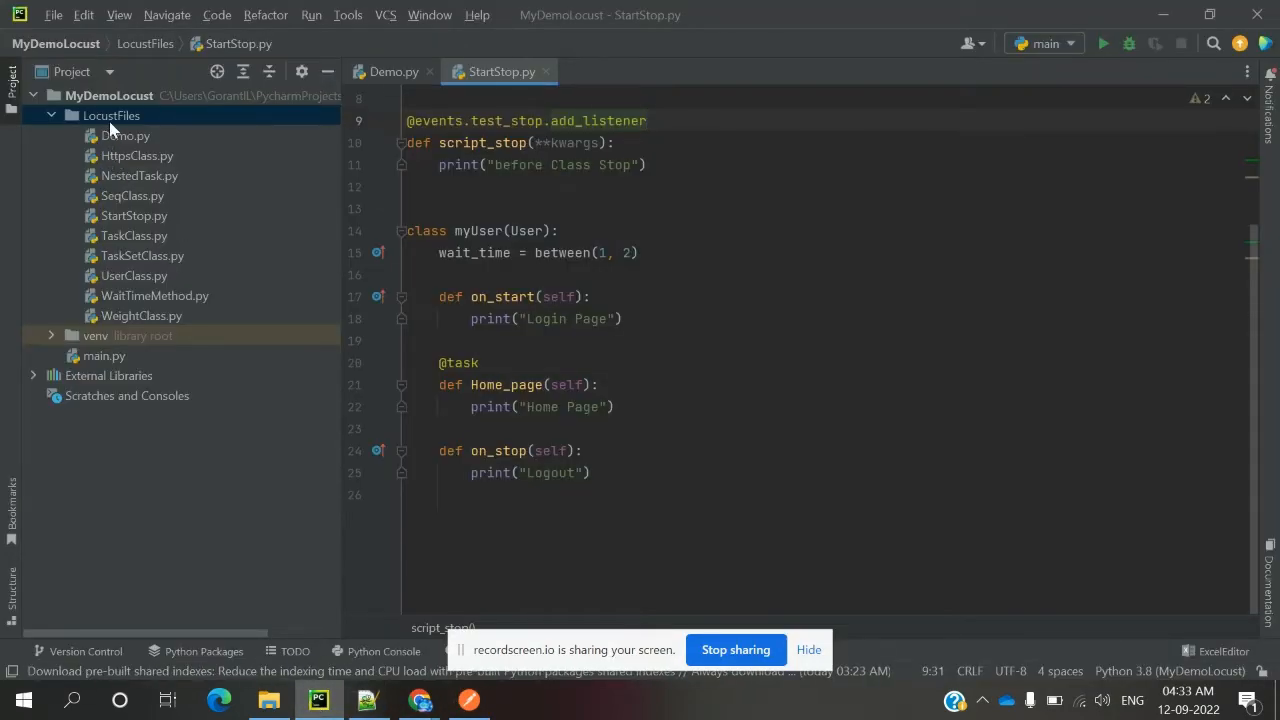
{"action": "left_click", "coordinate": [111, 115]}
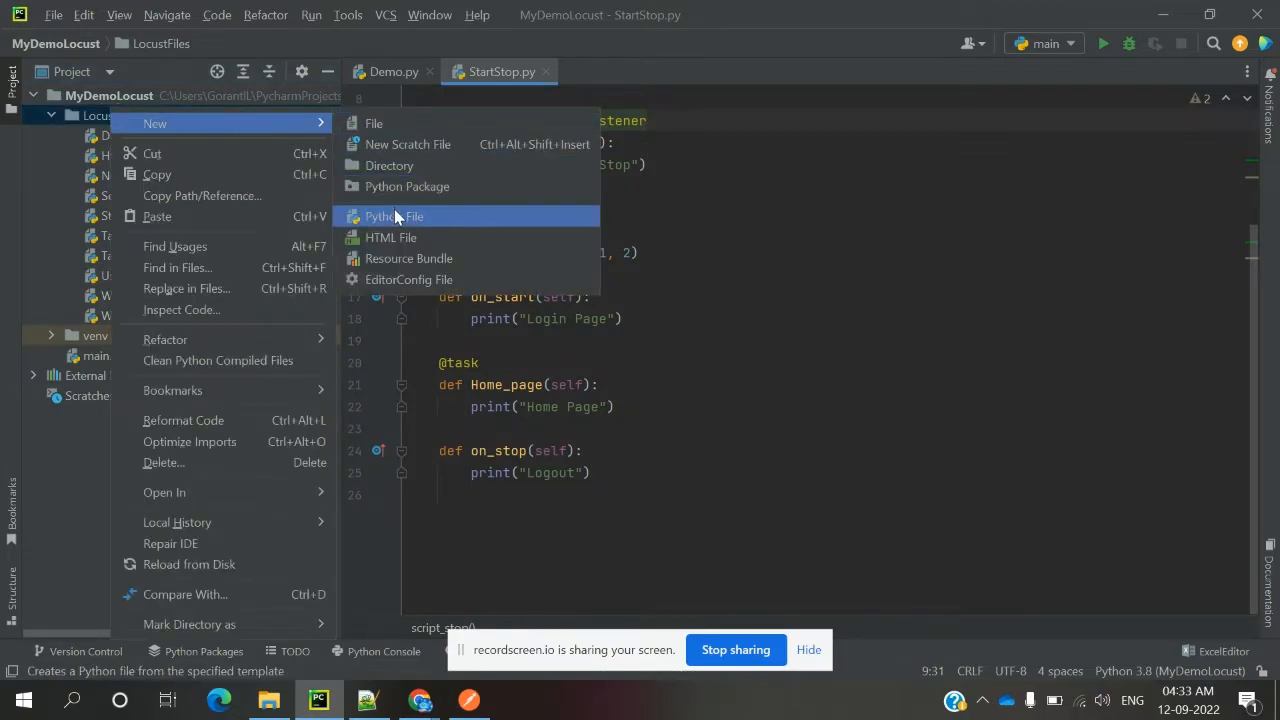
{"action": "left_click", "coordinate": [394, 216]}
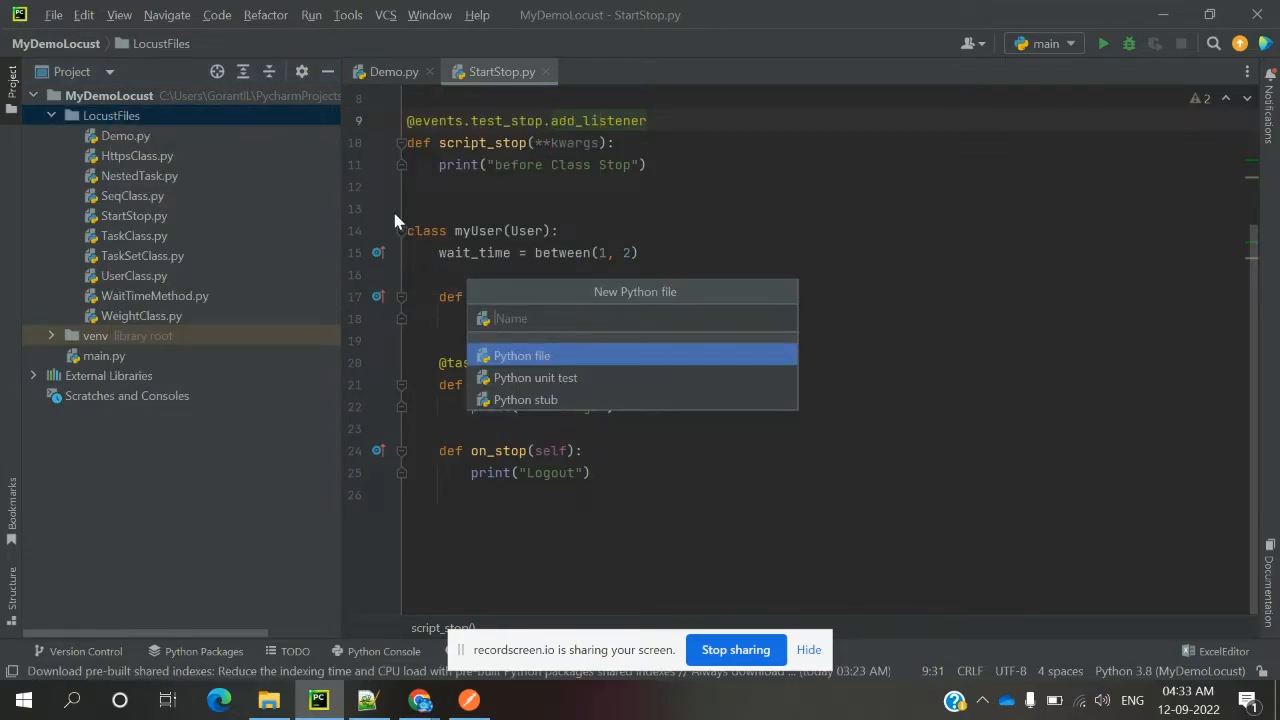
{"action": "type", "text": "GetMe"}
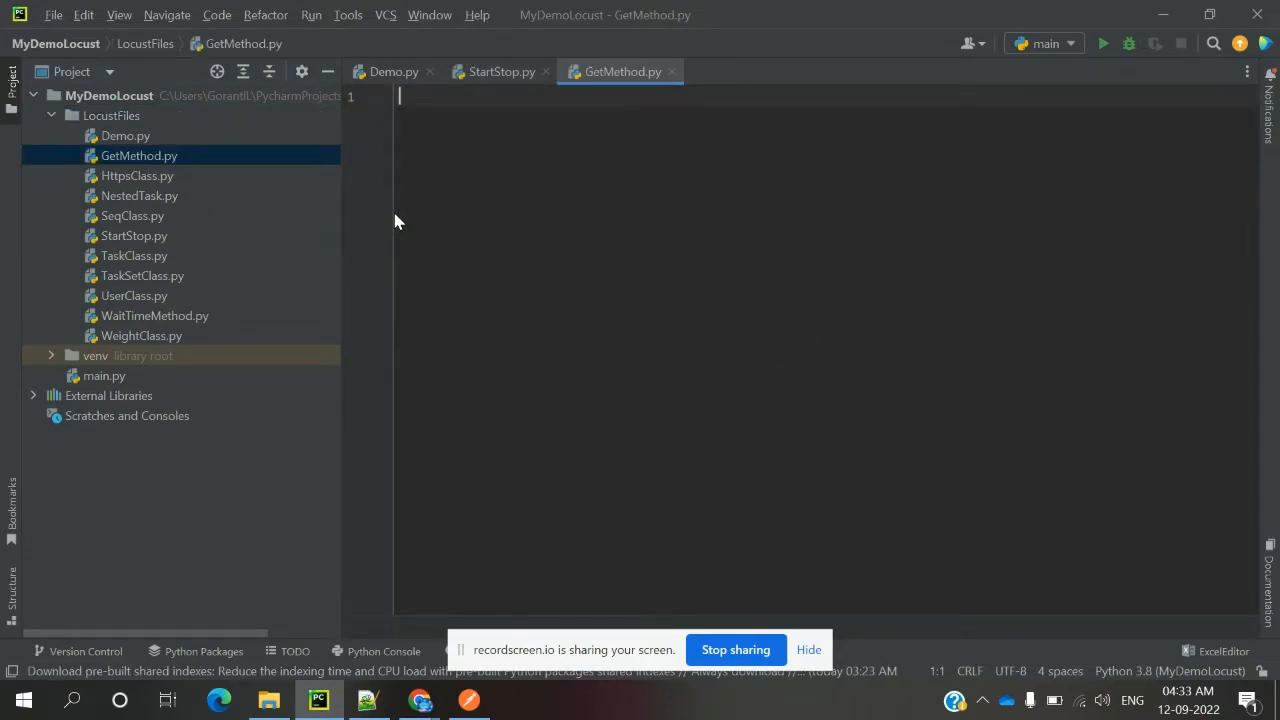
Step: Import HttpUser, task and between from locust
{"action": "type", "text": "from"}
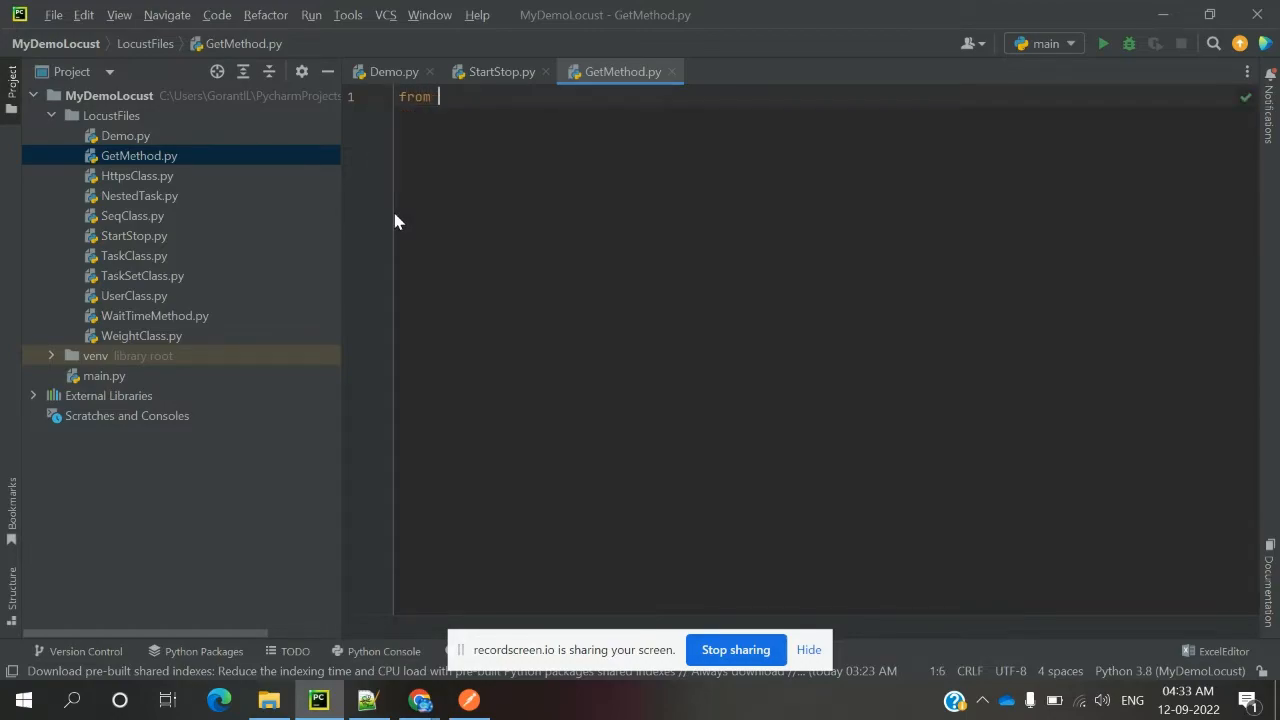
{"action": "type", "text": "locust import"}
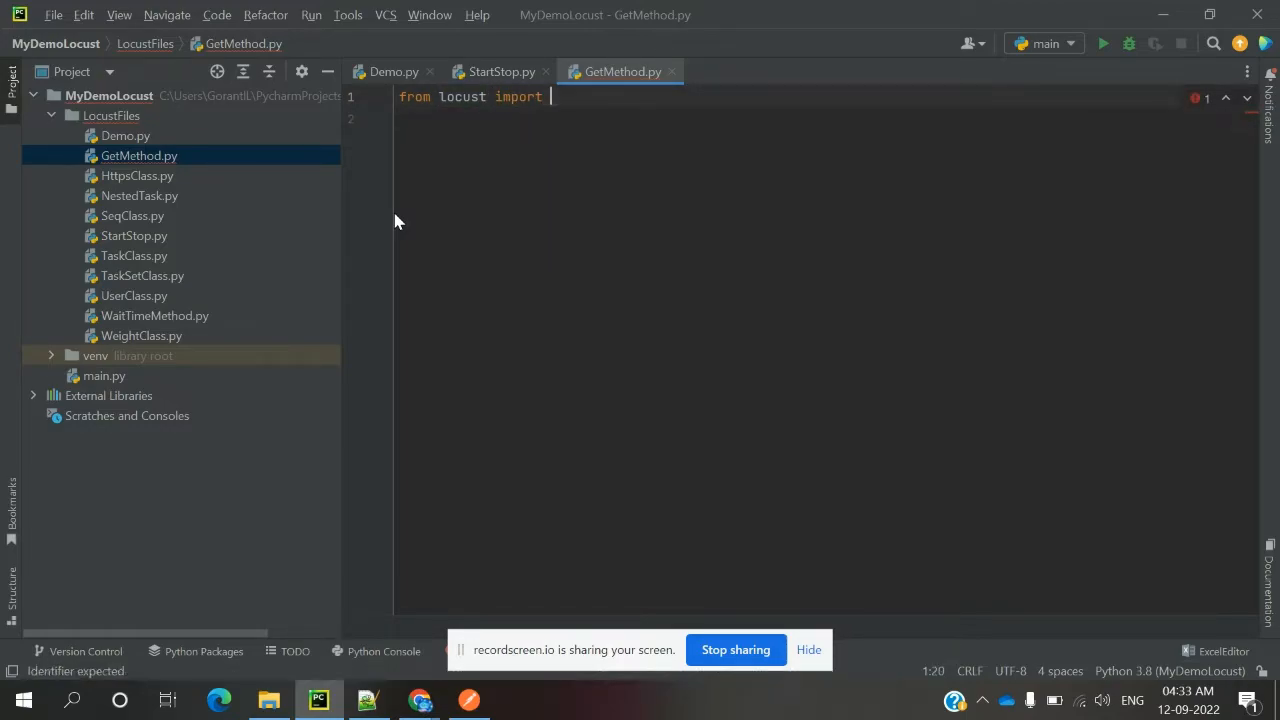
{"action": "type", "text": "HttpUser"}
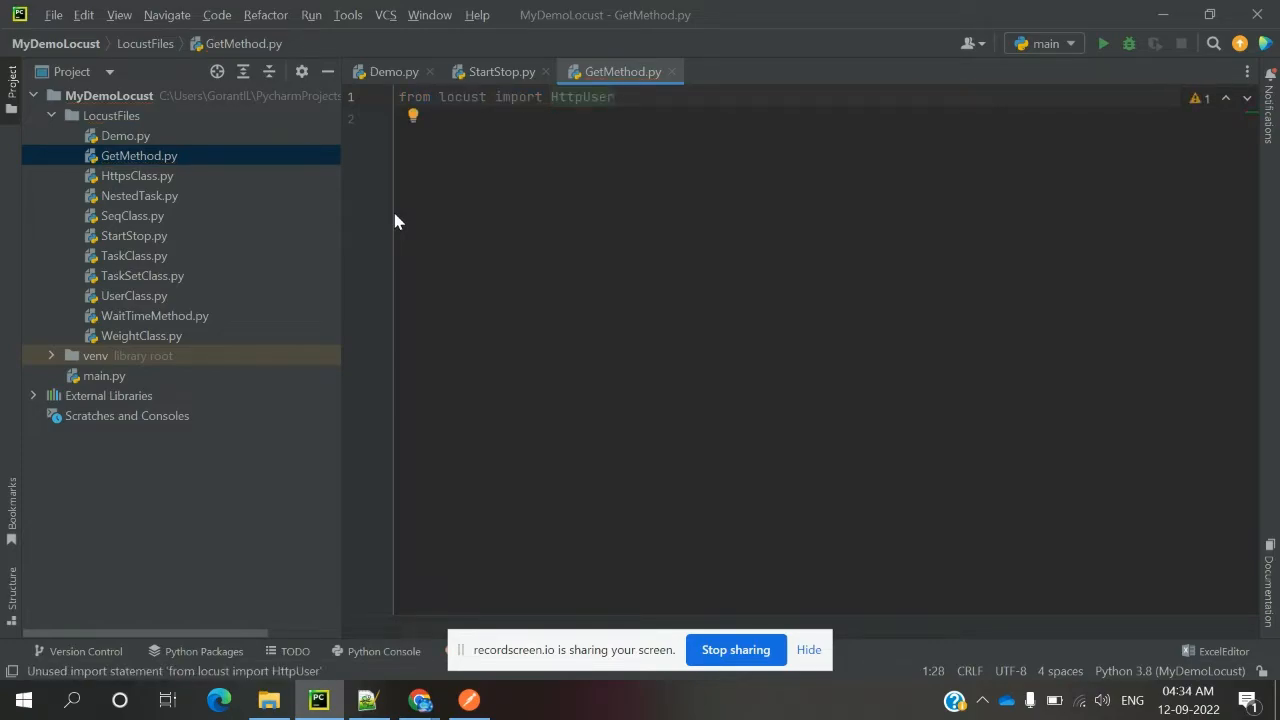
{"action": "type", "text": ", tas"}
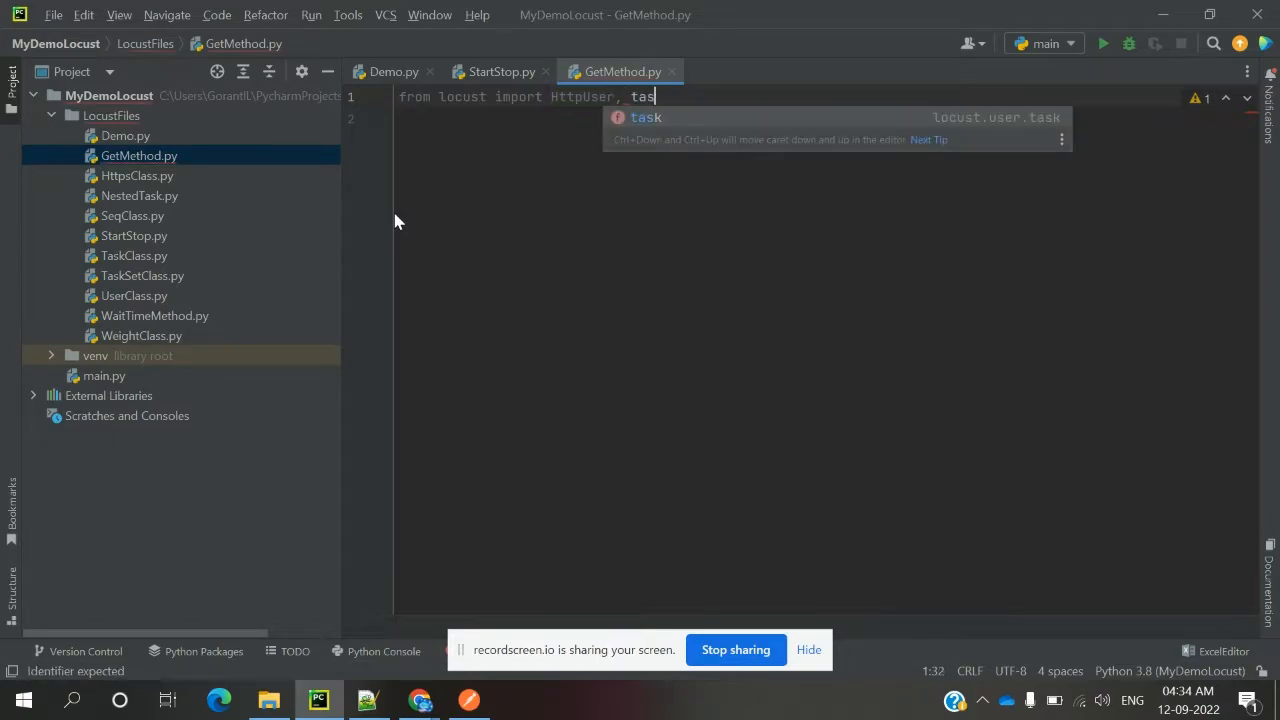
{"action": "type", "text": "k, between"}
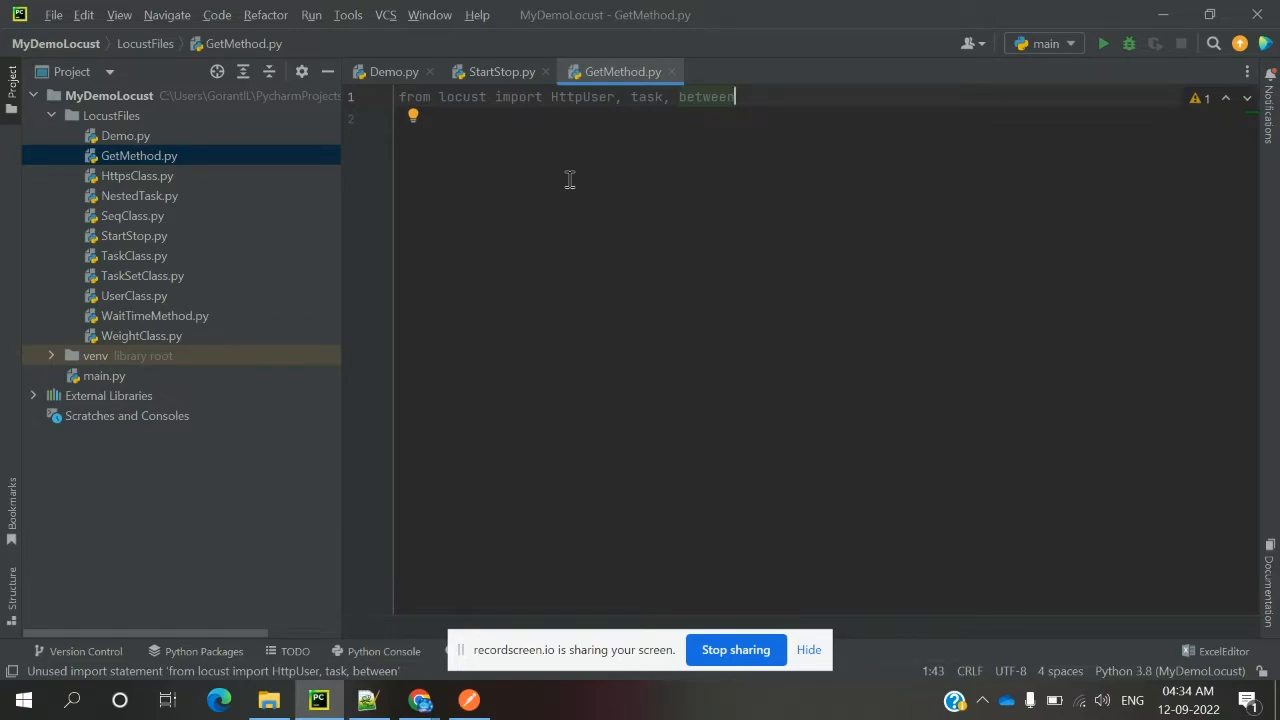
Step: Define class myUser(HttpUser) with wait_time = between(1, 2)
{"action": "key", "text": "enter"}
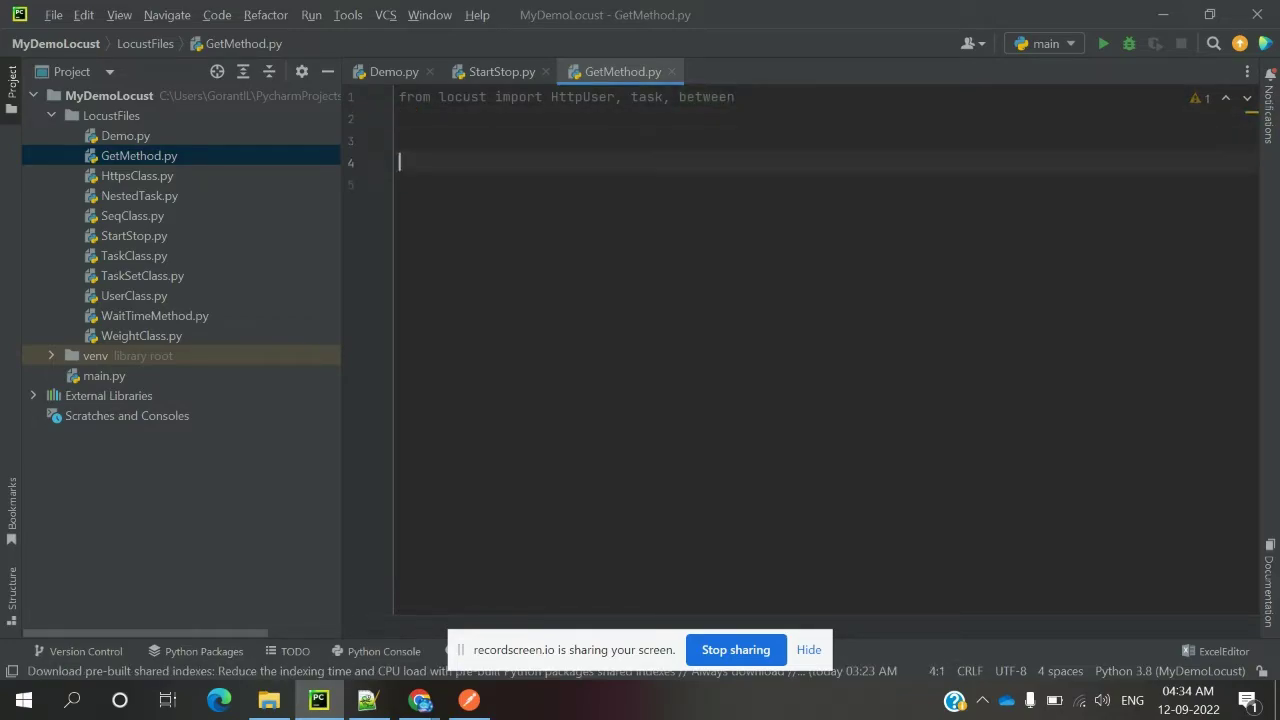
{"action": "type", "text": "c"}
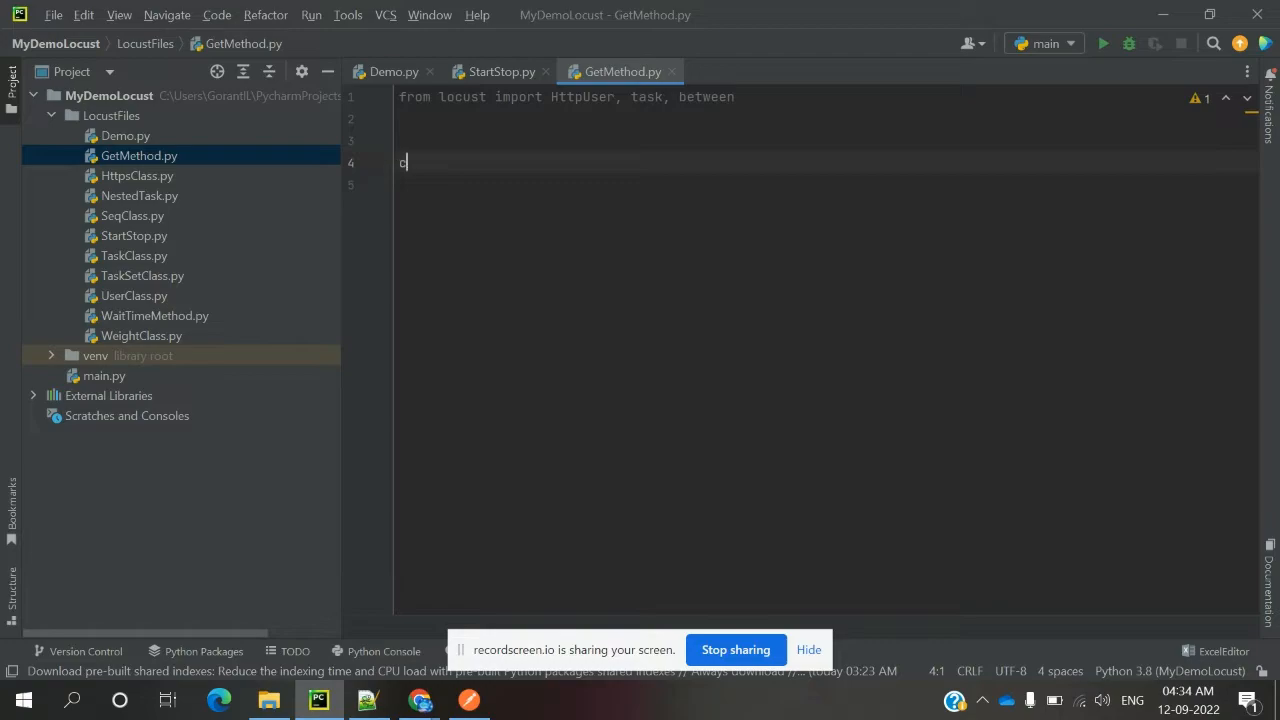
{"action": "type", "text": "lass"}
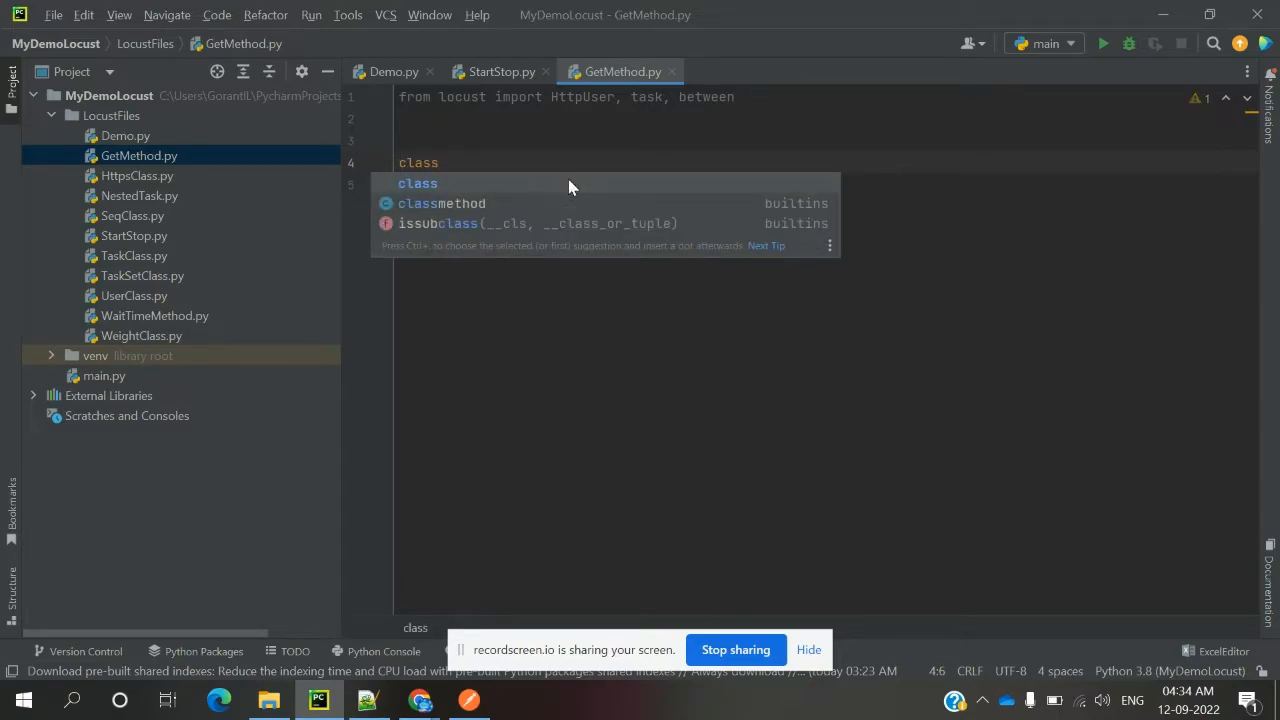
{"action": "type", "text": "myU"}
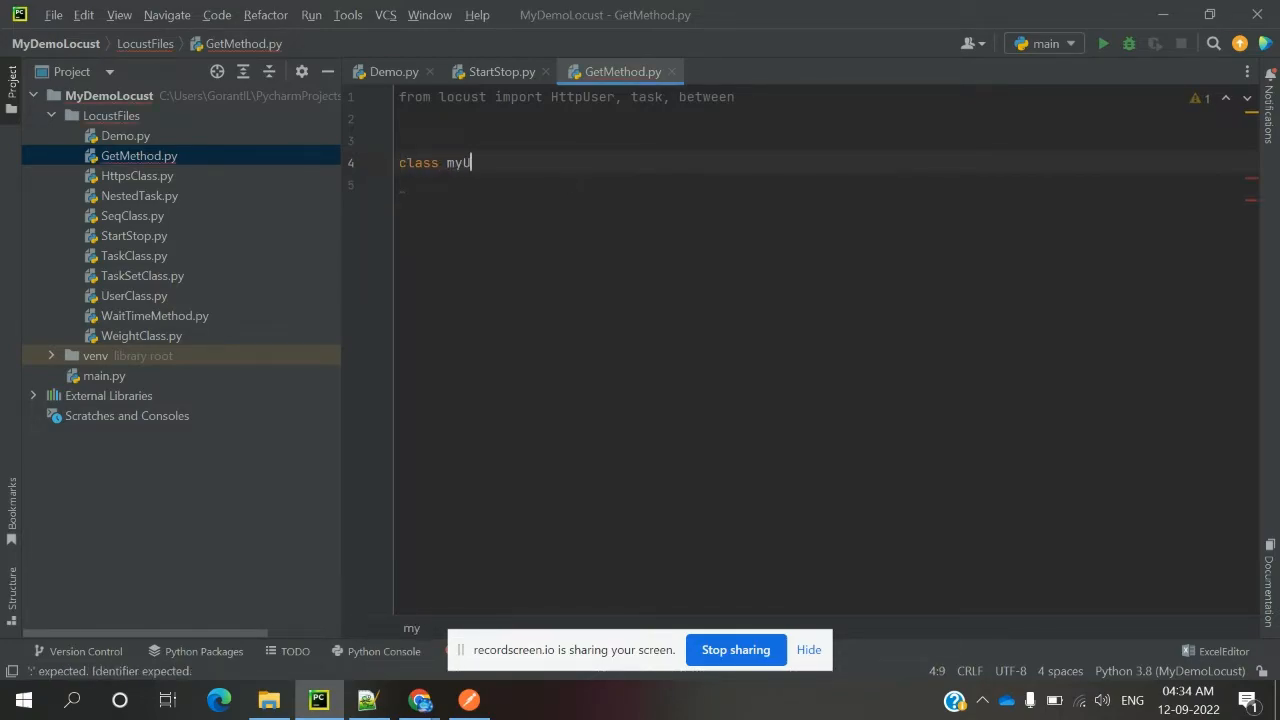
{"action": "type", "text": "ser()"}
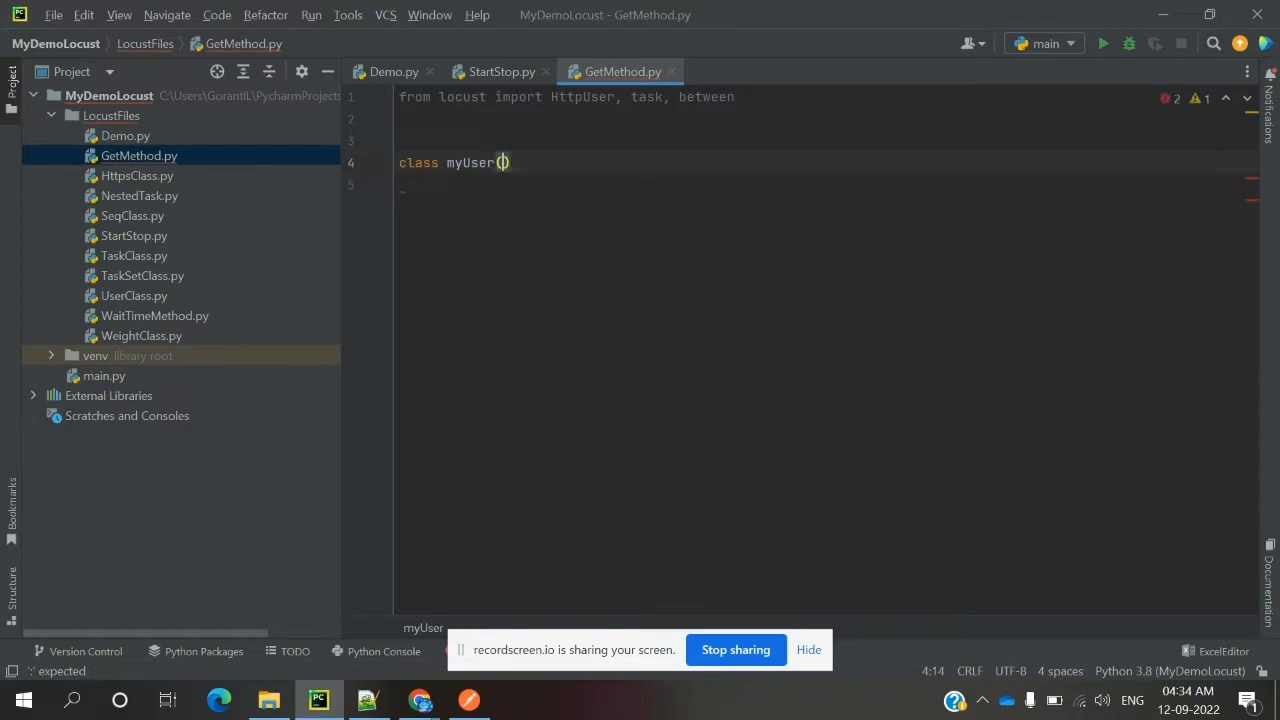
{"action": "type", "text": "HttpUser"}
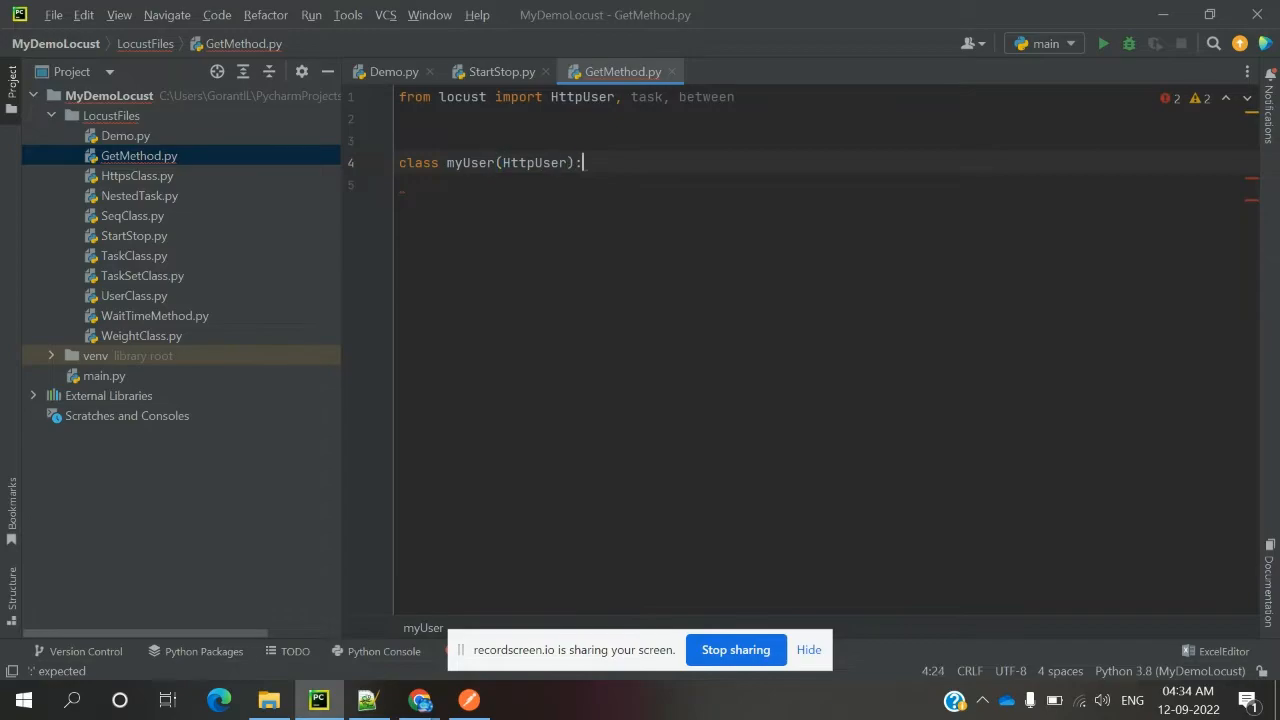
{"action": "type", "text": "wait_time = be"}
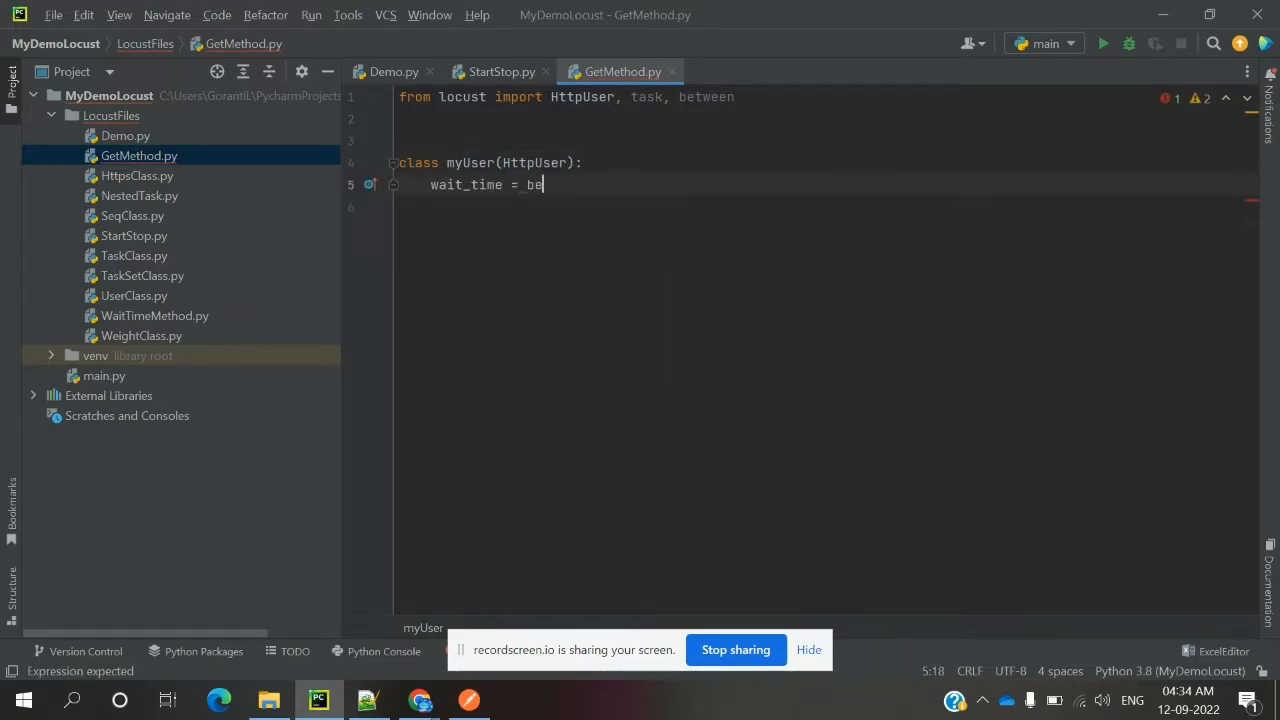
{"action": "type", "text": "tween(1, 2"}
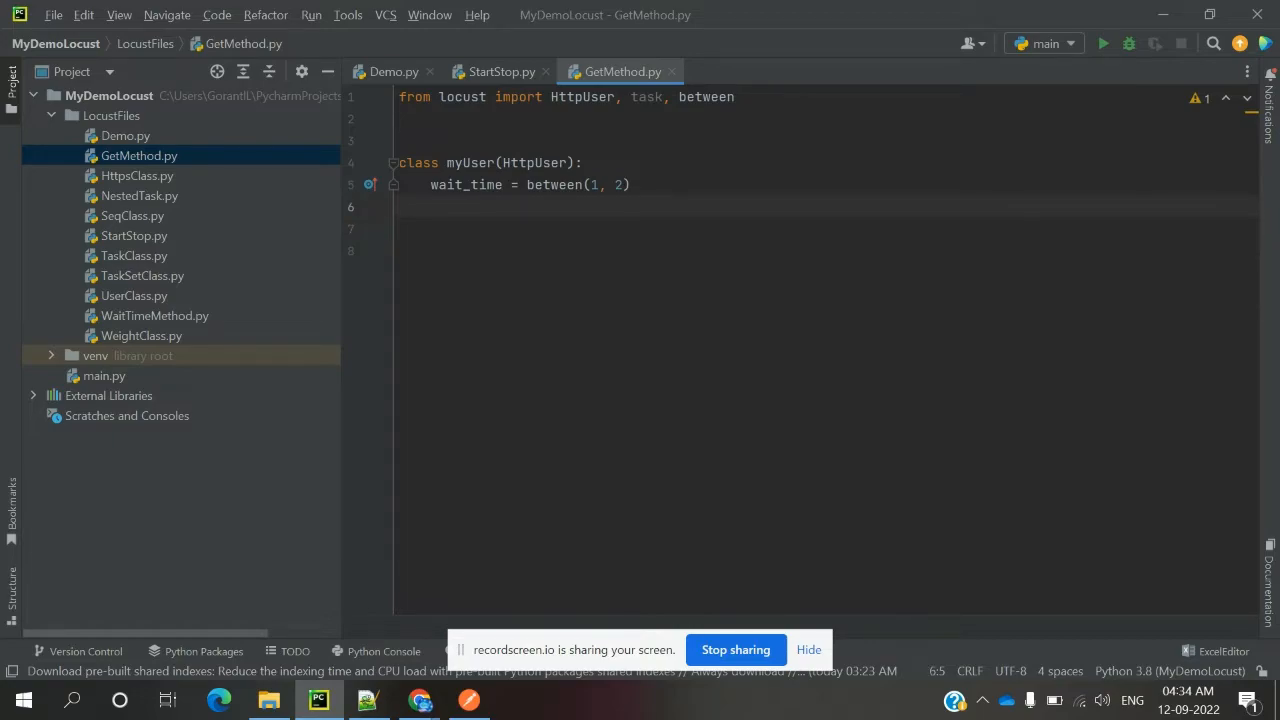
{"action": "type", "text": "H"}
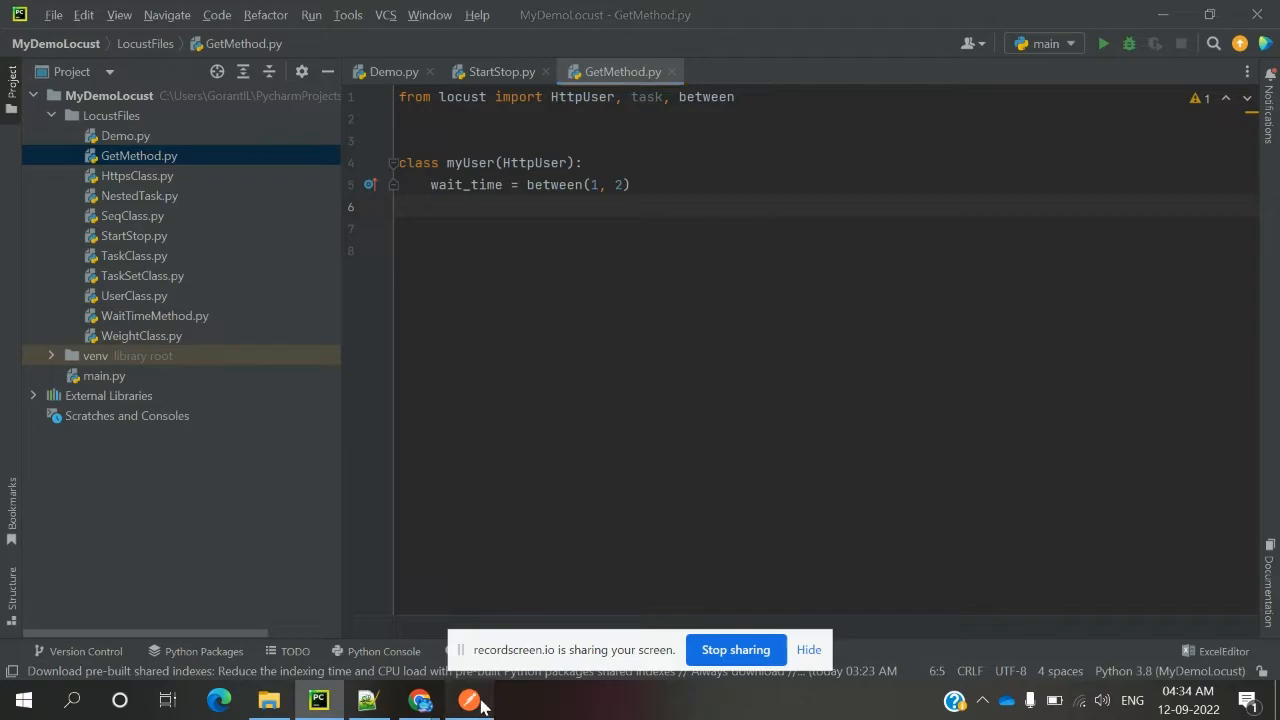
{"action": "left_click", "coordinate": [469, 699]}
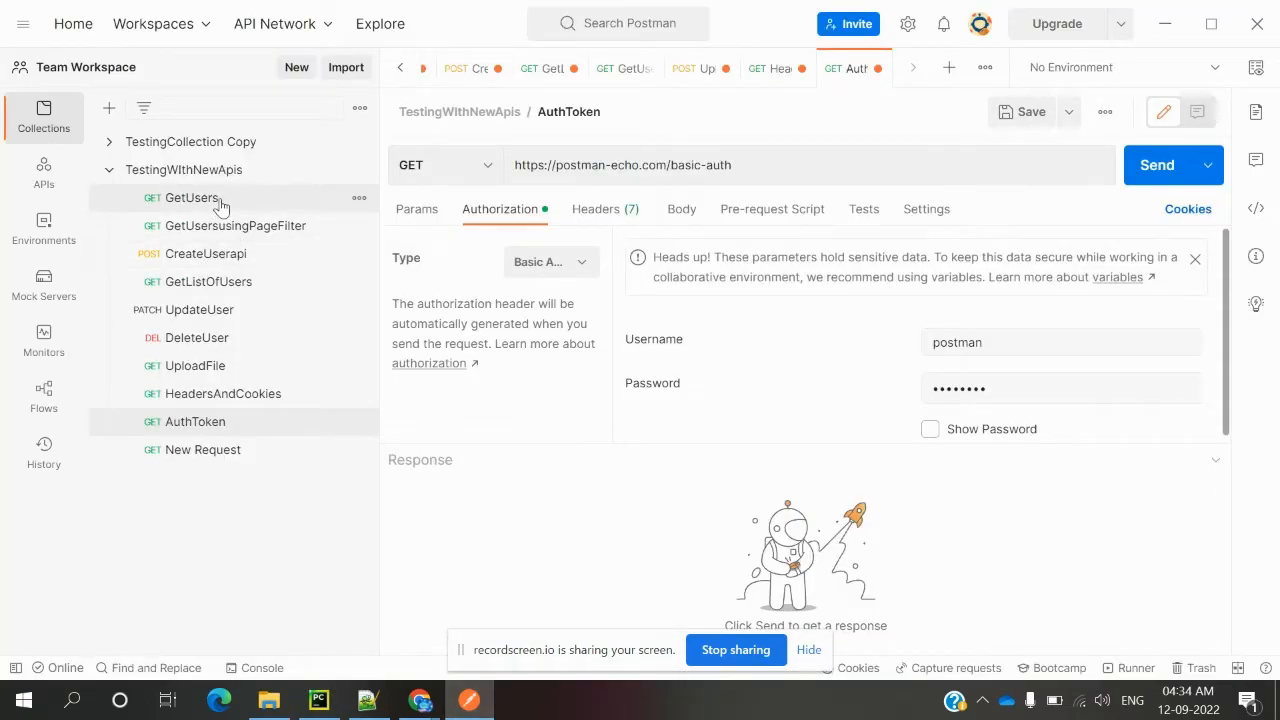
{"action": "left_click", "coordinate": [191, 197]}
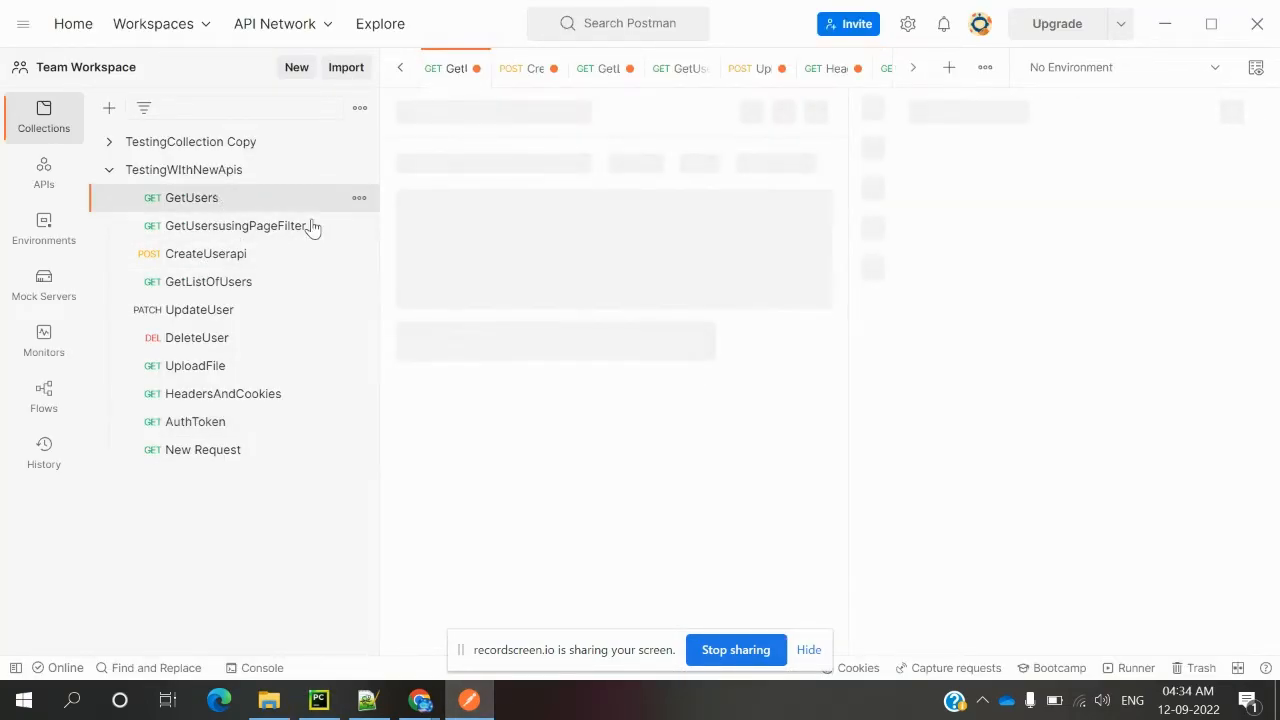
{"action": "mouse_move", "coordinate": [628, 240]}
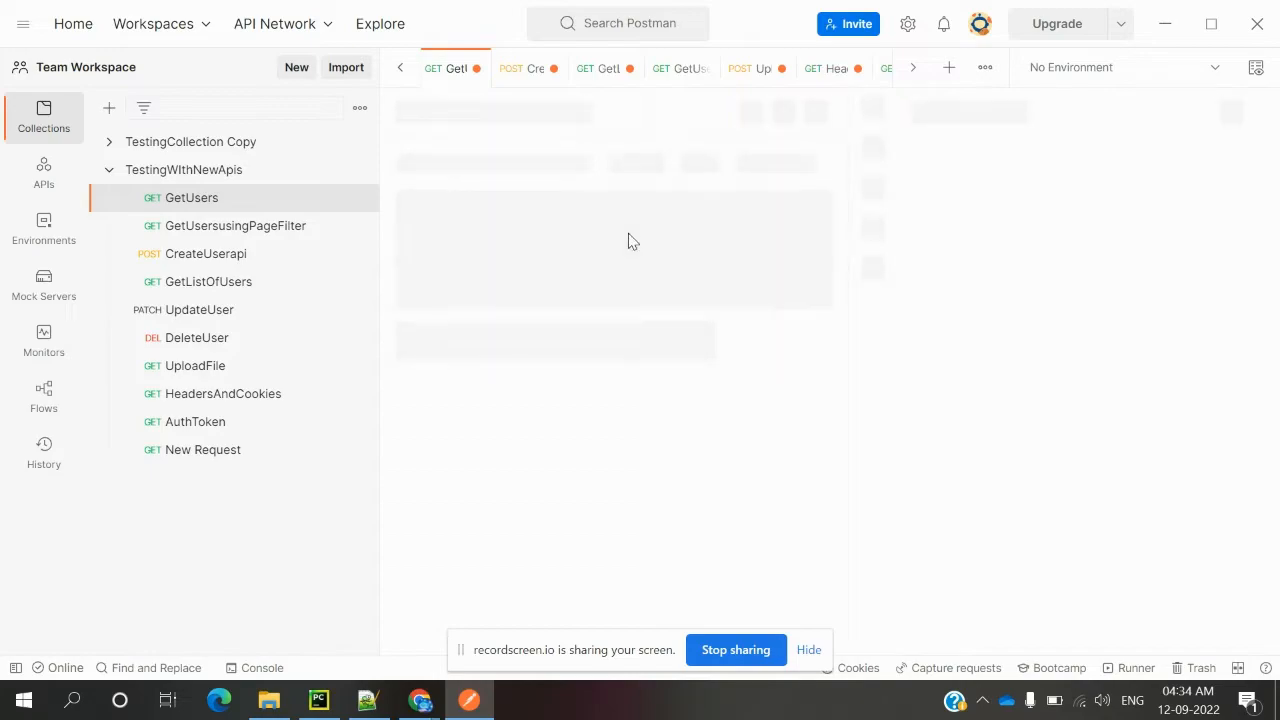
{"action": "left_click", "coordinate": [191, 197]}
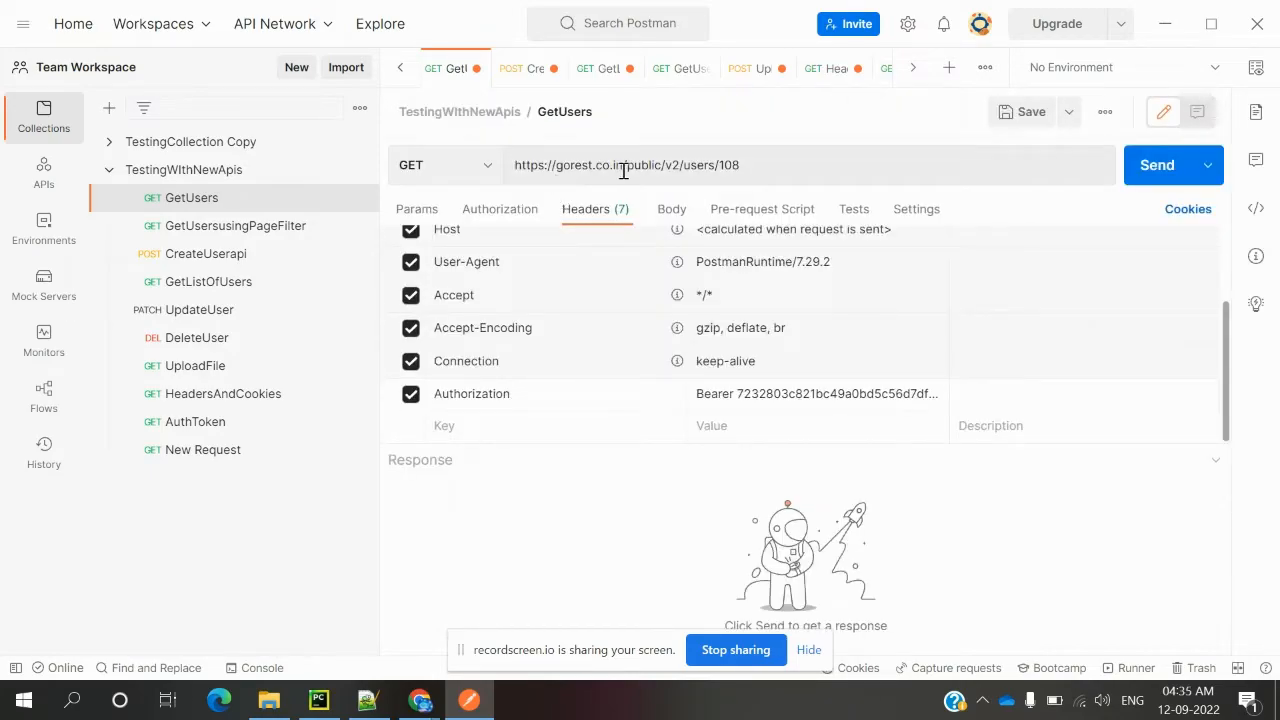
{"action": "double_click", "coordinate": [568, 165]}
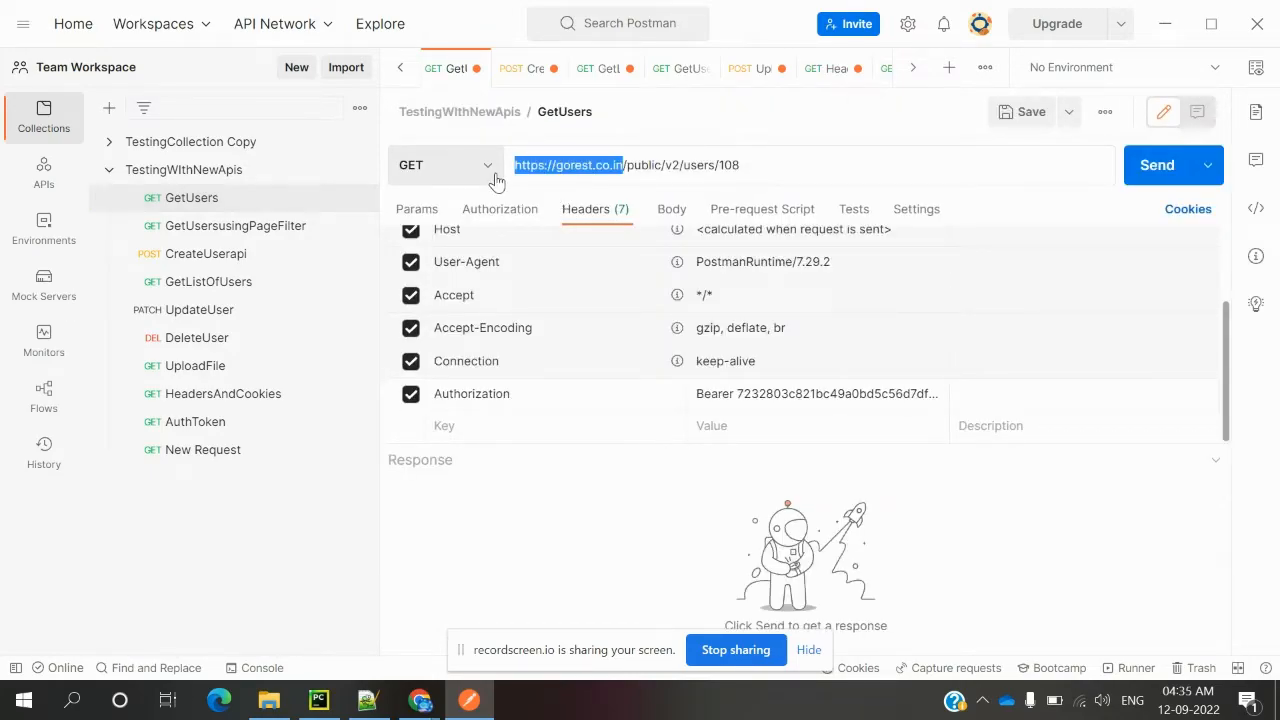
{"action": "left_click", "coordinate": [318, 699]}
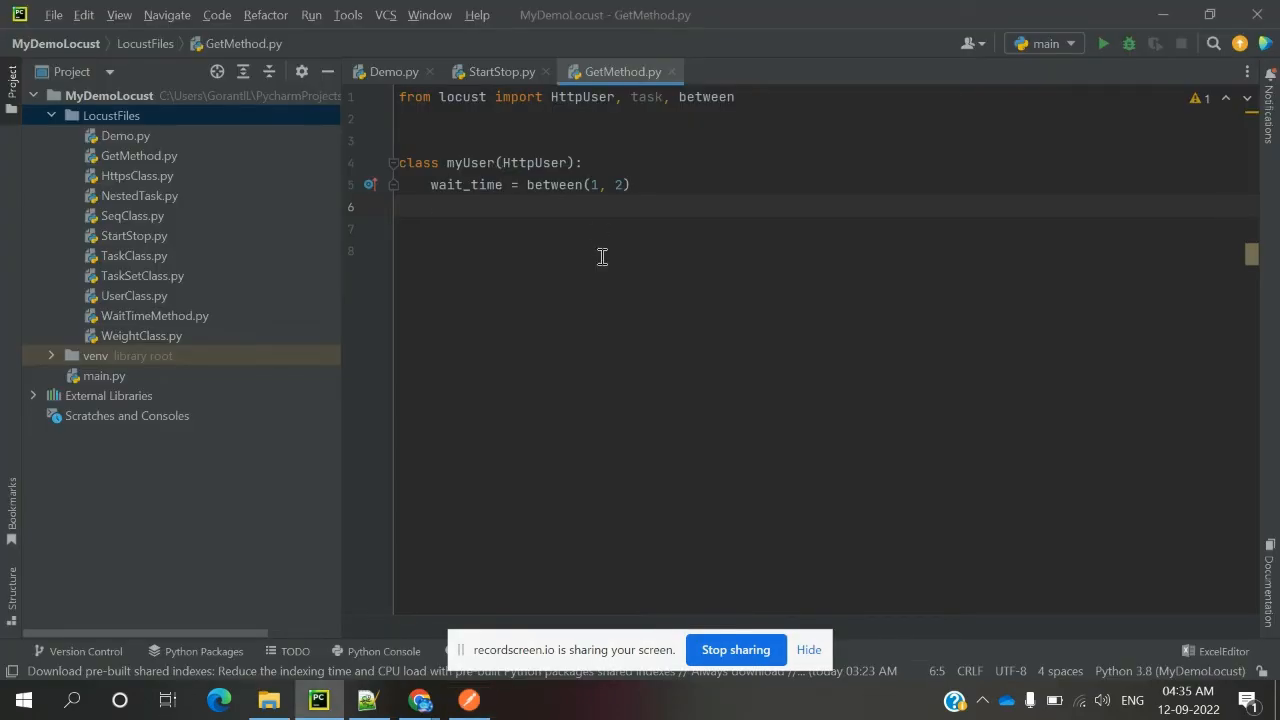
{"action": "type", "text": "host ="}
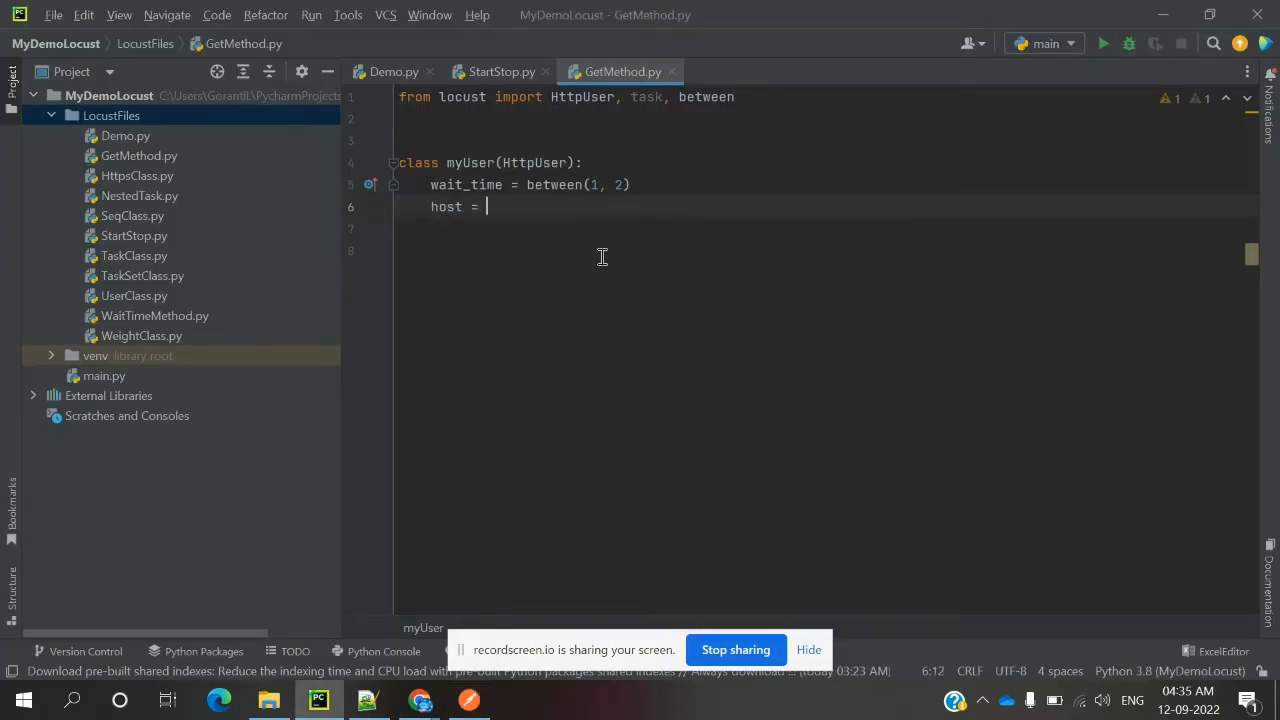
{"action": "type", "text": "\"https://gorest.co.in"}
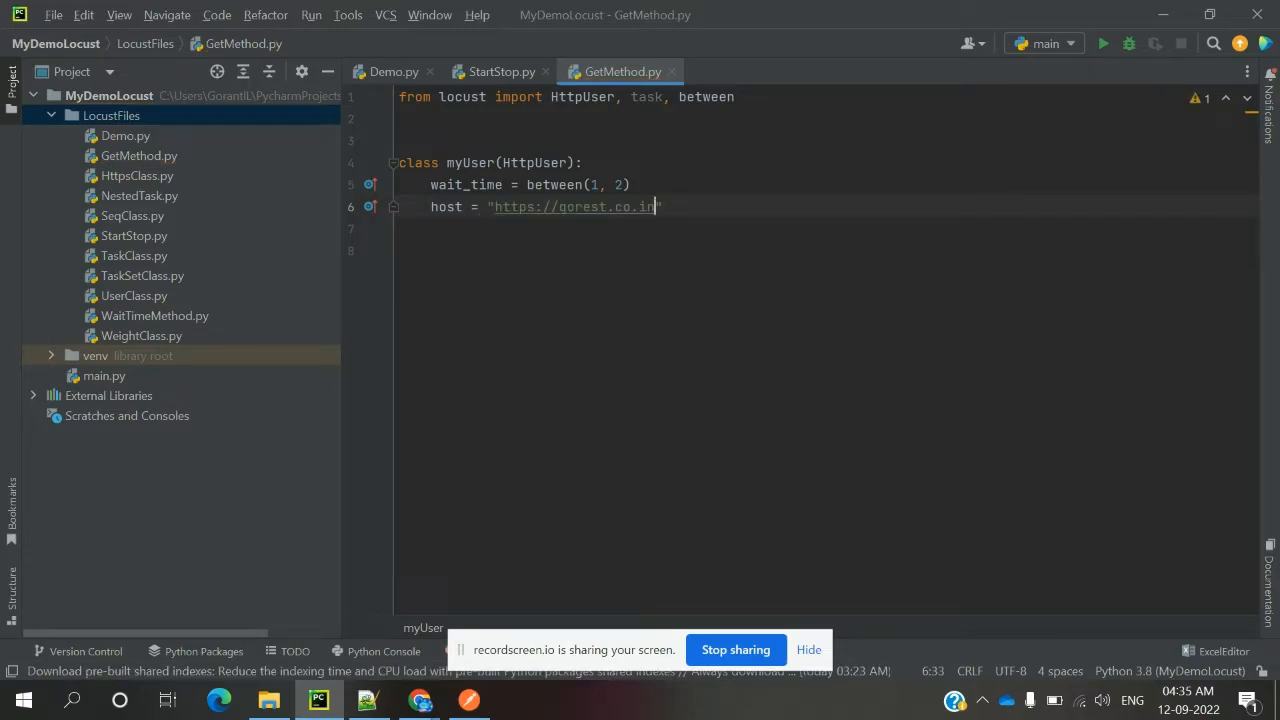
{"action": "mouse_move", "coordinate": [608, 670]}
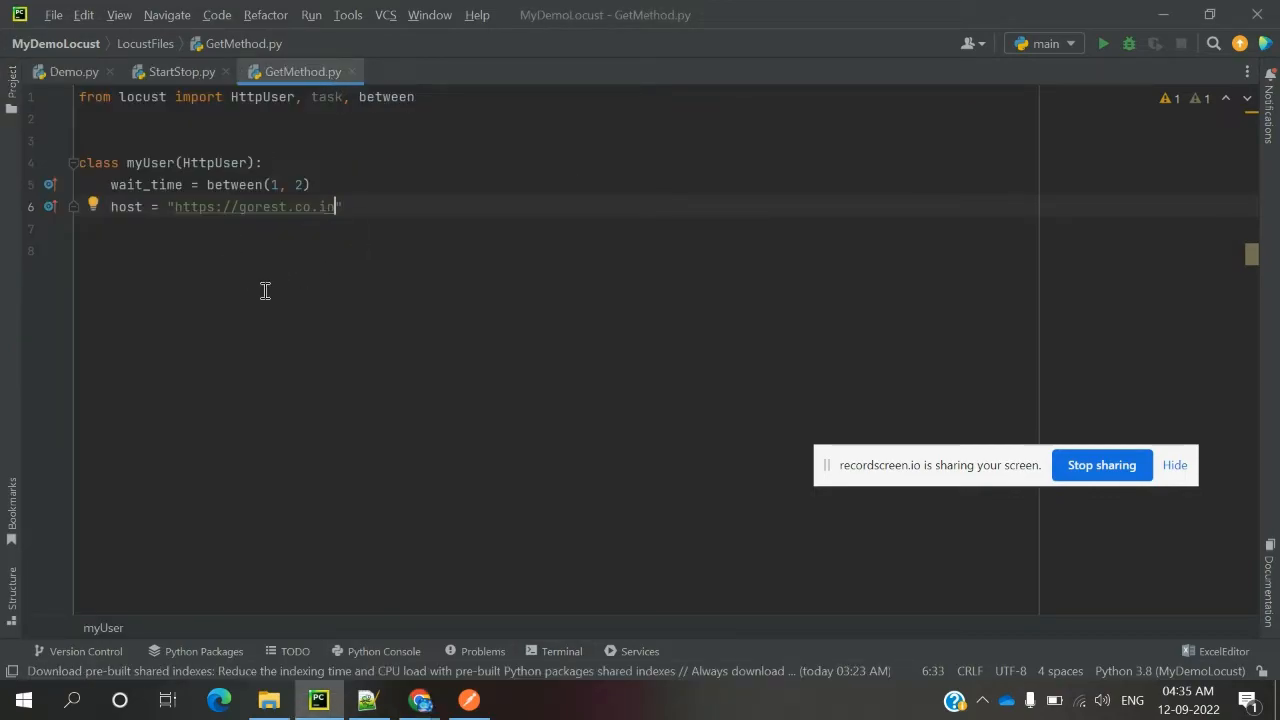
{"action": "mouse_move", "coordinate": [363, 238]}
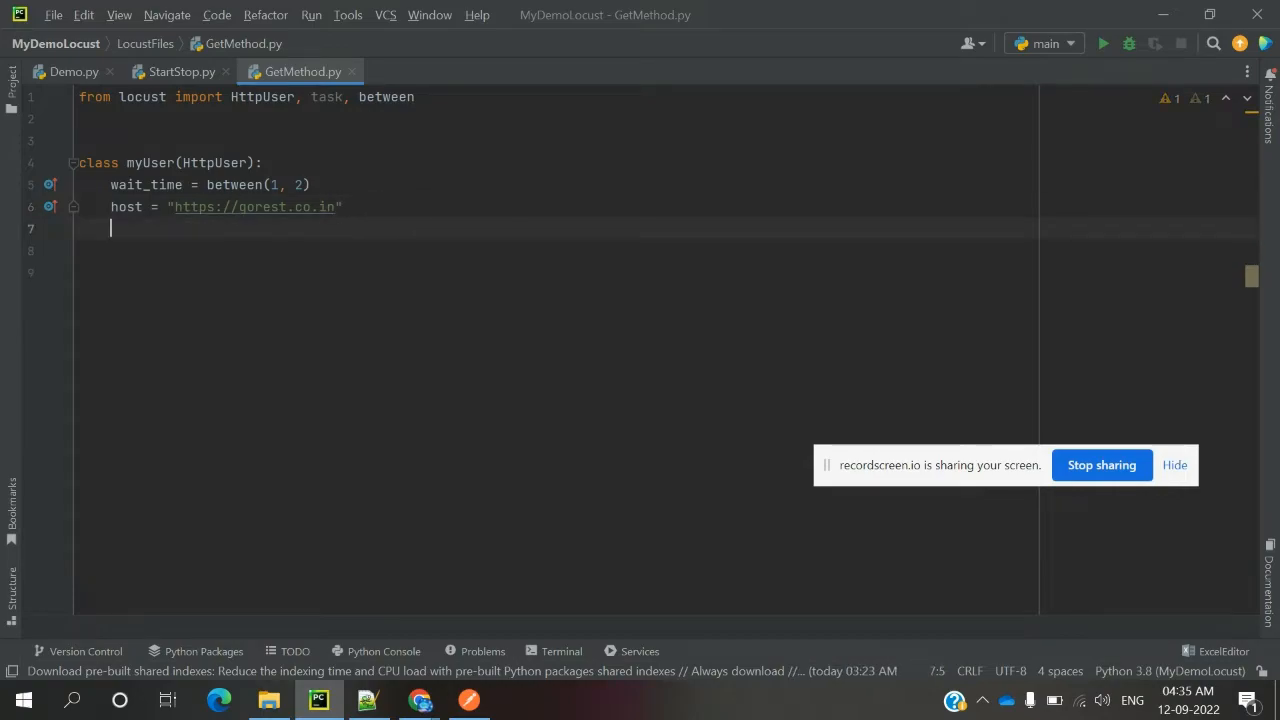
{"action": "type", "text": "@"}
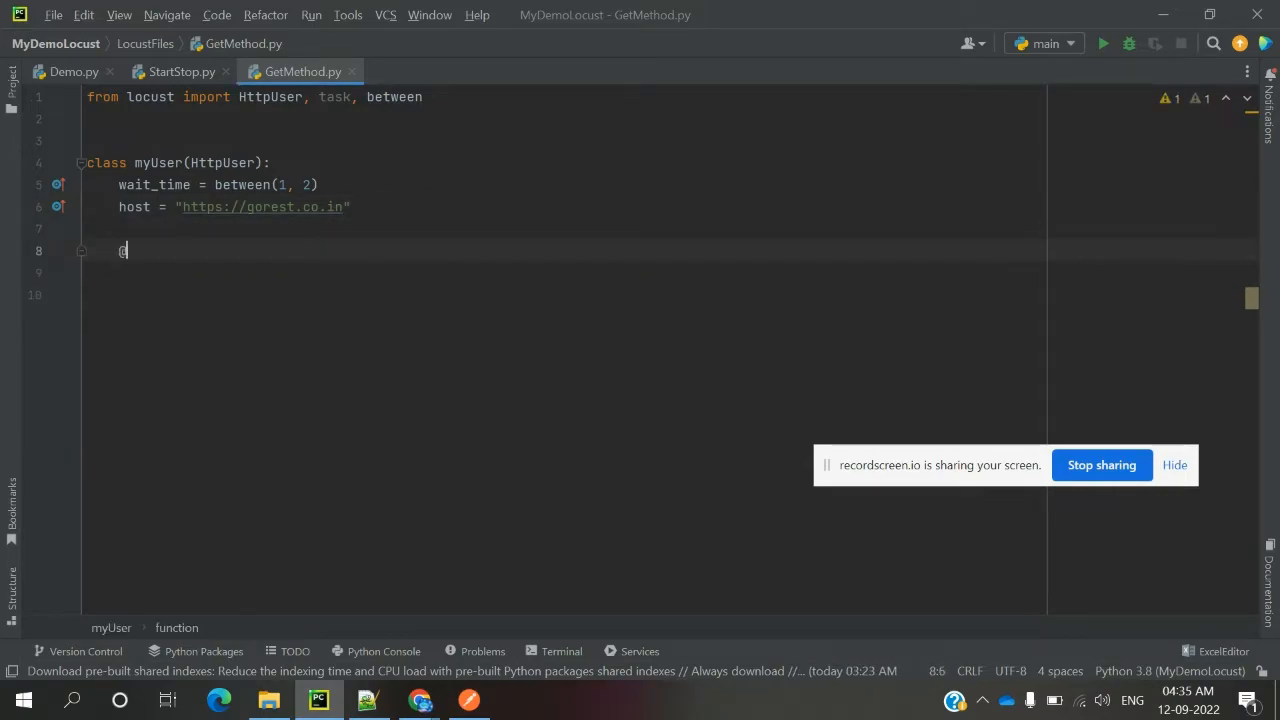
{"action": "type", "text": "task"}
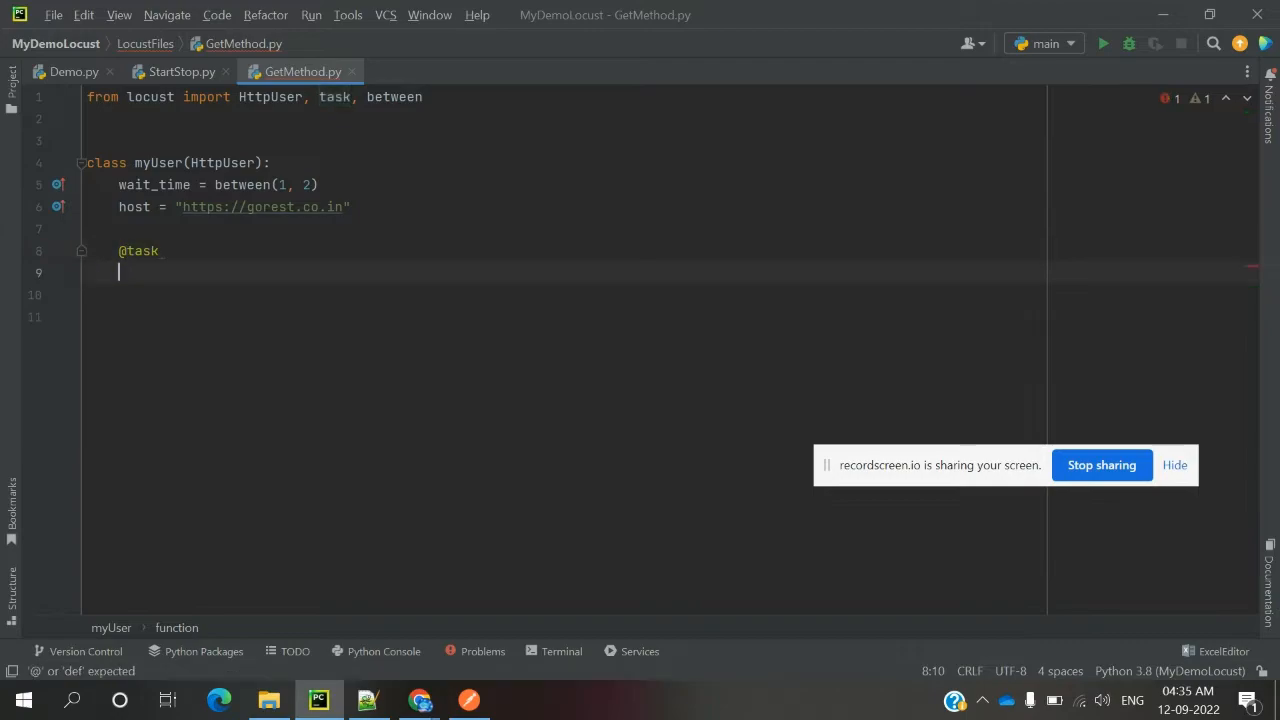
{"action": "type", "text": "def"}
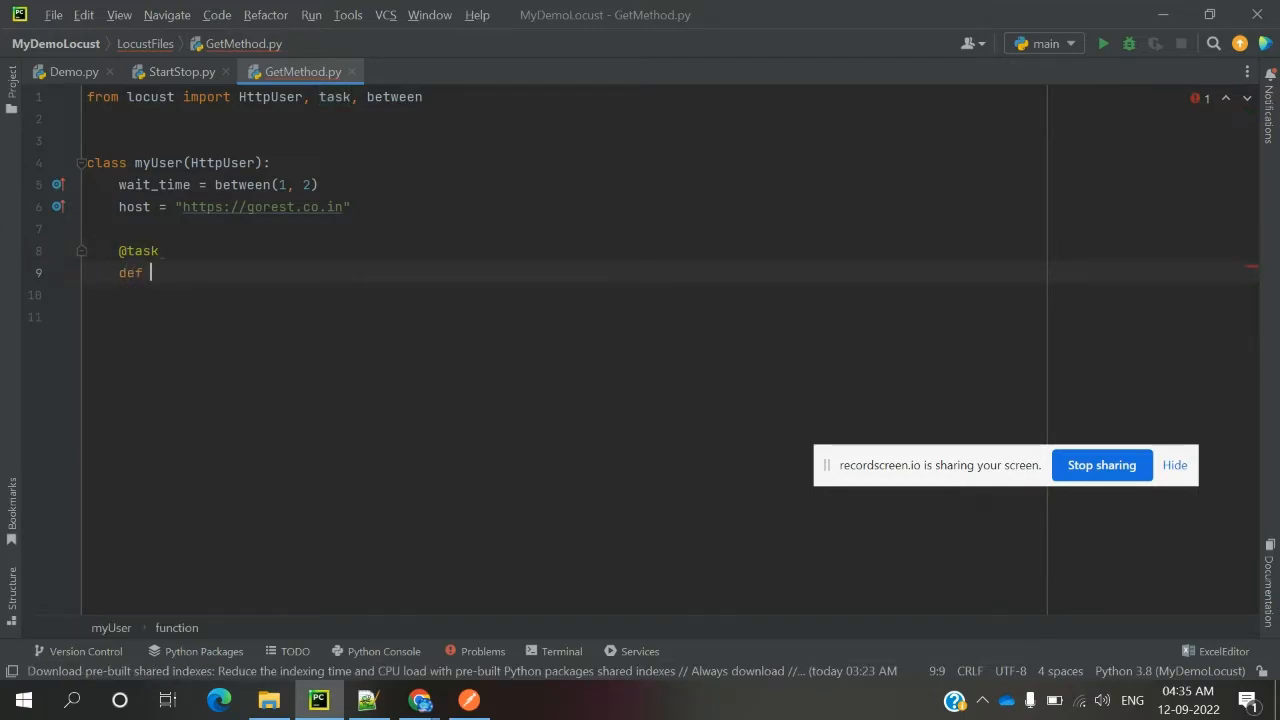
{"action": "type", "text": "get_met"}
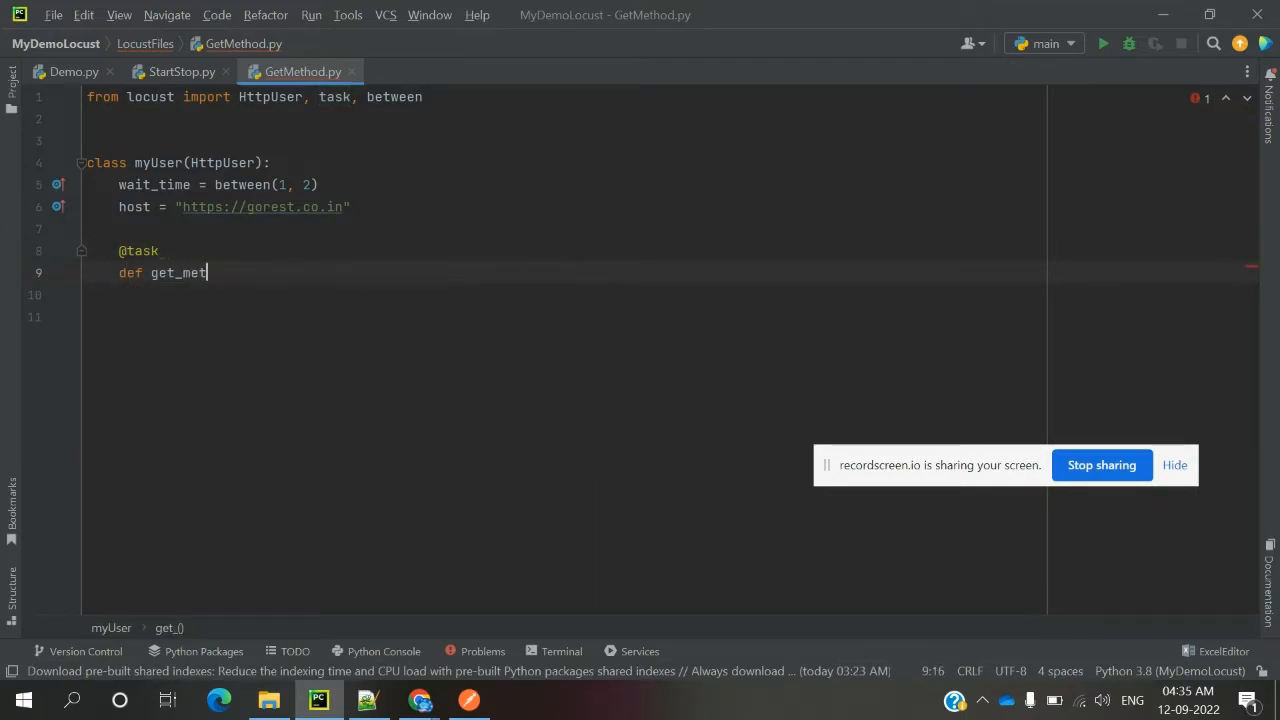
{"action": "type", "text": "hod"}
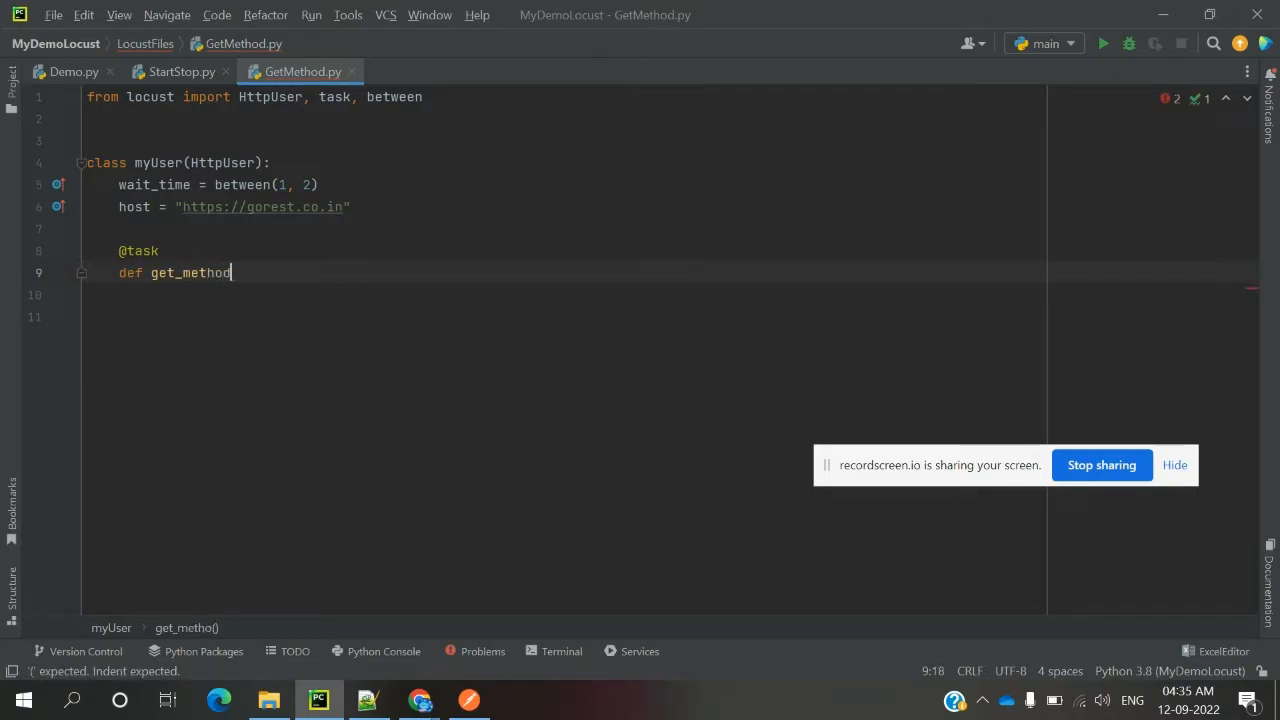
{"action": "type", "text": "(self):"}
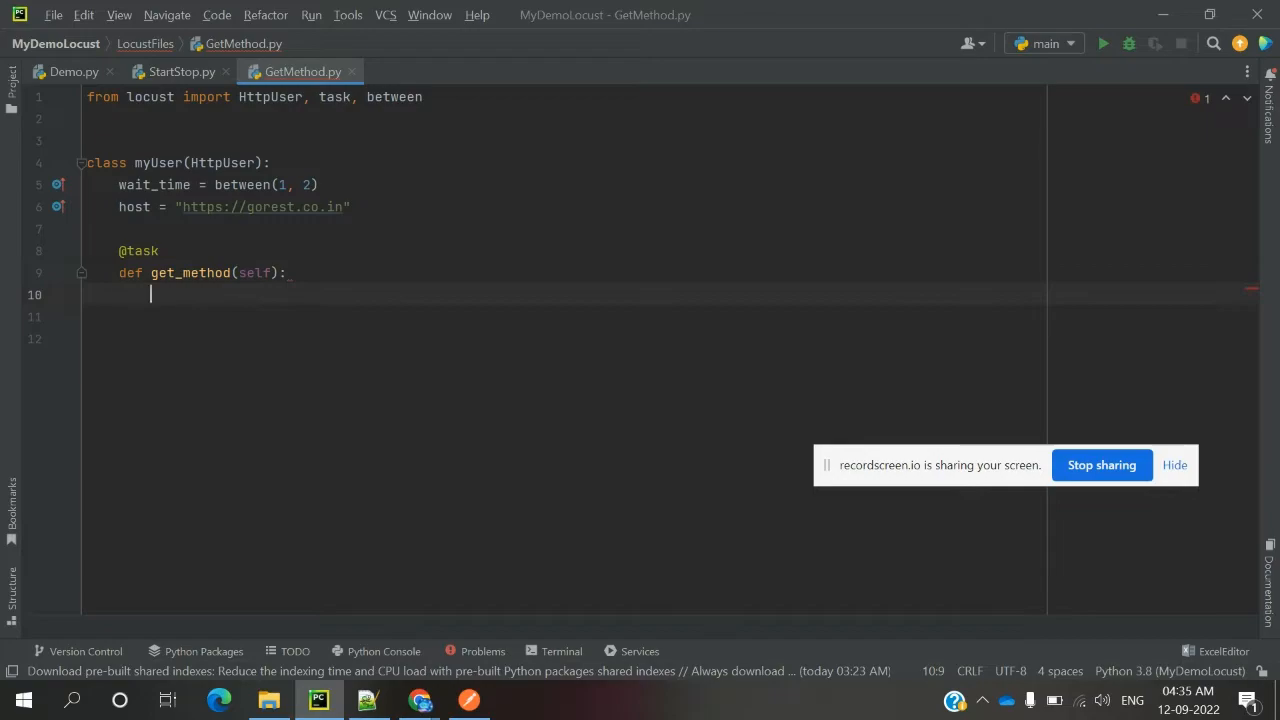
Step: Start a self.client.get() call in get_method and check the request path in Postman
{"action": "type", "text": "sel"}
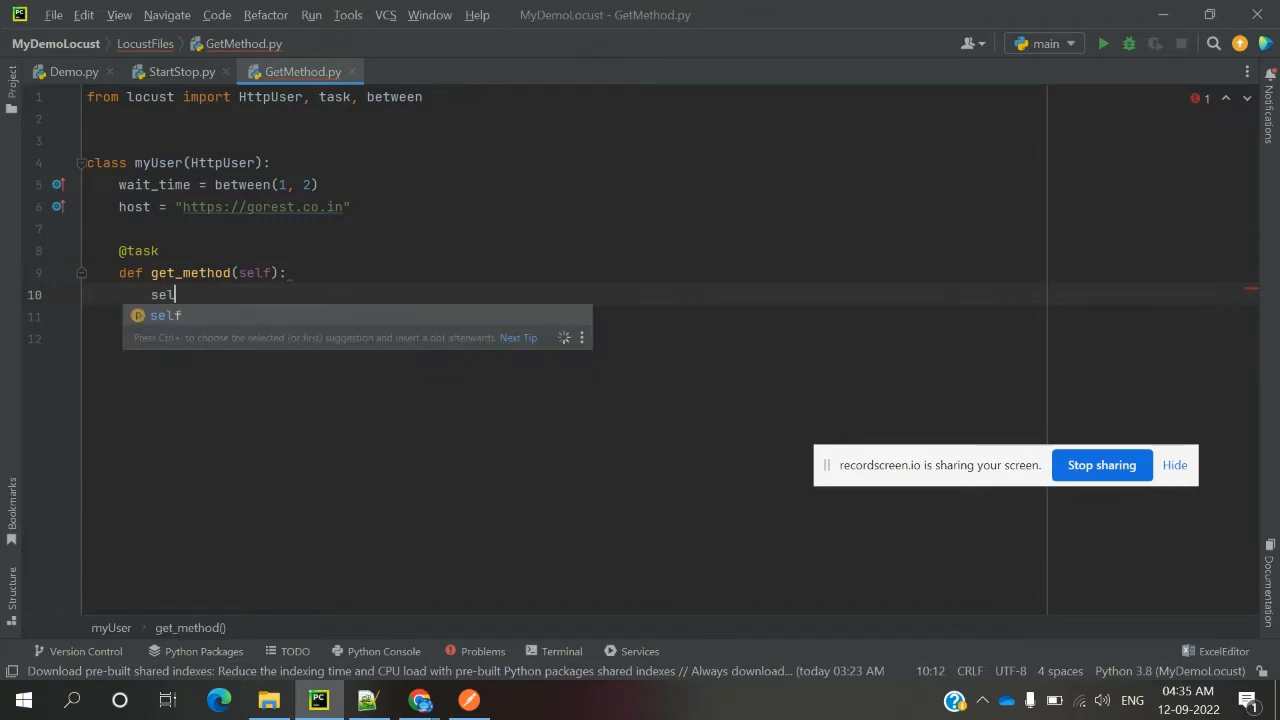
{"action": "type", "text": ".client"}
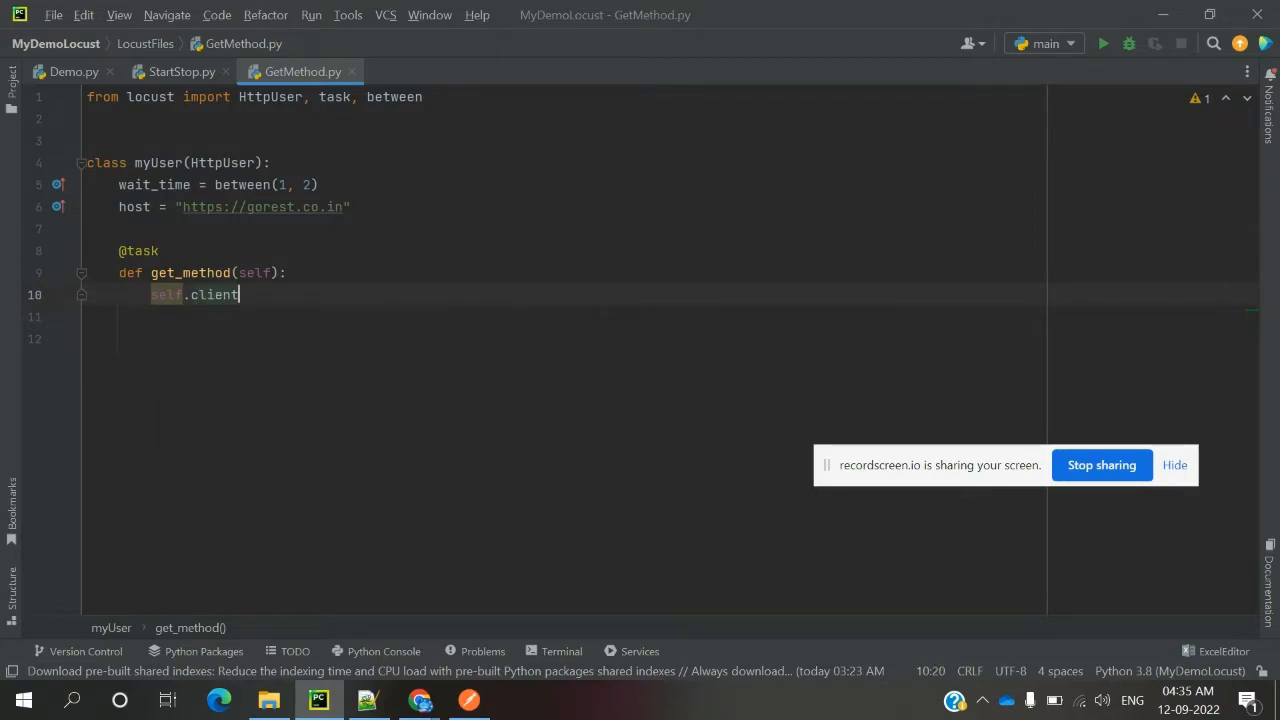
{"action": "type", "text": ".get"}
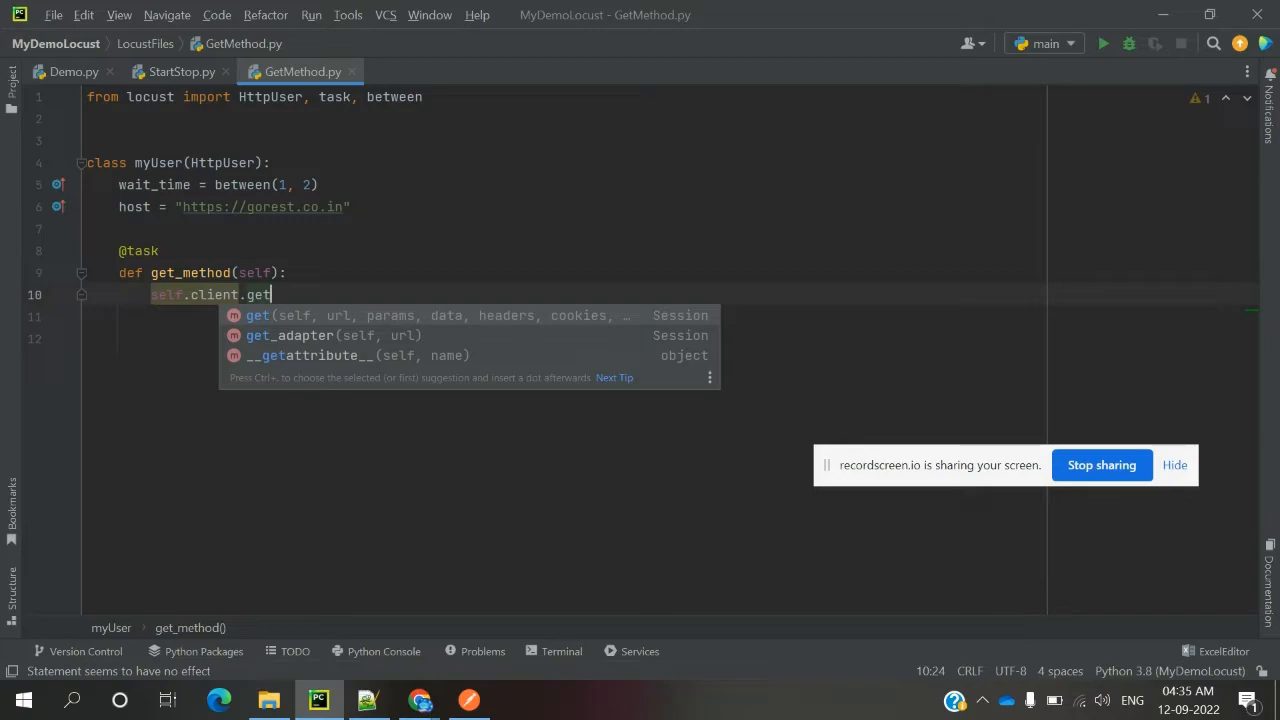
{"action": "mouse_move", "coordinate": [372, 337]}
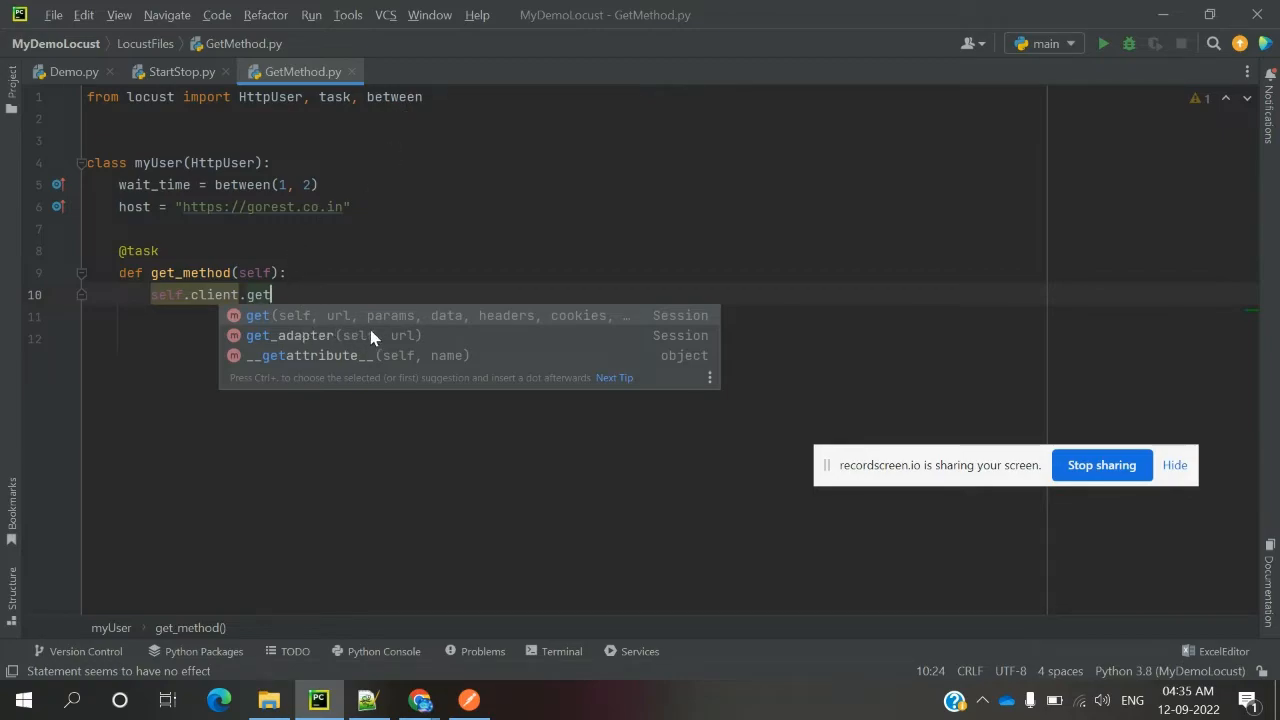
{"action": "mouse_move", "coordinate": [528, 333]}
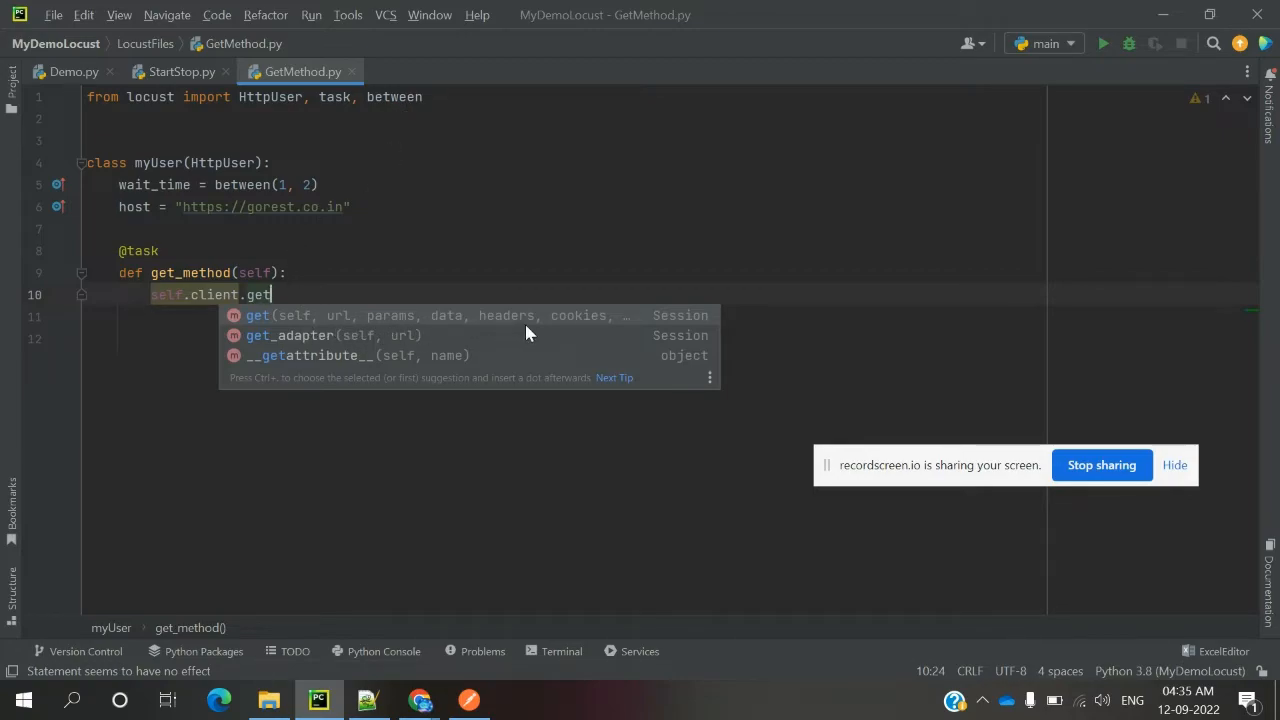
{"action": "mouse_move", "coordinate": [605, 327]}
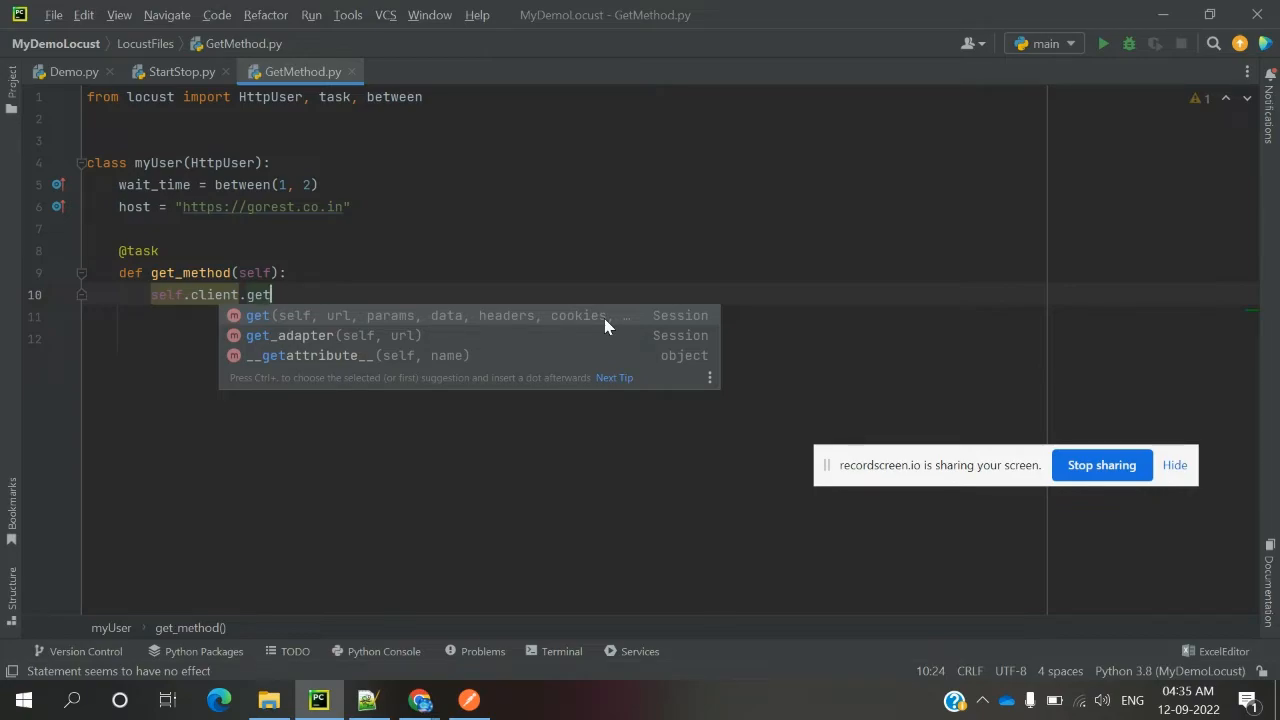
{"action": "left_click", "coordinate": [257, 315]}
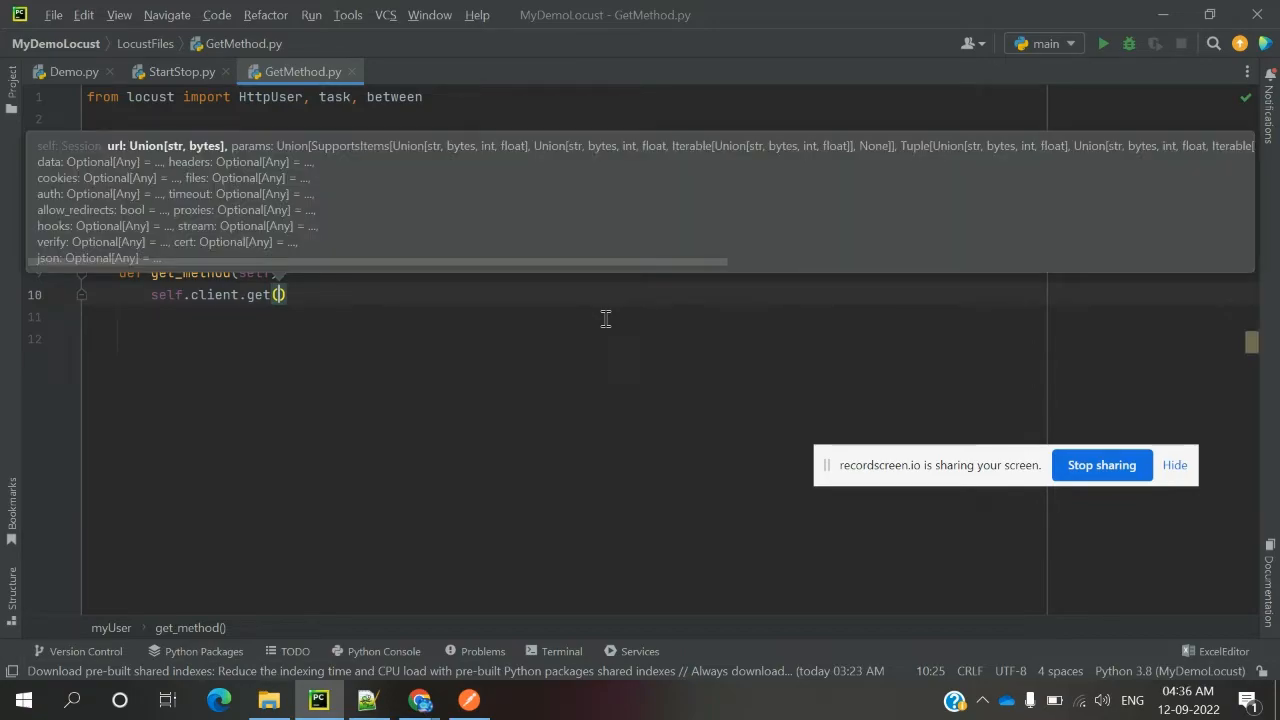
{"action": "key", "text": "alt+tab"}
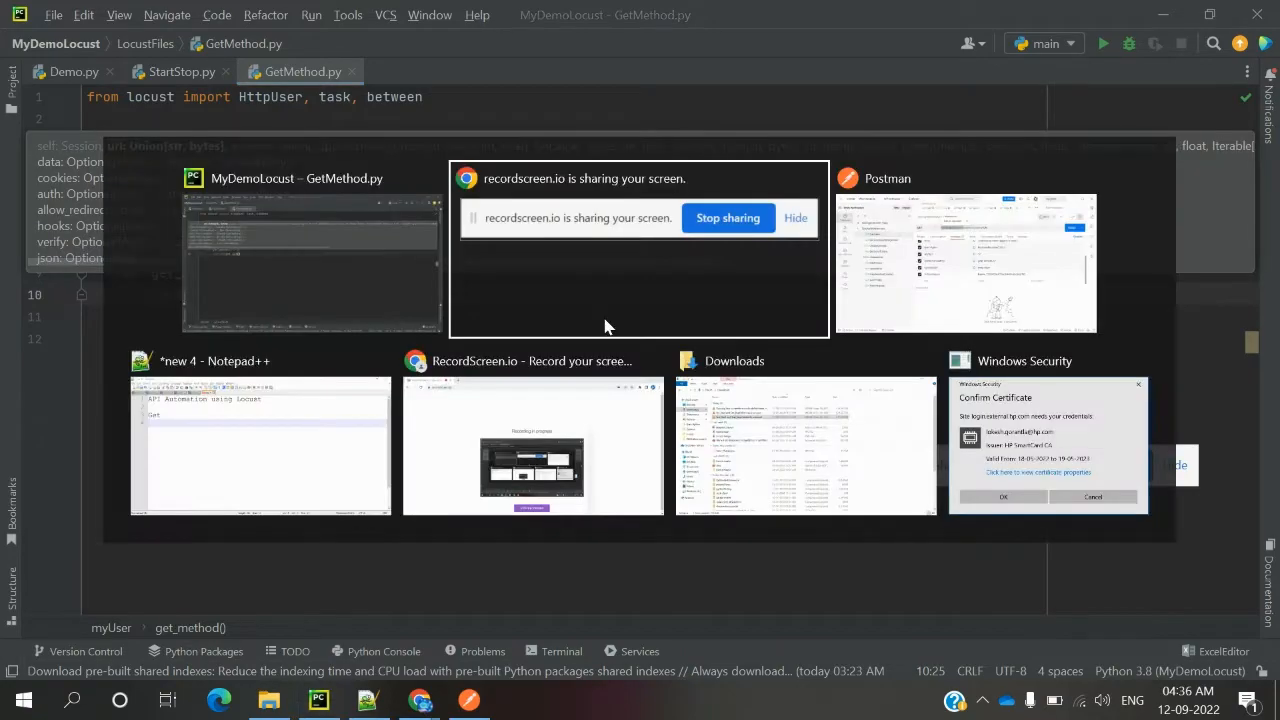
{"action": "left_click", "coordinate": [965, 260]}
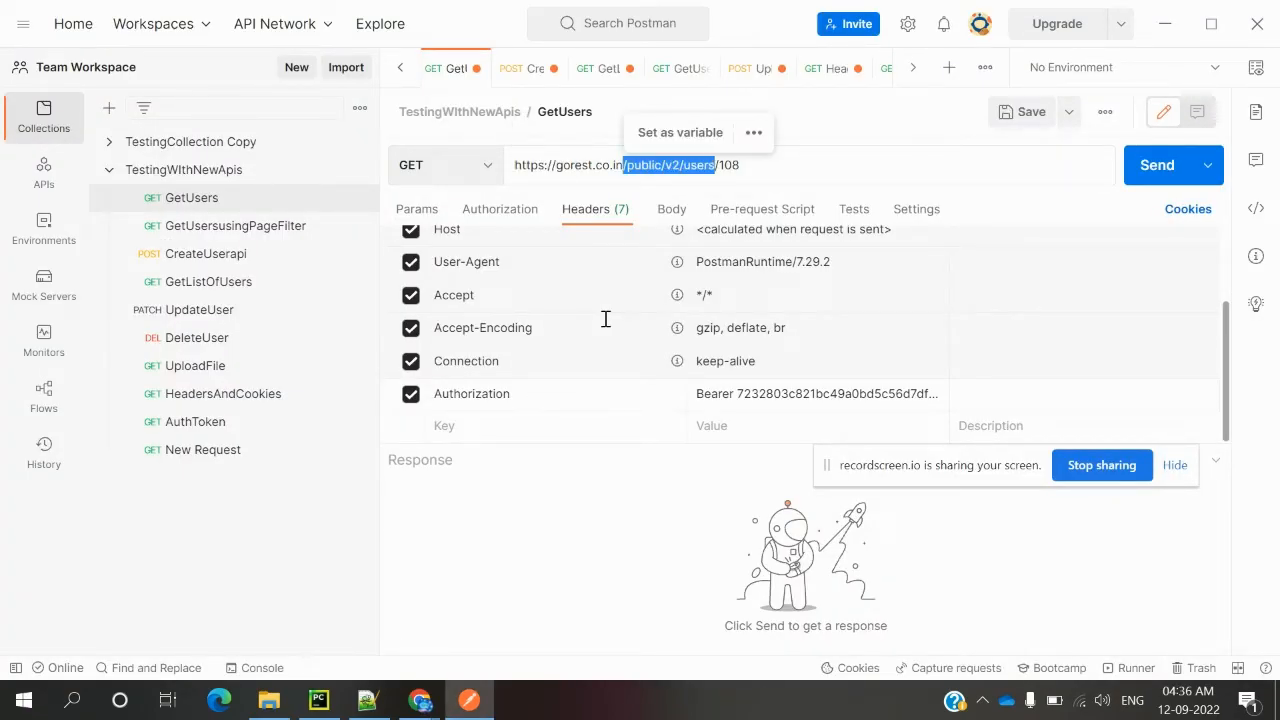
{"action": "left_click", "coordinate": [318, 699]}
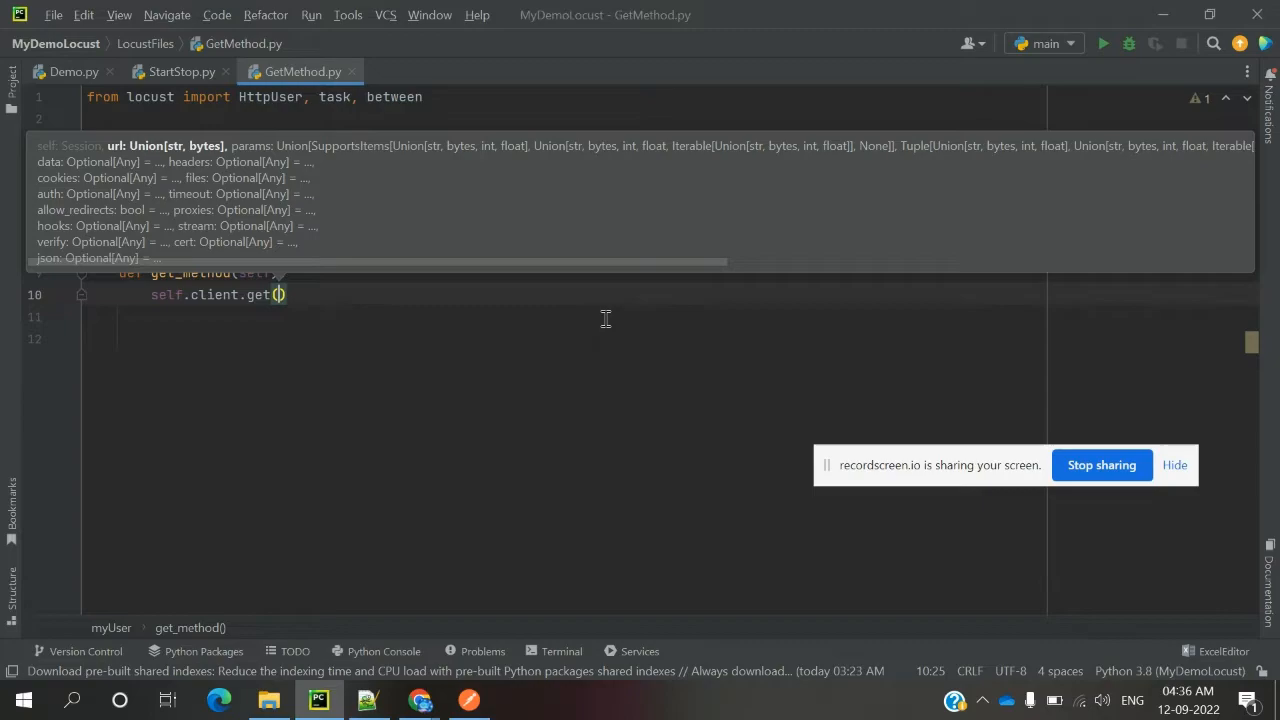
Step: Pass "/public/v2/users" as the path to self.client.get
{"action": "type", "text": "\""}
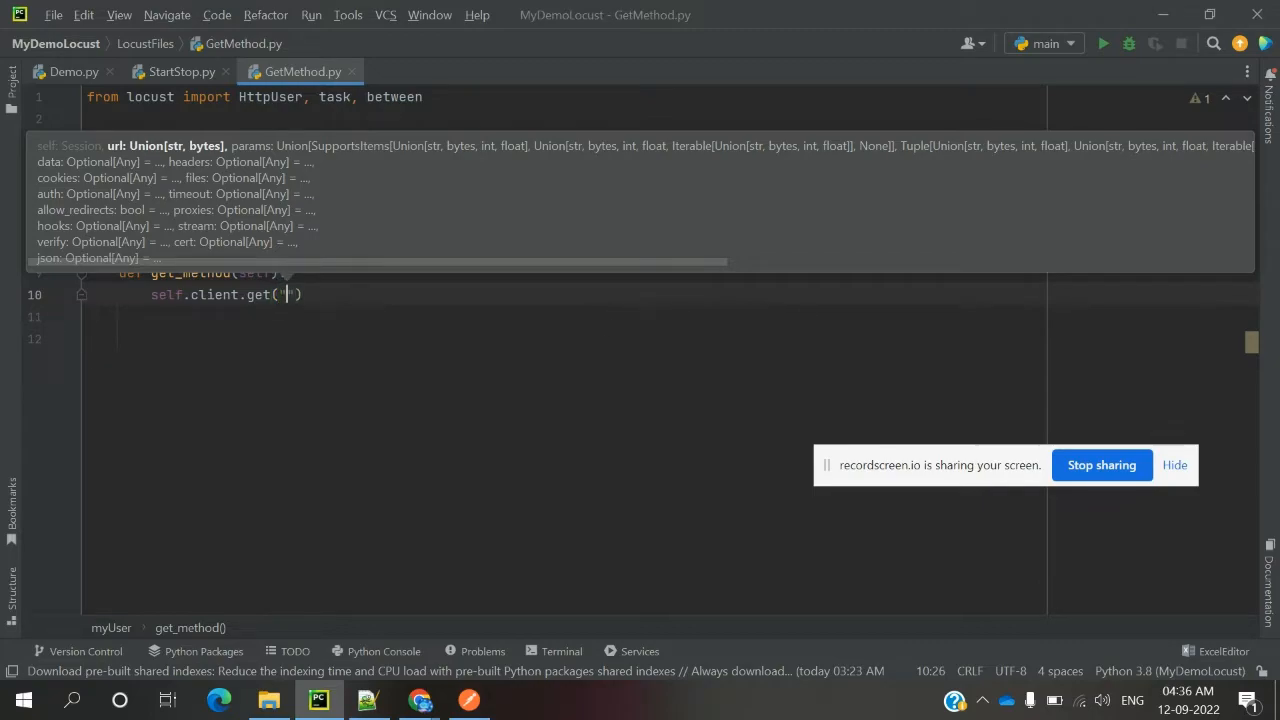
{"action": "type", "text": "/public/v2/users"}
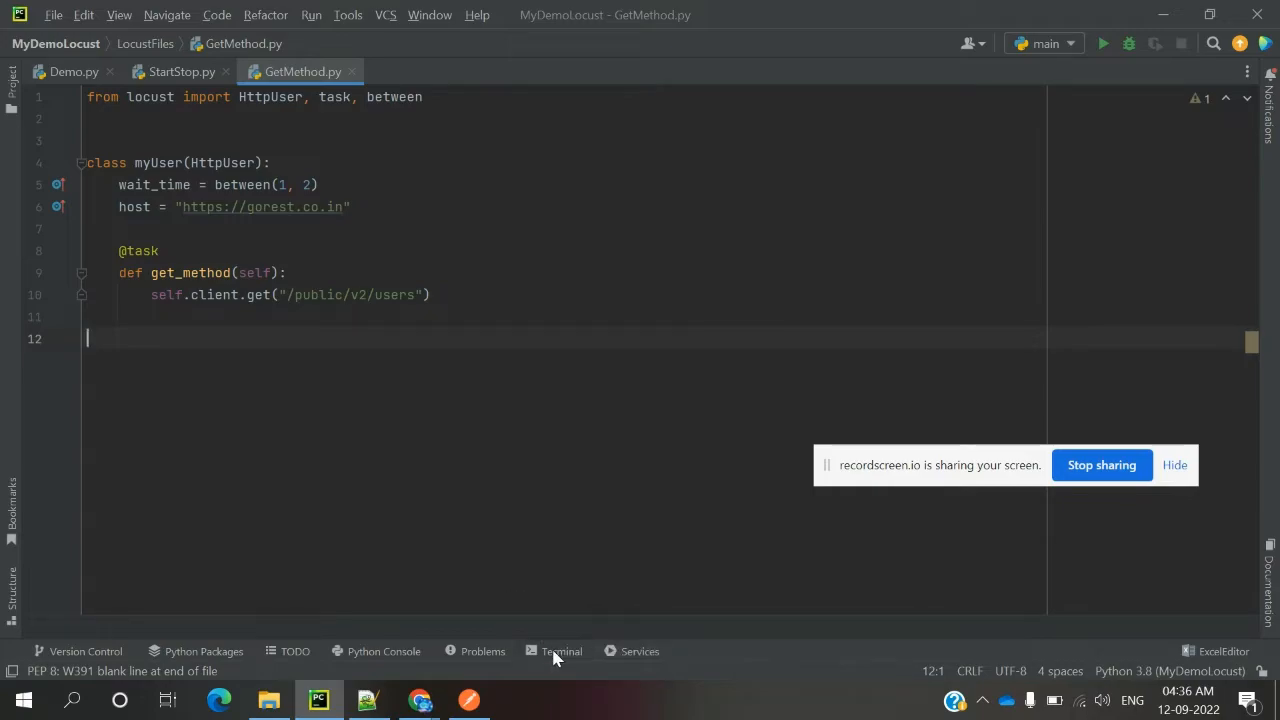
{"action": "mouse_move", "coordinate": [138, 225]}
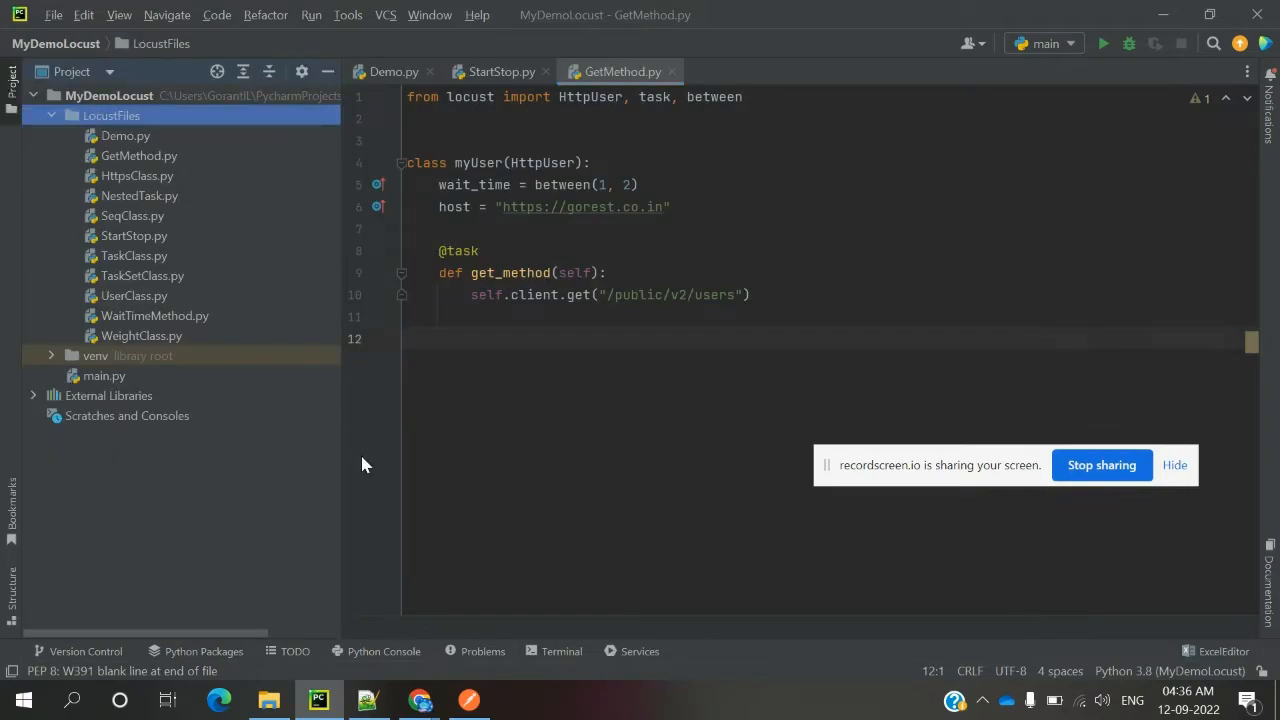
Step: Run locust on LocustFiles/GetMethod.py headless: 1 user, rate 1, 60s, summary only
{"action": "left_click", "coordinate": [556, 651]}
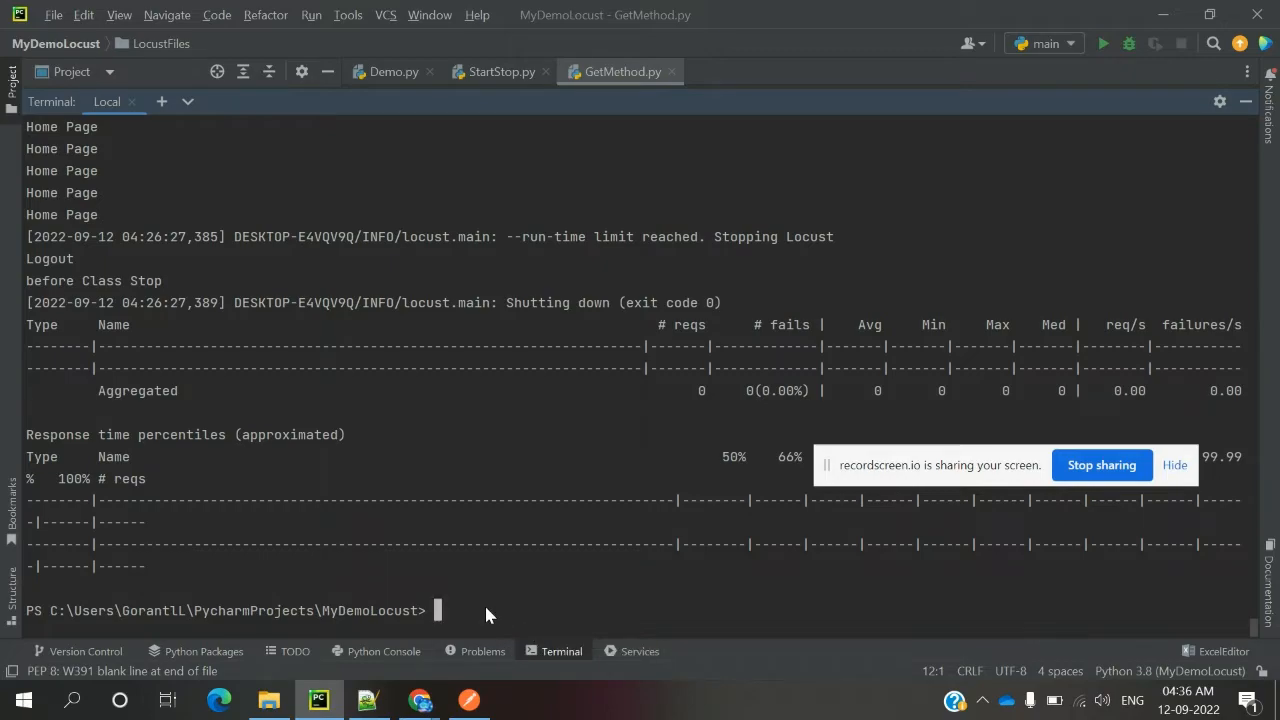
{"action": "type", "text": "locust -f LocustFiles/StartStop.py -u 1 -r 1 -t 60s --headless --only-summary"}
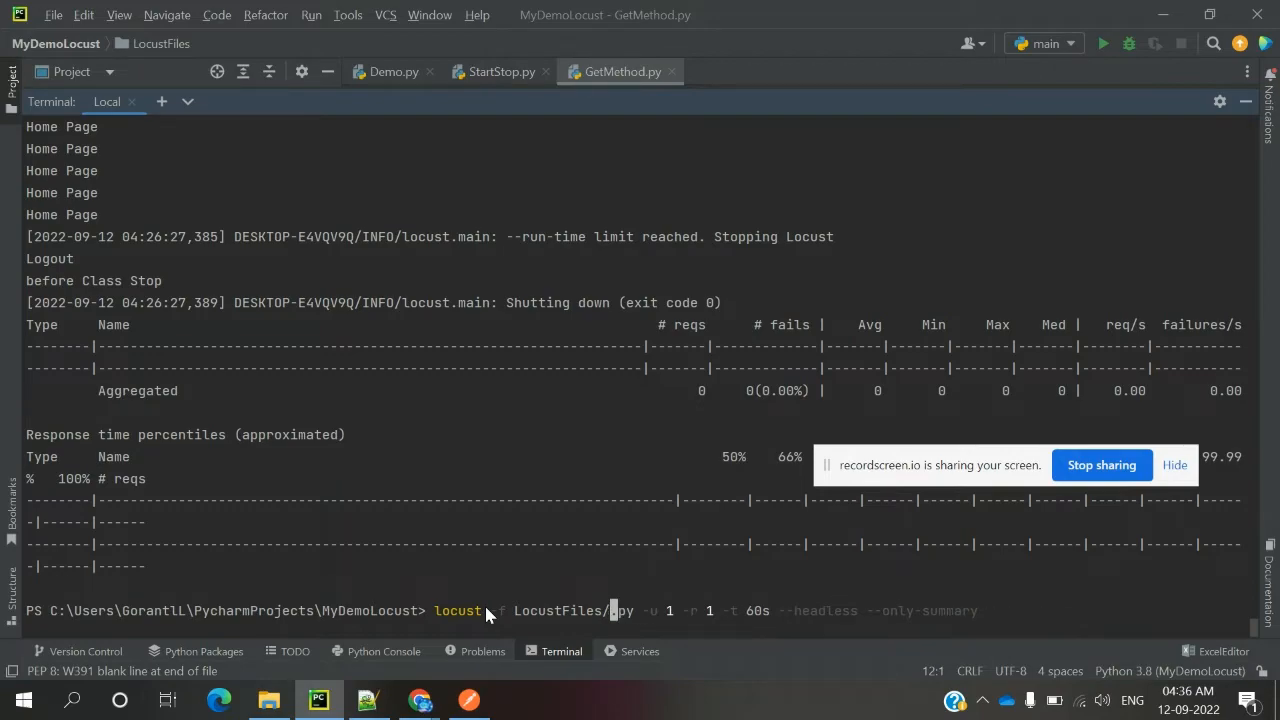
{"action": "type", "text": "GetMethod"}
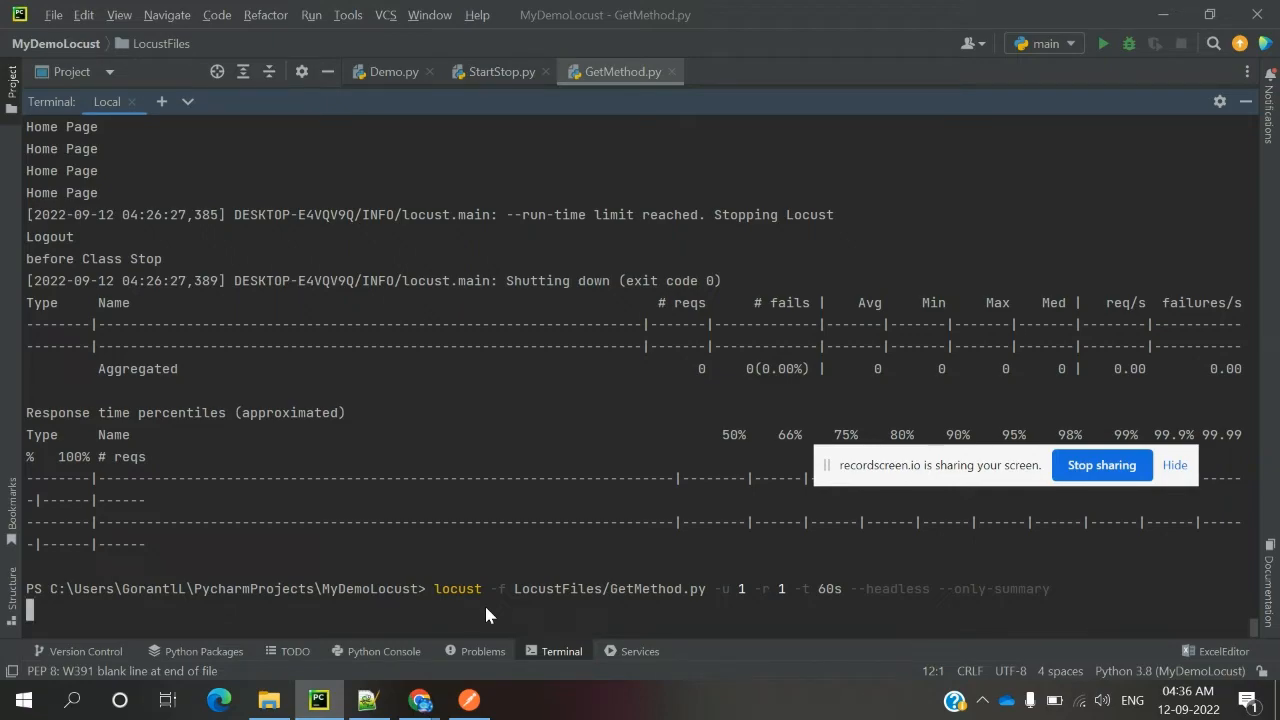
{"action": "key", "text": "Return"}
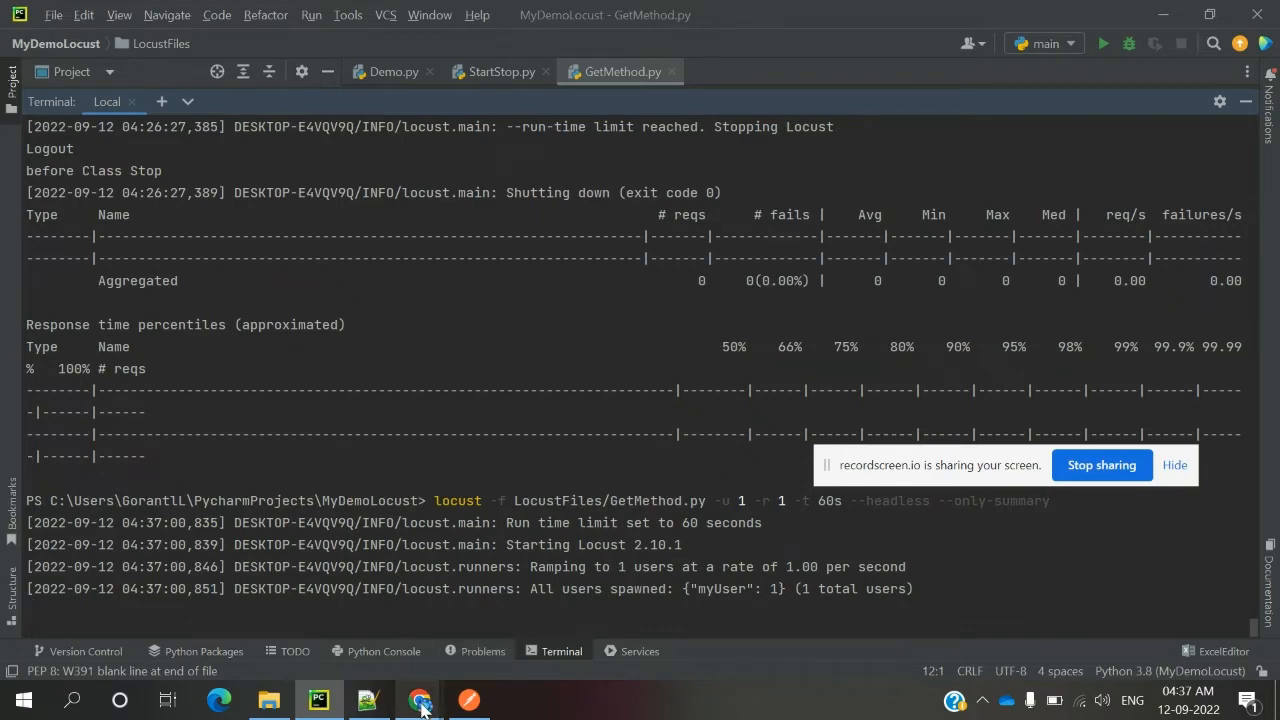
{"action": "left_click", "coordinate": [419, 699]}
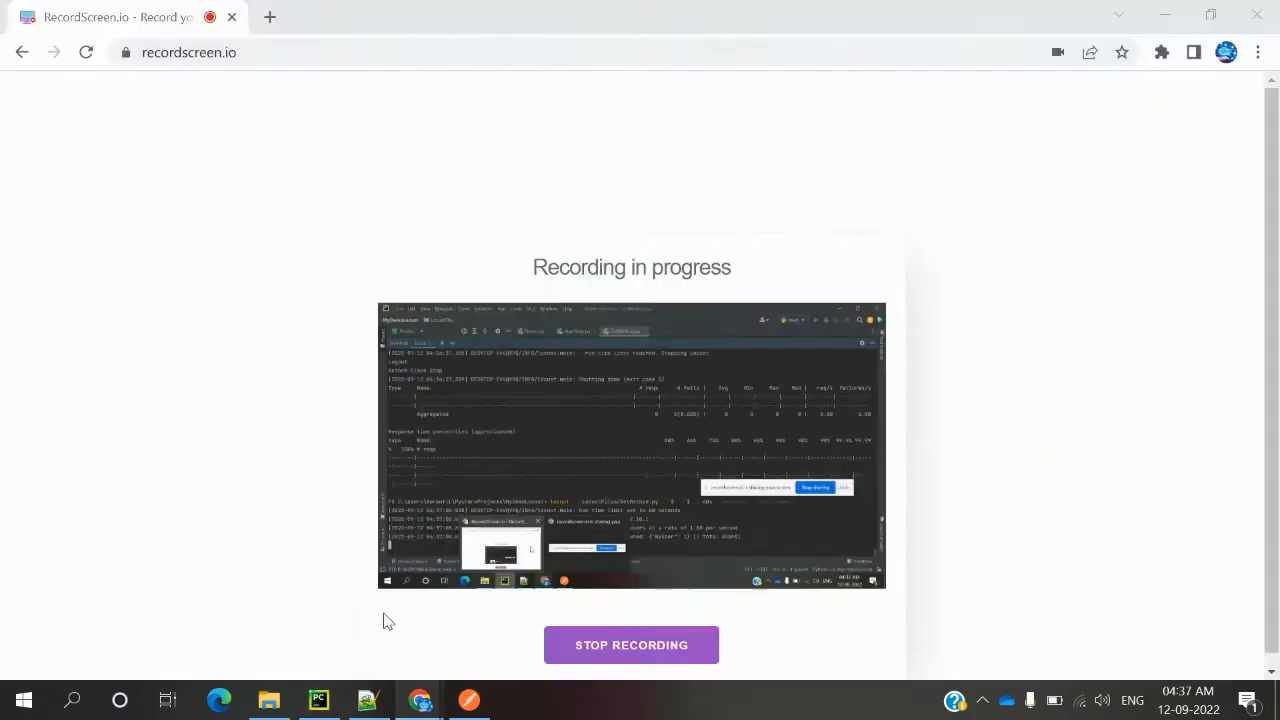
Step: Check localhost:8089 in Chrome, which refuses to connect, and return to PyCharm
{"action": "left_click", "coordinate": [509, 17]}
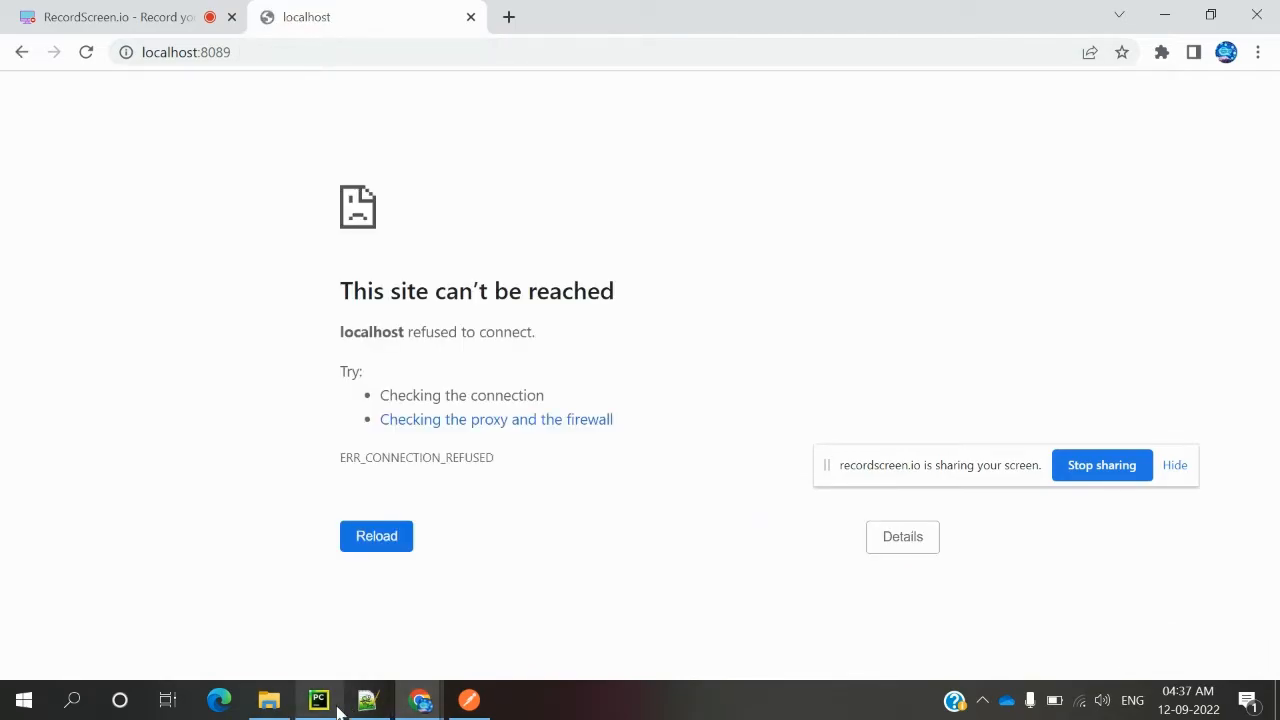
{"action": "left_click", "coordinate": [318, 699]}
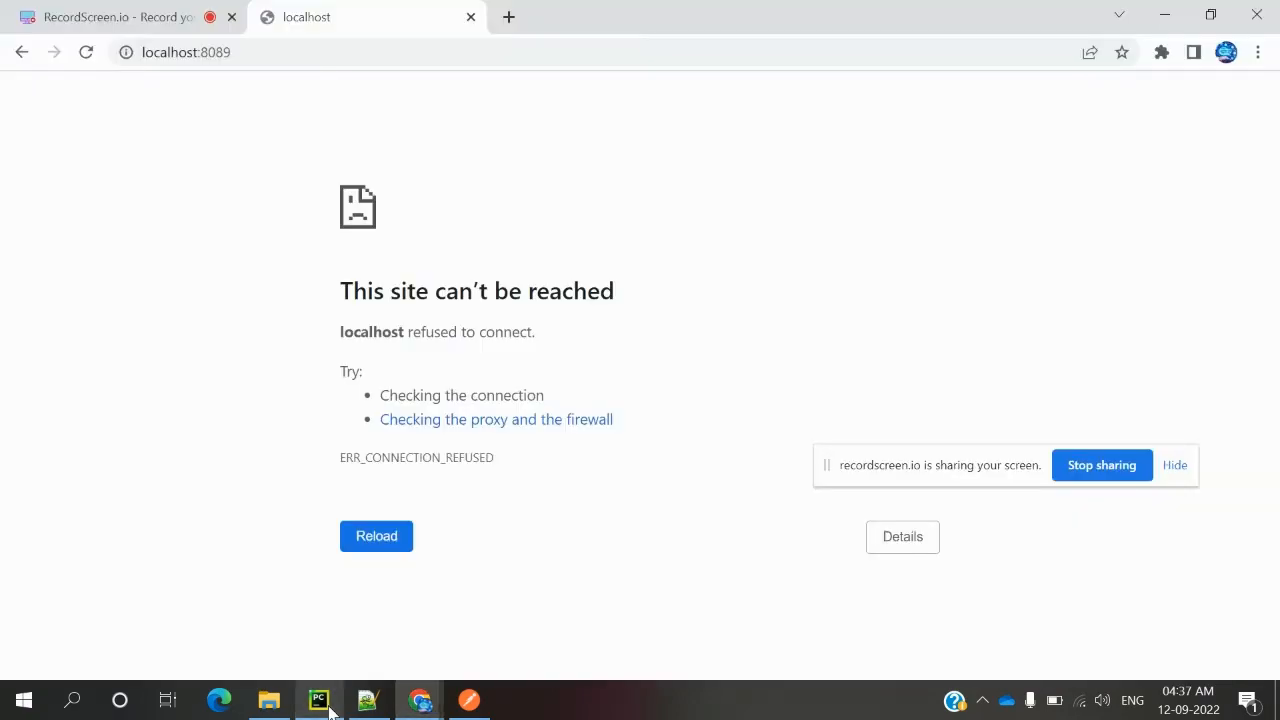
{"action": "left_click", "coordinate": [318, 699]}
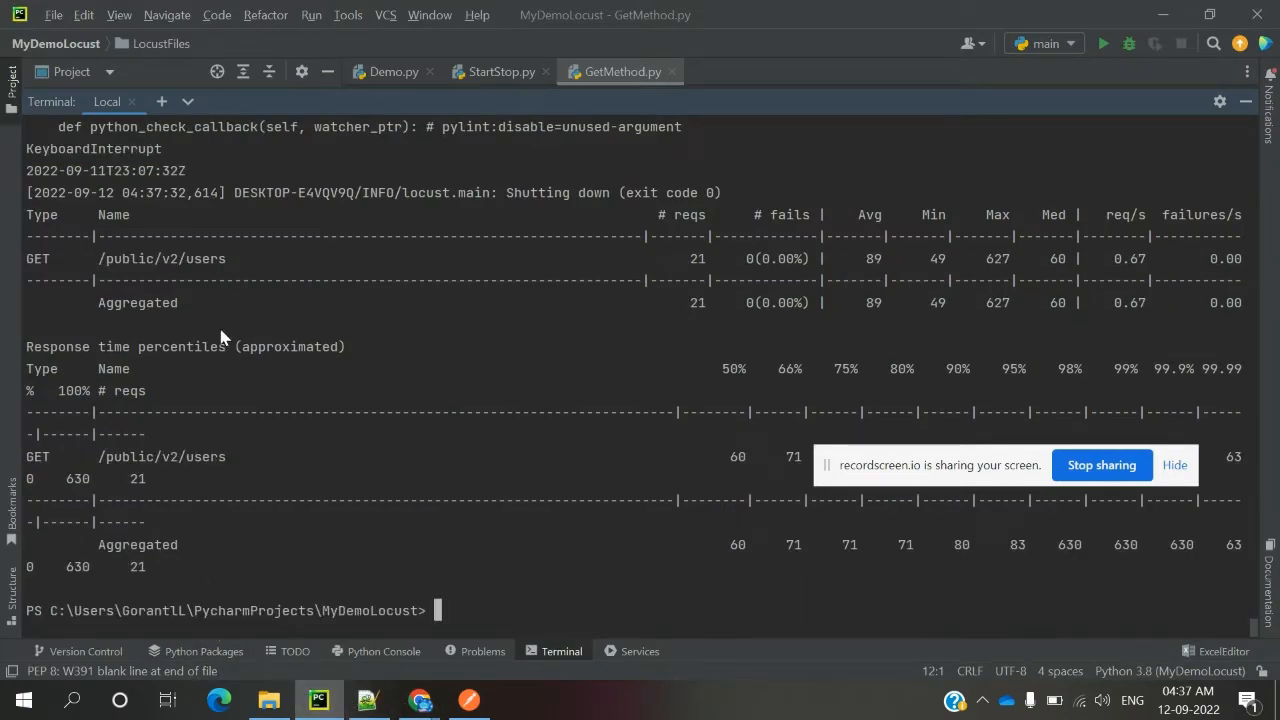
{"action": "mouse_move", "coordinate": [215, 267]}
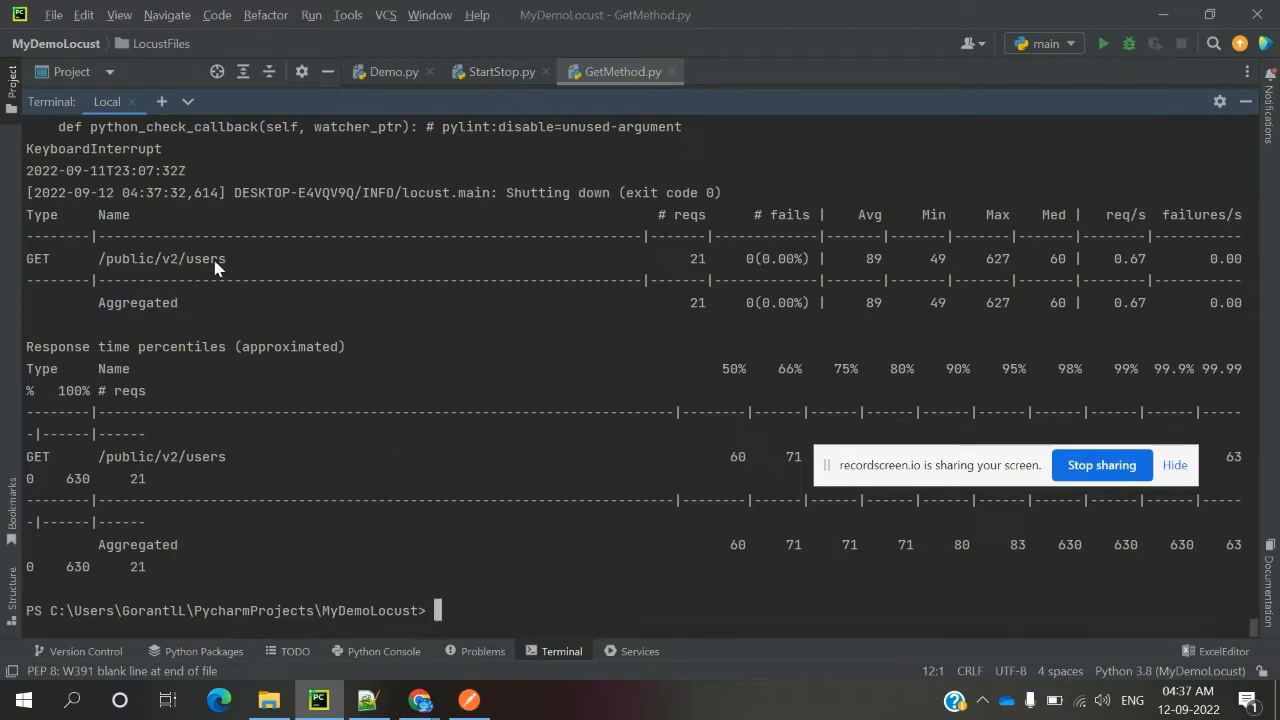
{"action": "mouse_move", "coordinate": [400, 277]}
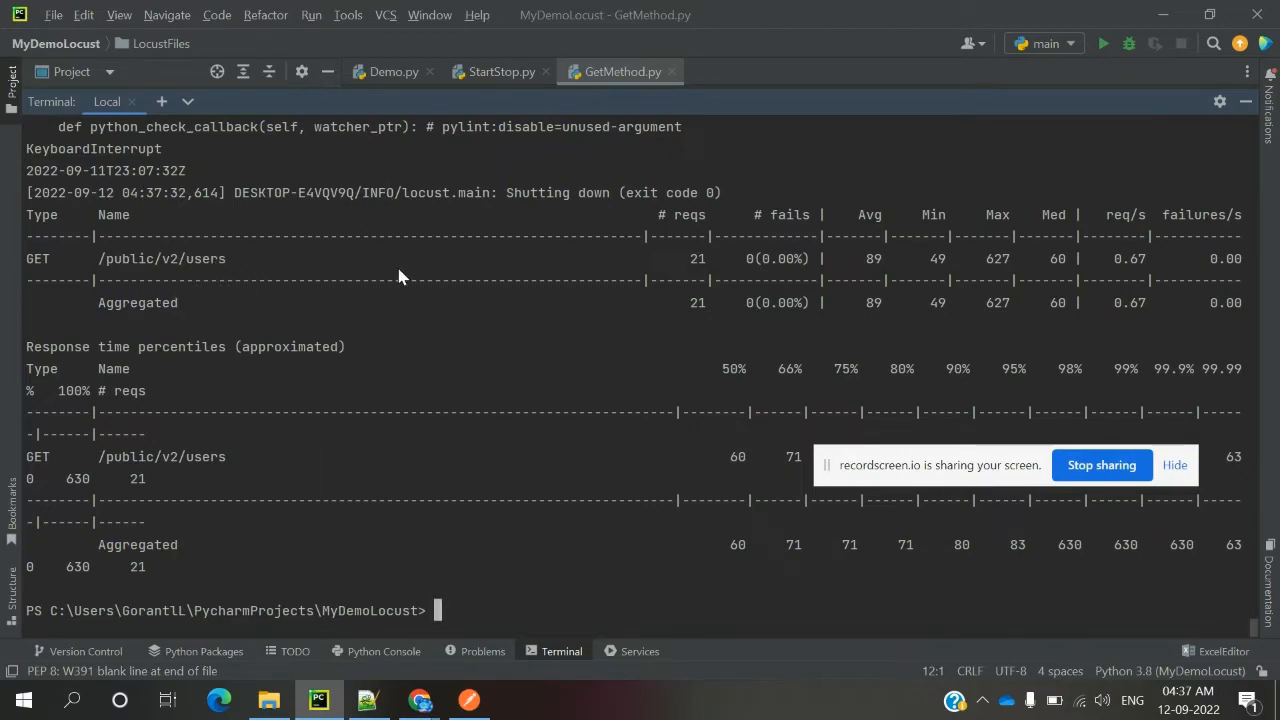
{"action": "mouse_move", "coordinate": [113, 283]}
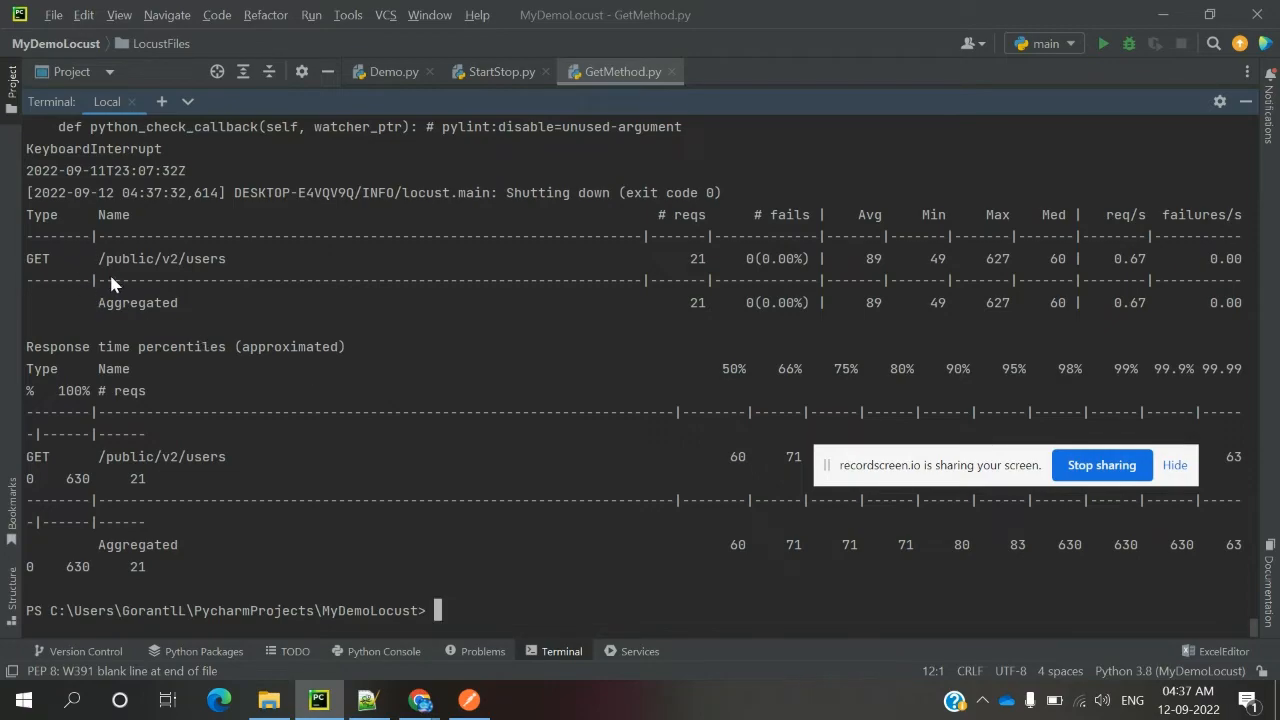
{"action": "mouse_move", "coordinate": [145, 263]}
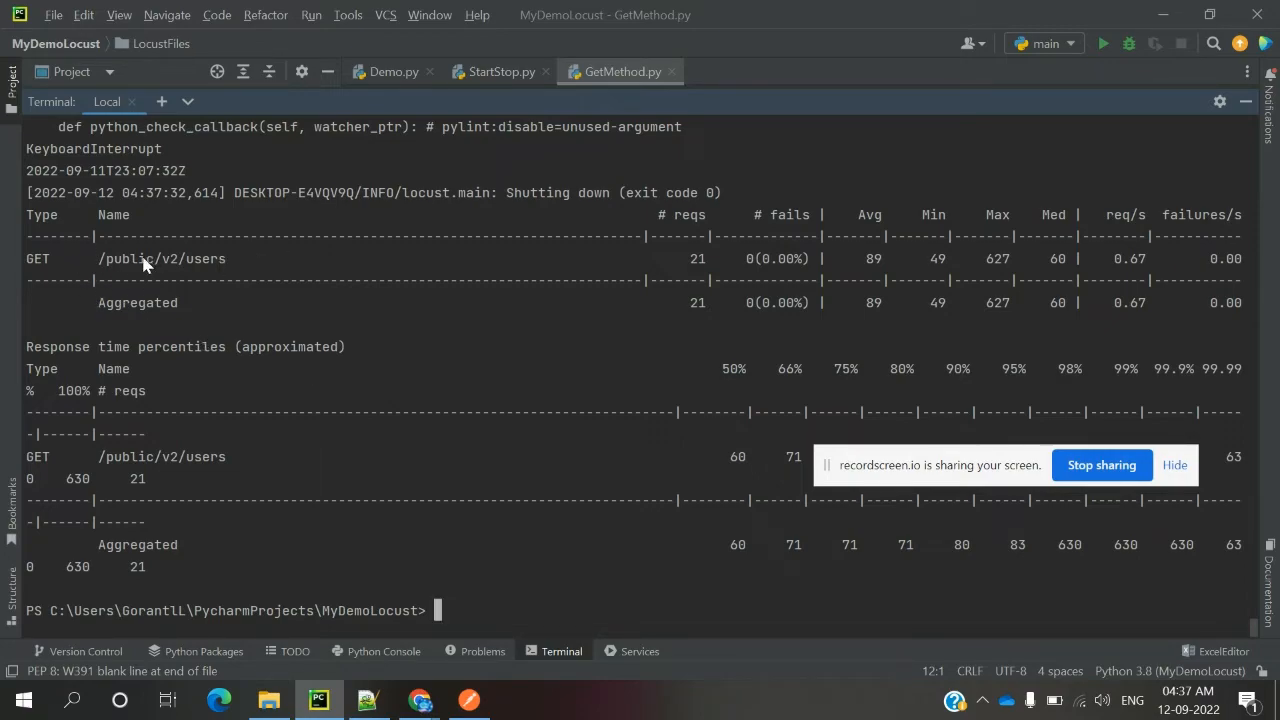
{"action": "mouse_move", "coordinate": [50, 270]}
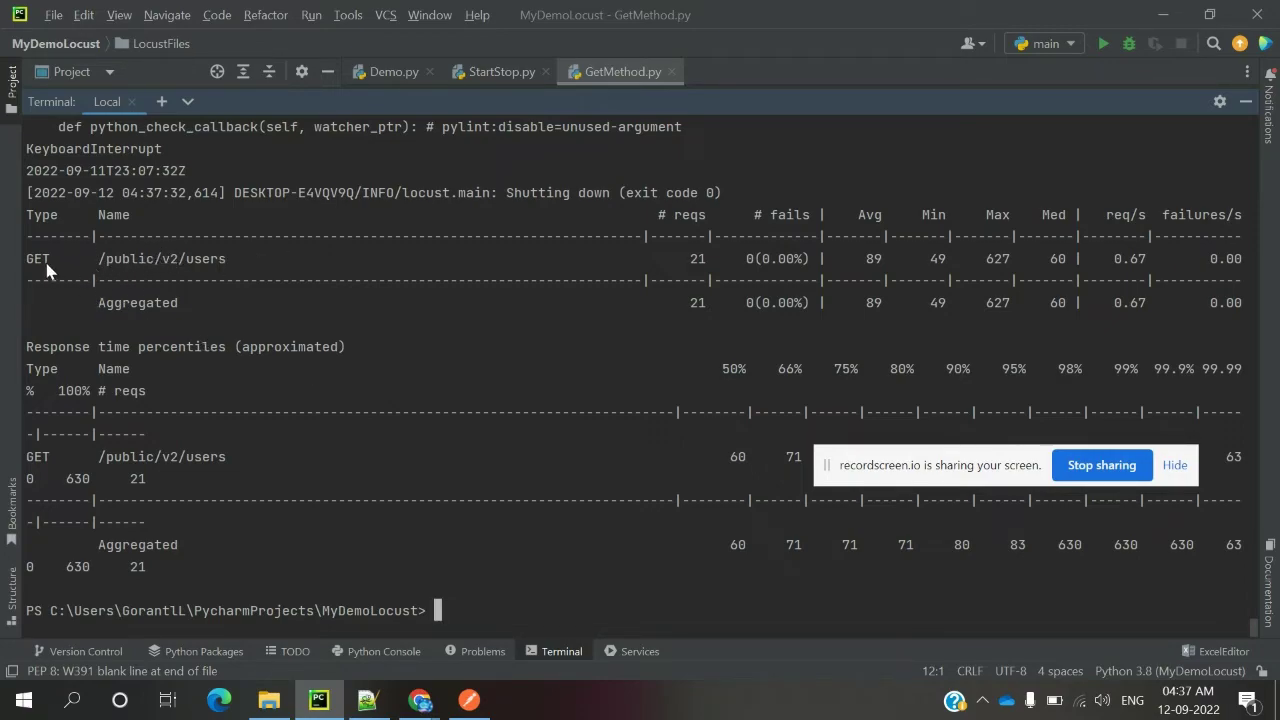
{"action": "mouse_move", "coordinate": [95, 247]}
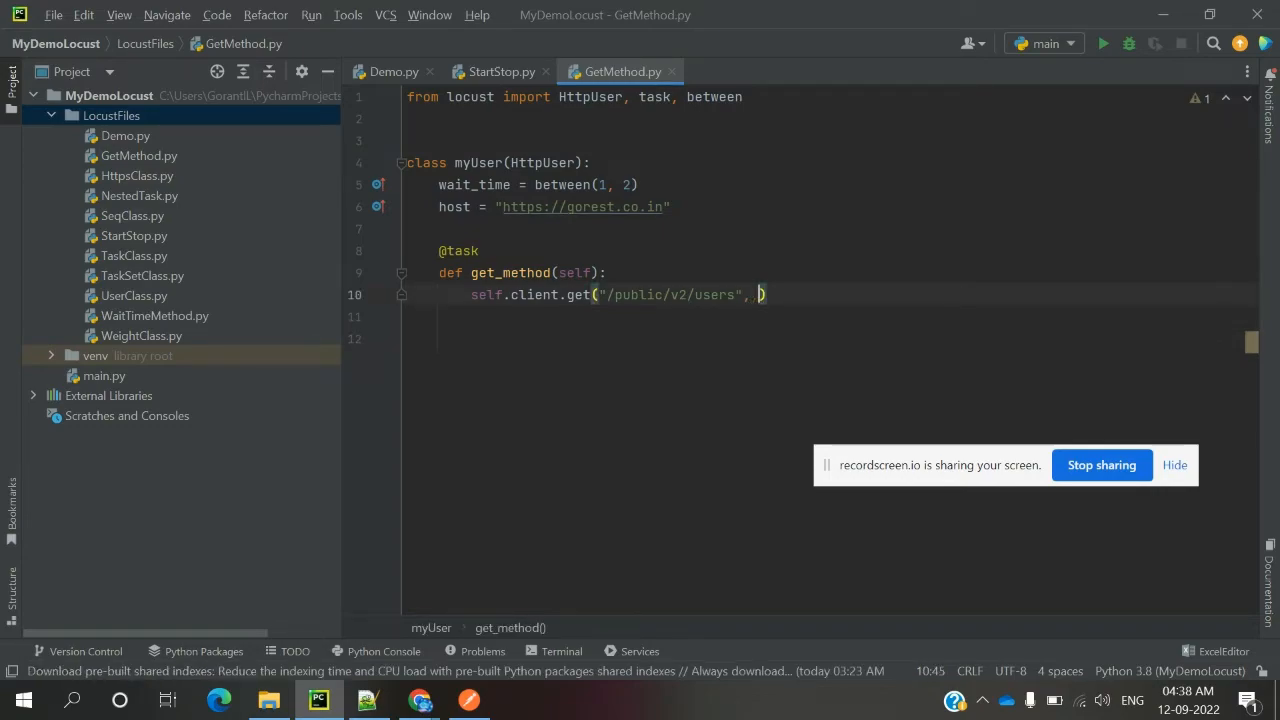
Step: Add name="Get Method" to the self.client.get call and reopen the terminal
{"action": "type", "text": "name="}
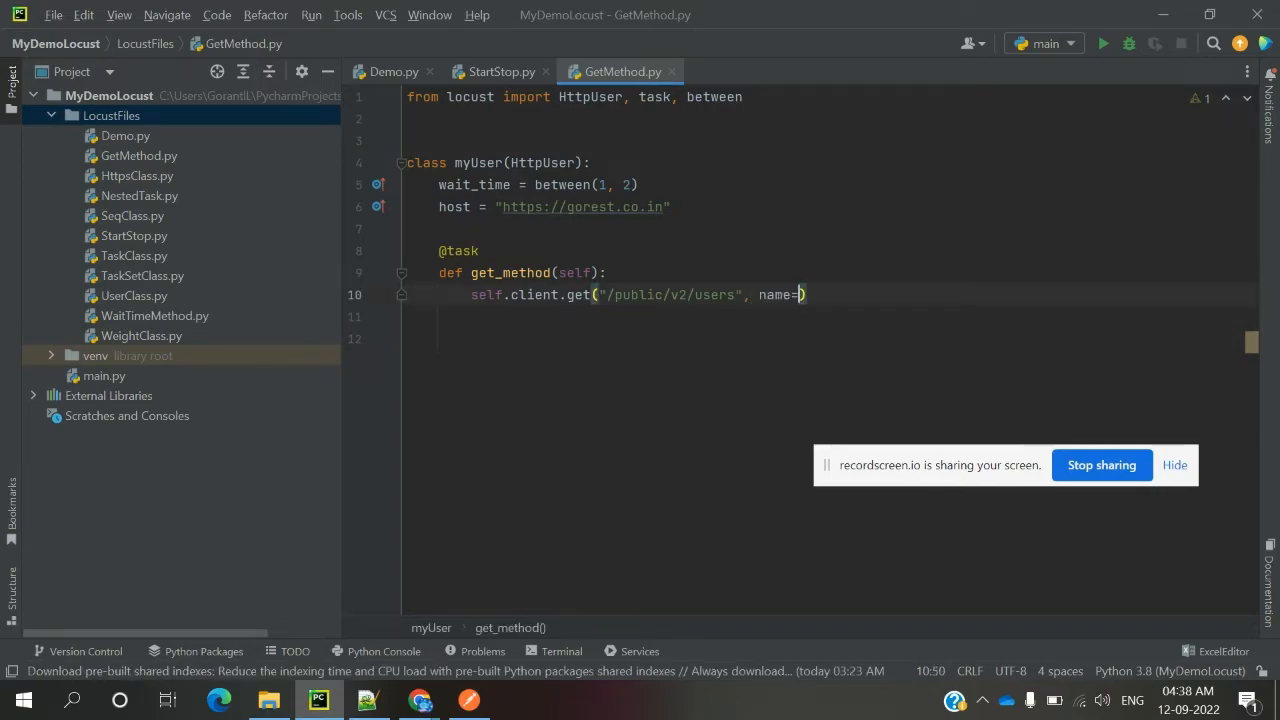
{"action": "type", "text": "\"\""}
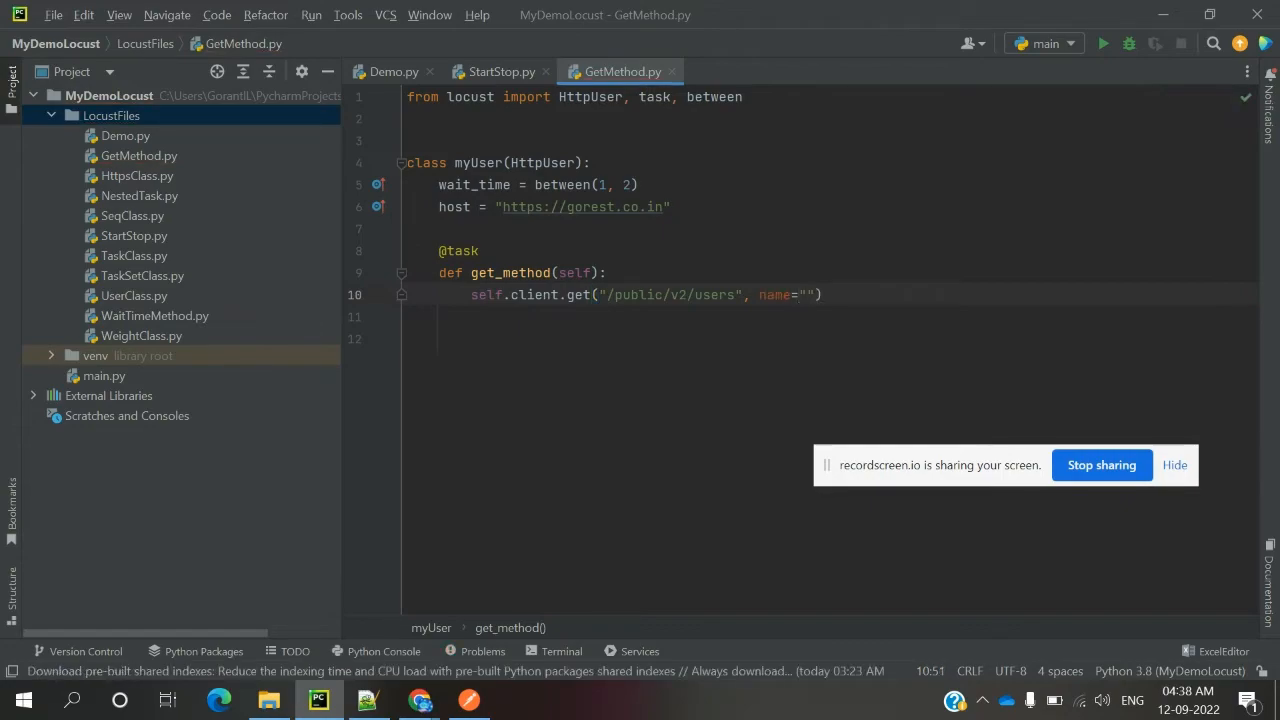
{"action": "type", "text": "Get Method"}
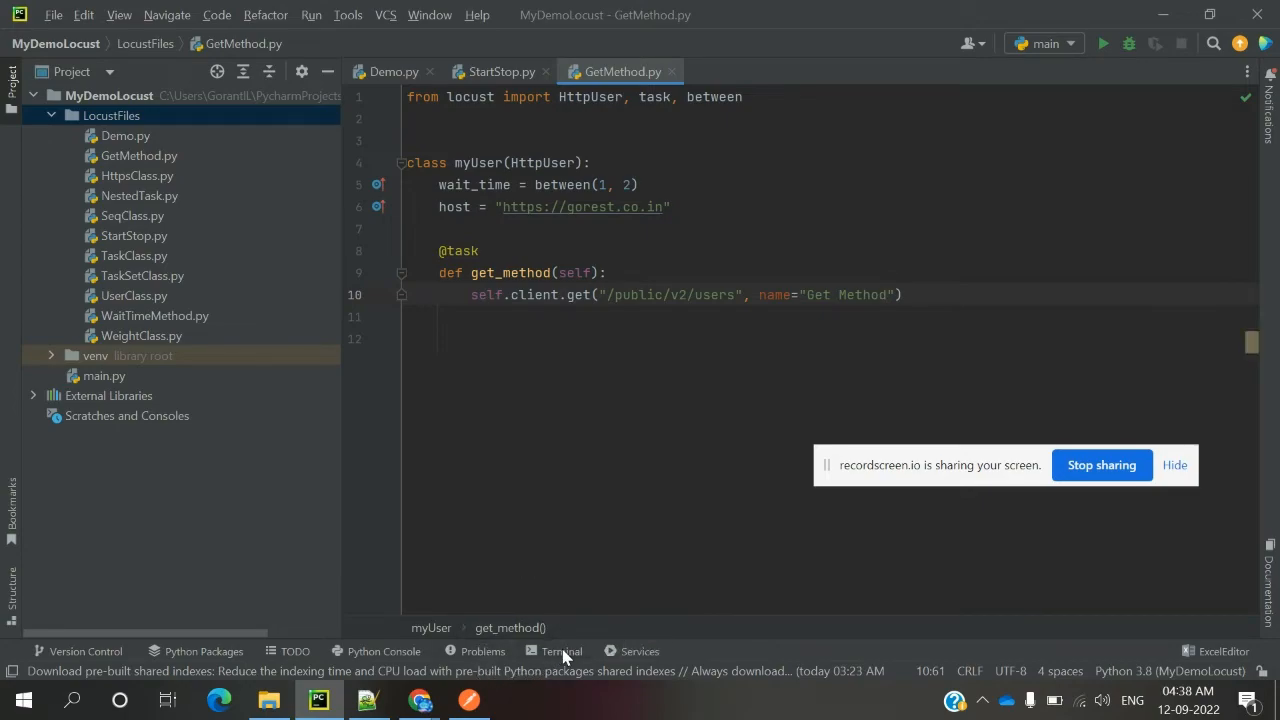
{"action": "mouse_move", "coordinate": [578, 584]}
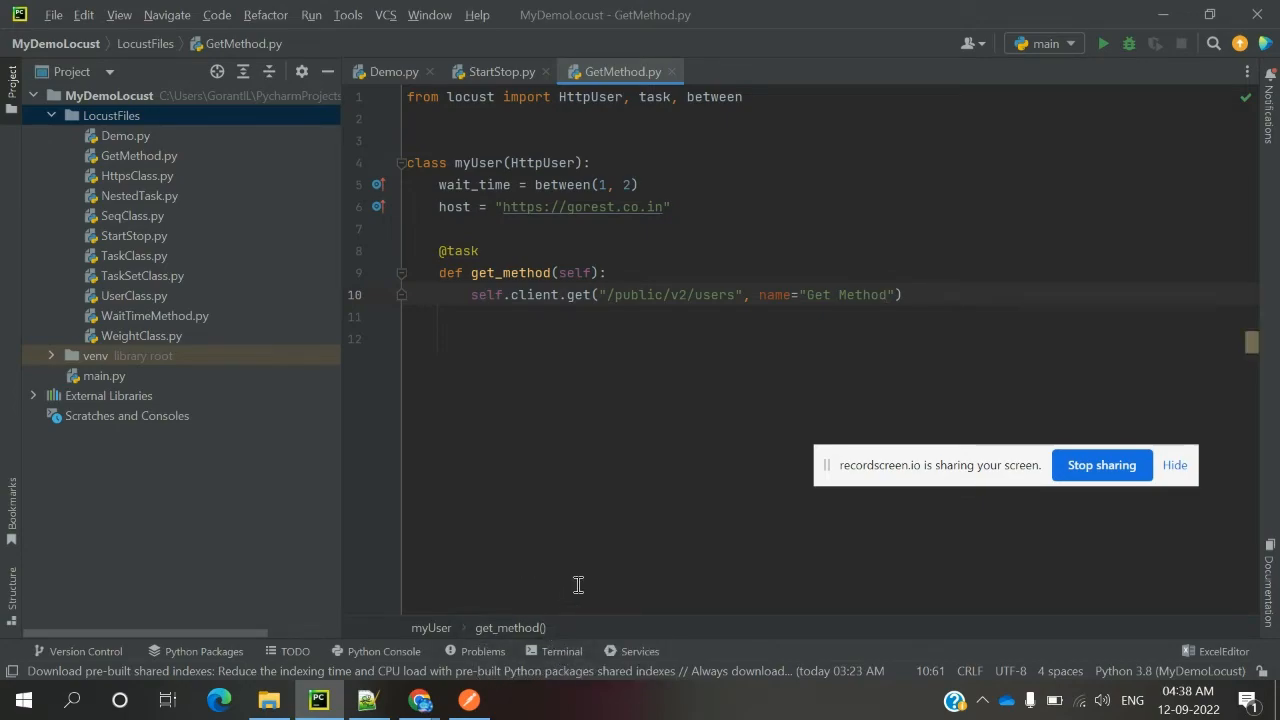
{"action": "left_click", "coordinate": [561, 651]}
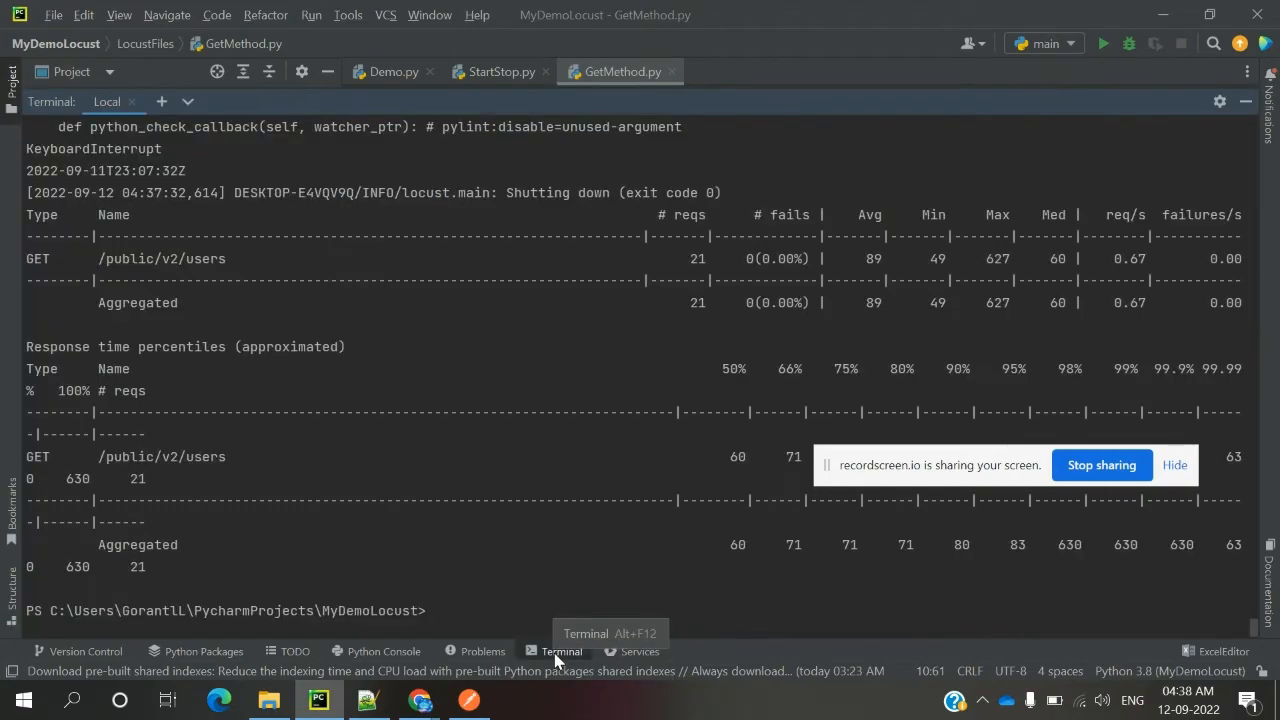
Step: Re-enter the headless locust command for GetMethod.py: 1 user, 60s, summary only
{"action": "type", "text": "locust -f LocustFiles/GetMethod.py -u 1 -r 1 -t 60s --headless --only-summary"}
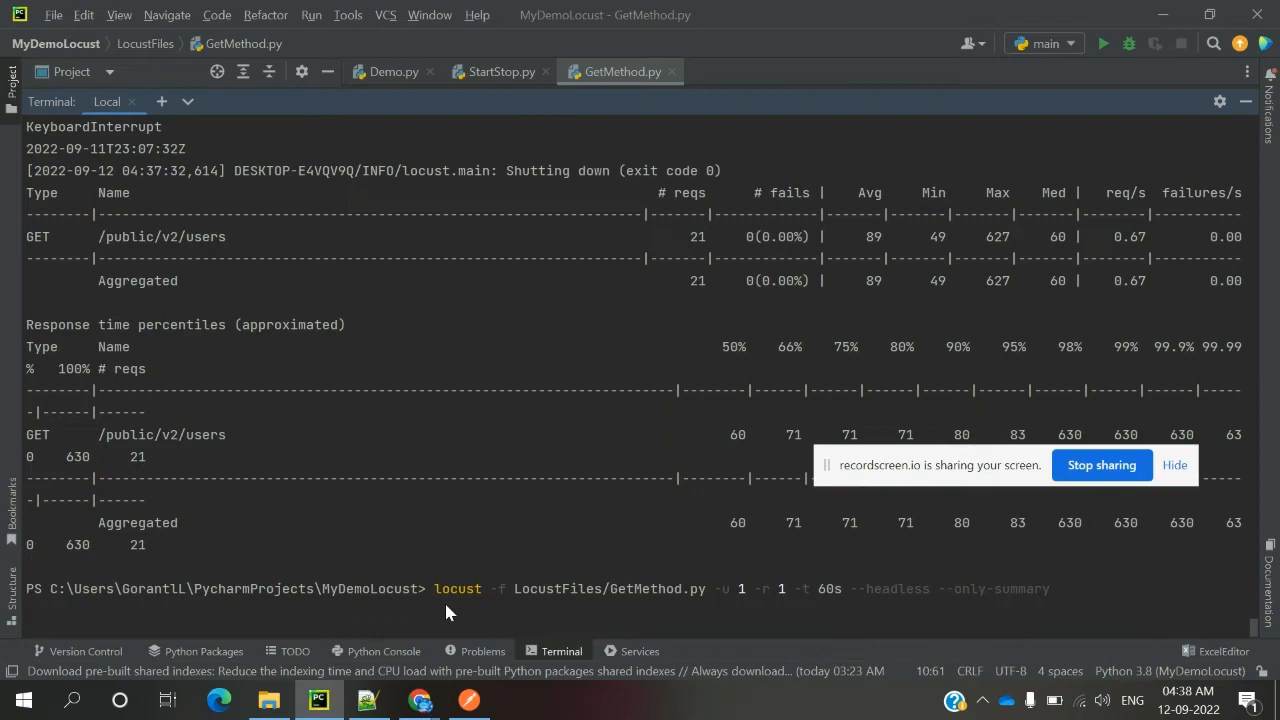
{"action": "mouse_move", "coordinate": [119, 246]}
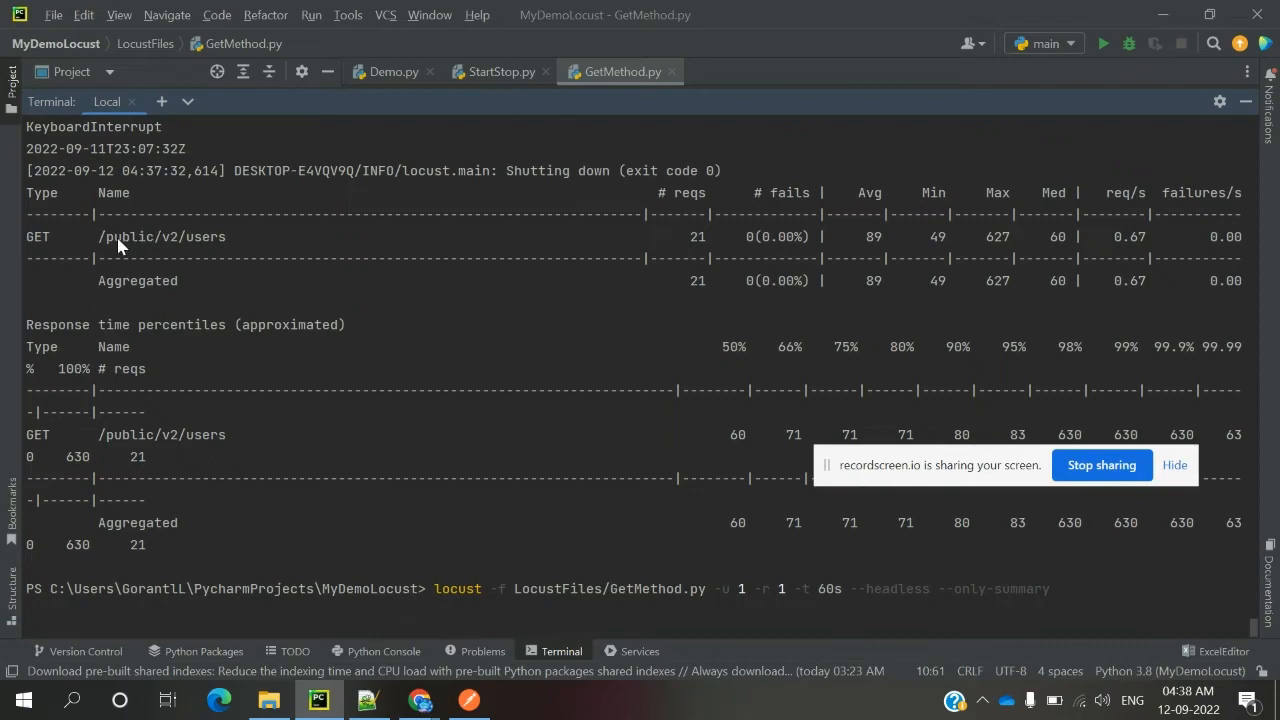
{"action": "mouse_move", "coordinate": [163, 271]}
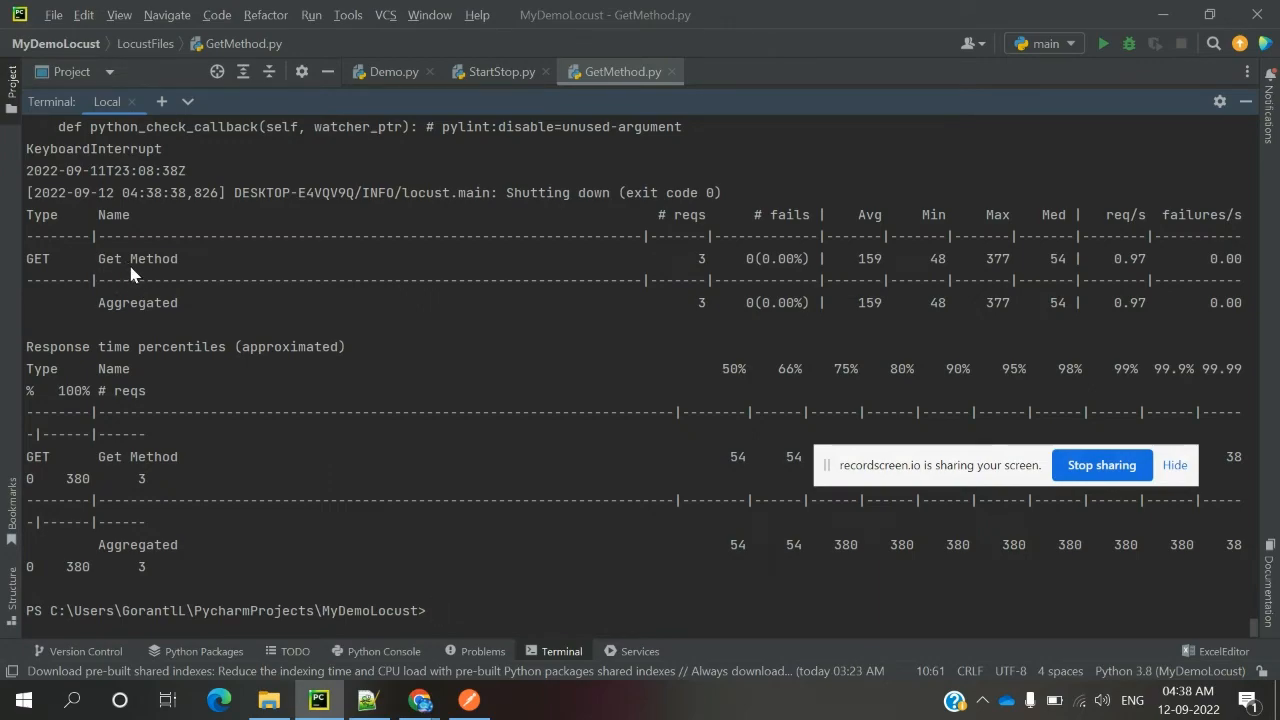
{"action": "mouse_move", "coordinate": [920, 296]}
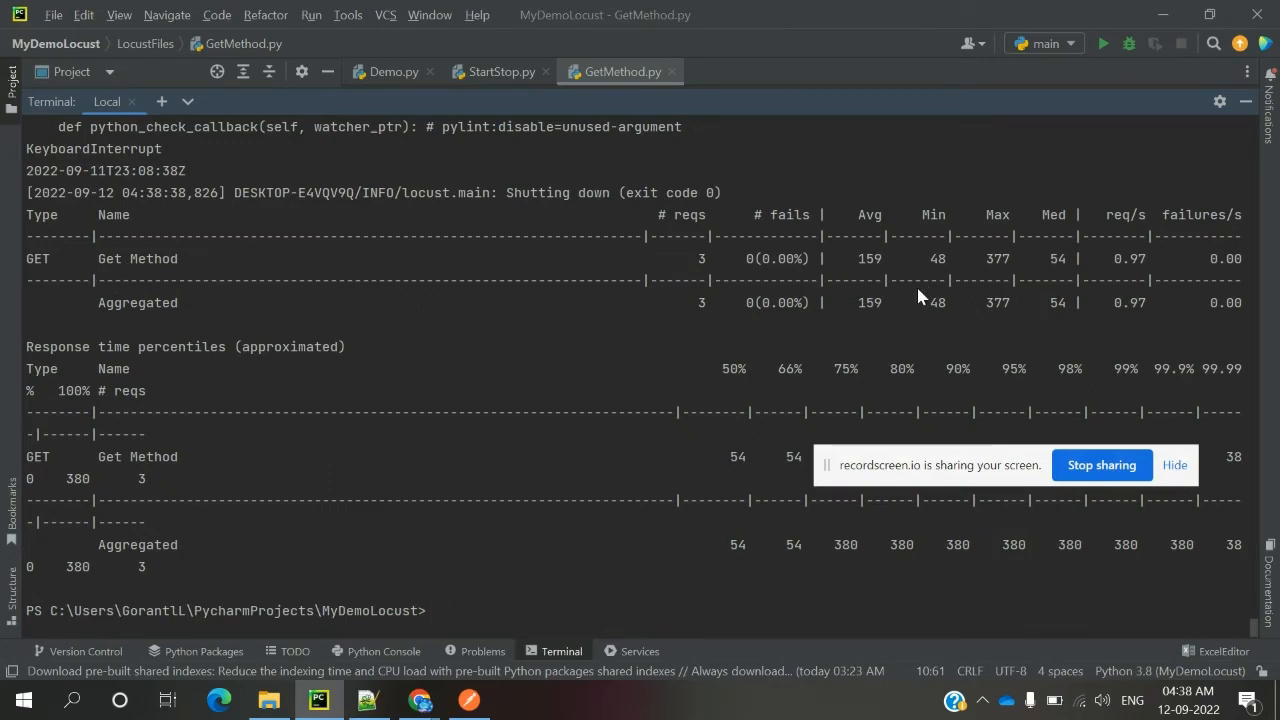
{"action": "mouse_move", "coordinate": [817, 330]}
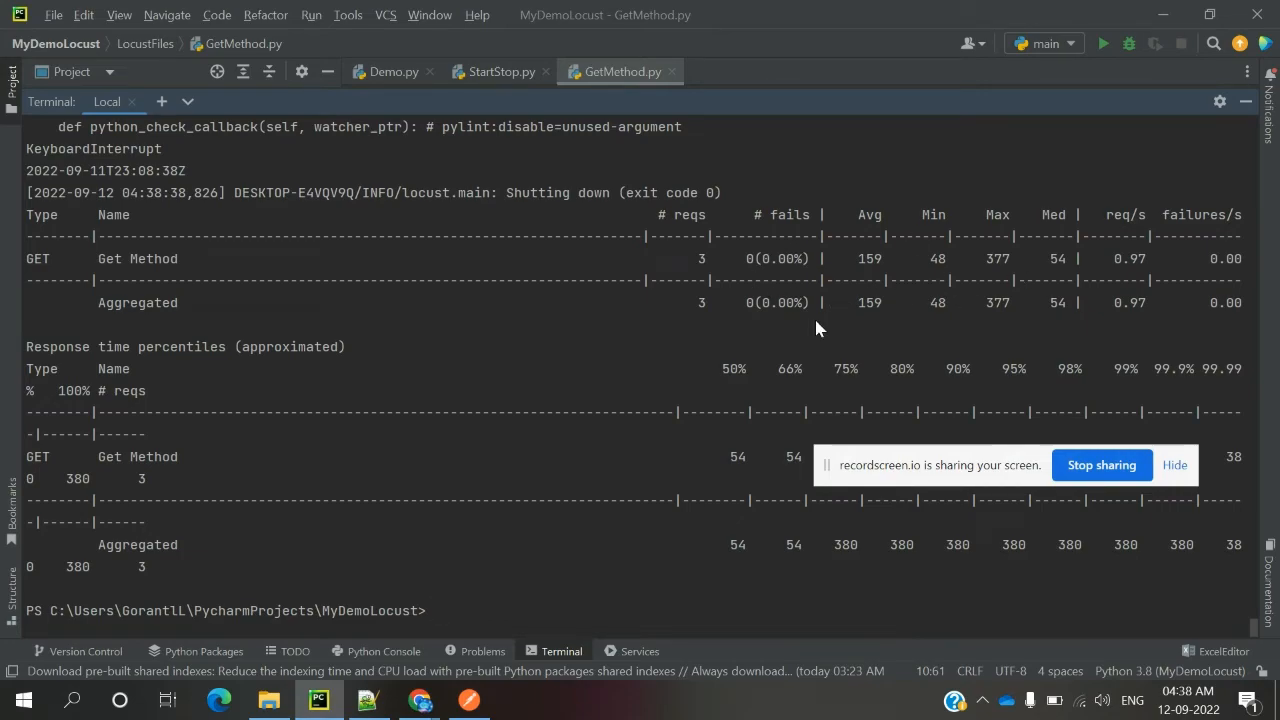
{"action": "mouse_move", "coordinate": [240, 333]}
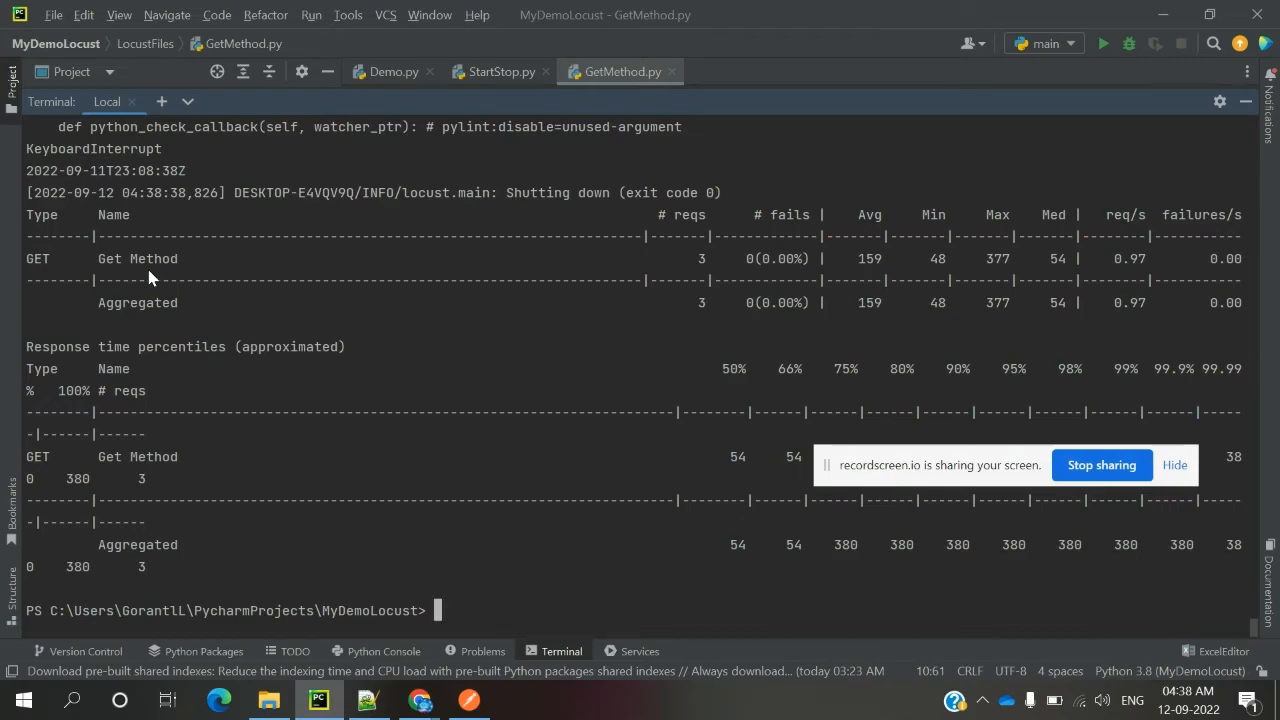
{"action": "mouse_move", "coordinate": [490, 367]}
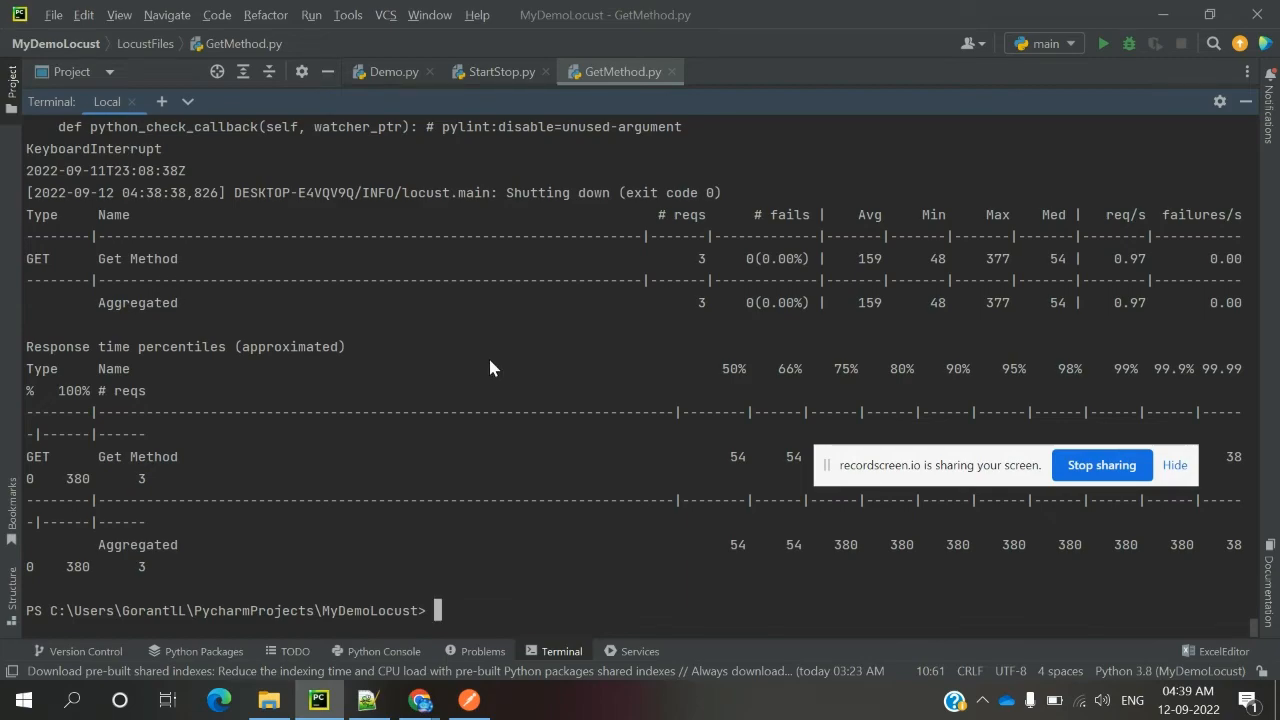
Step: Return to the GetMethod.py editor after the rerun listed 3 GET Get Method requests, no failures
{"action": "left_click", "coordinate": [622, 71]}
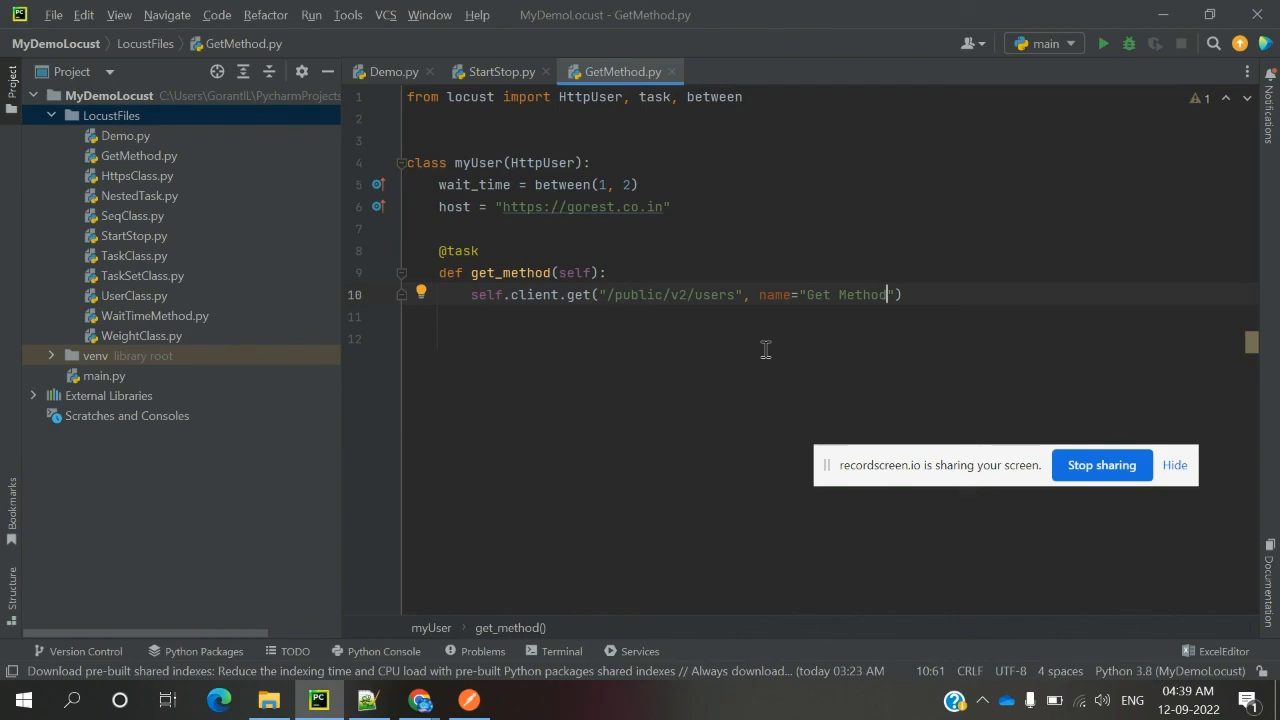
{"action": "mouse_move", "coordinate": [1025, 470]}
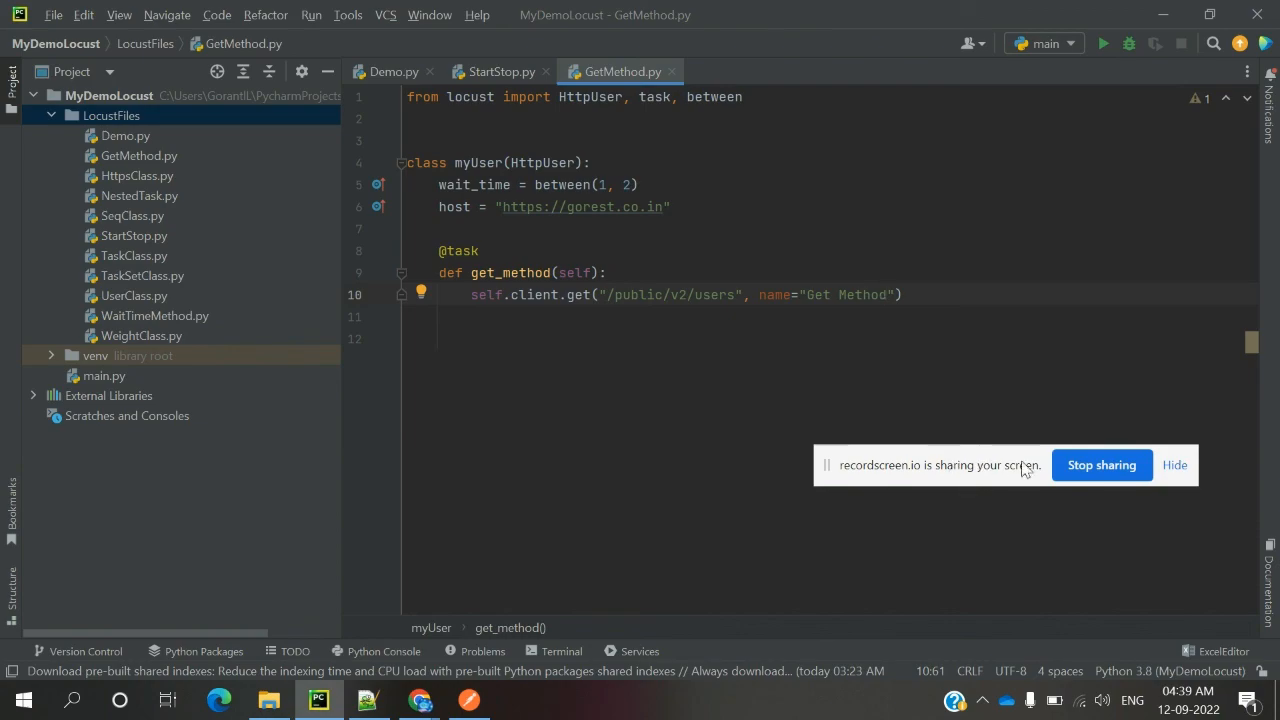